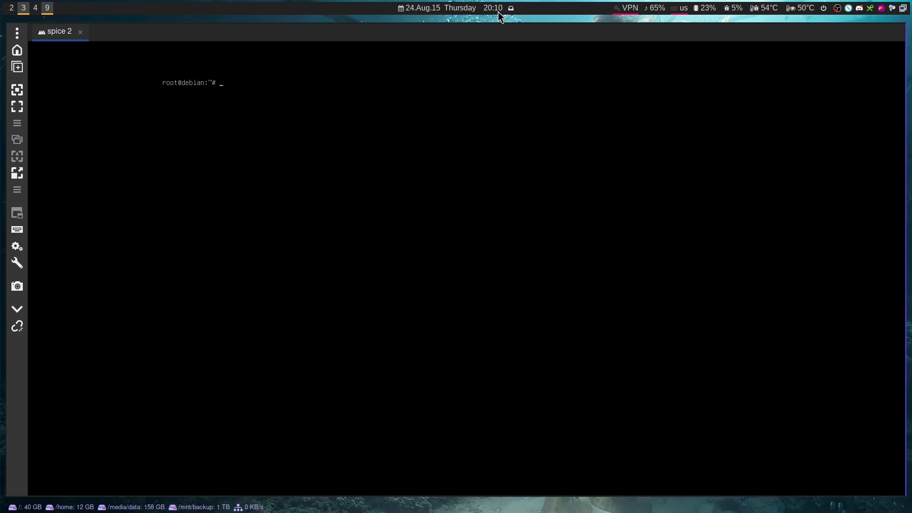
Open the grep manual with man grep and select its Pattern Syntax options text.
type("man grep")
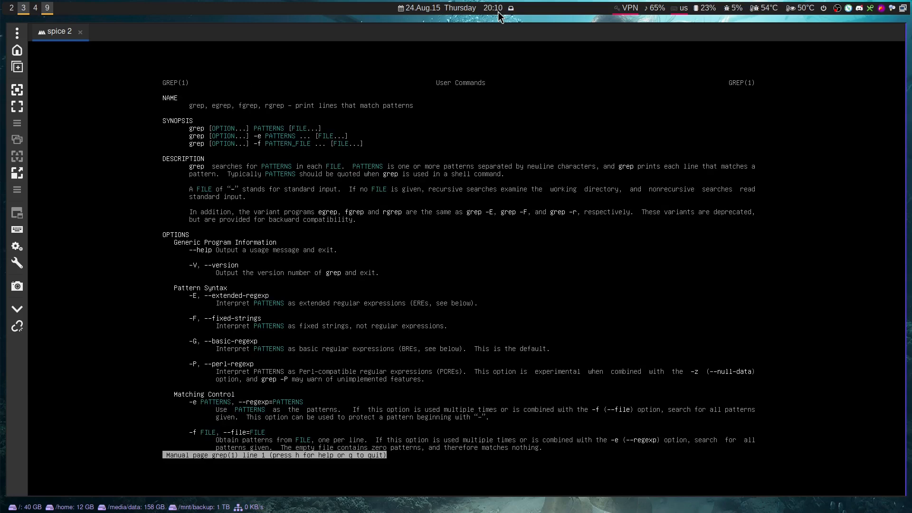
scroll("down", 3)
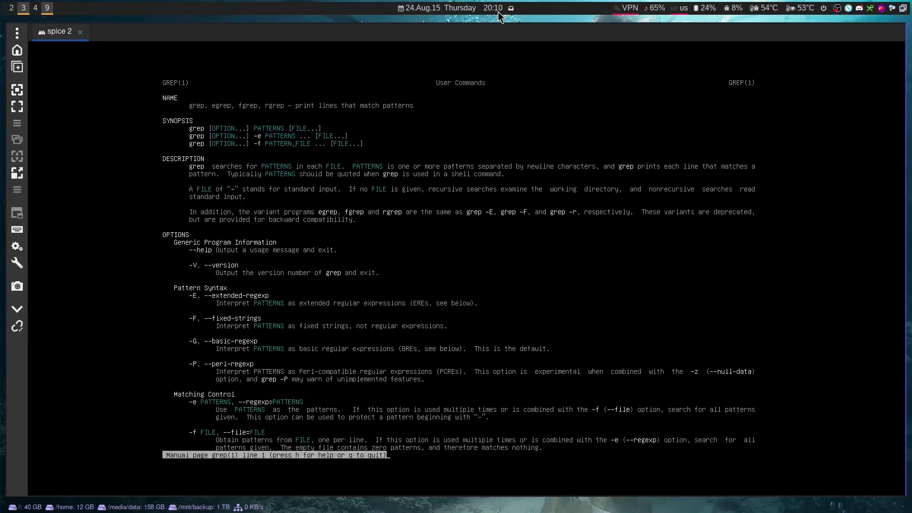
mouse_move(370, 169)
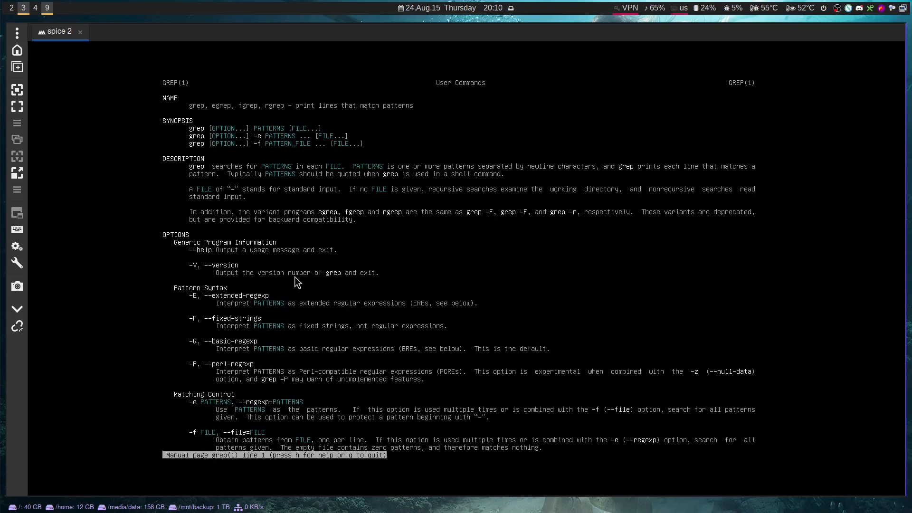
mouse_move(345, 224)
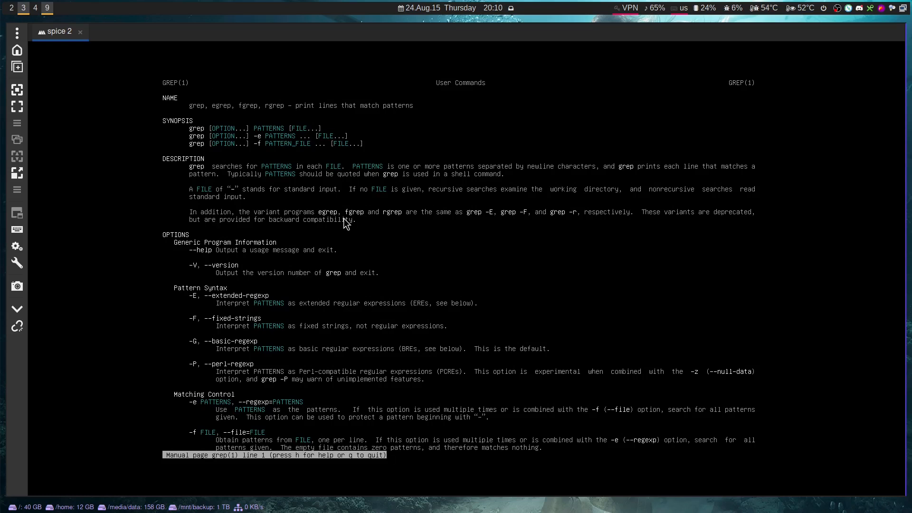
mouse_move(292, 329)
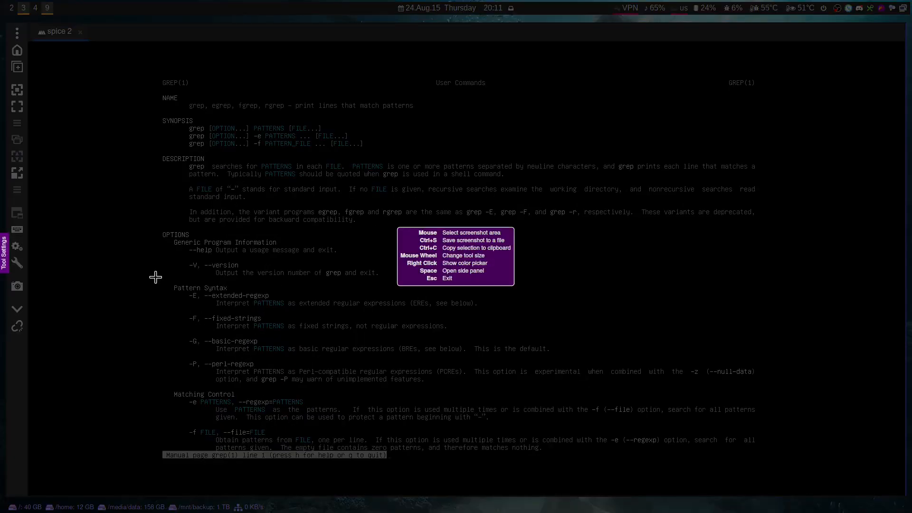
left_click_drag(134, 269, 779, 395)
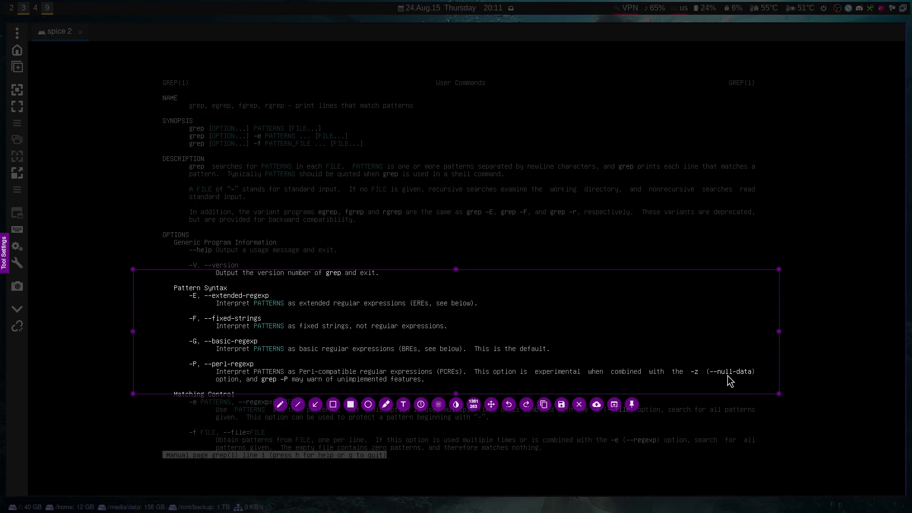
mouse_move(340, 343)
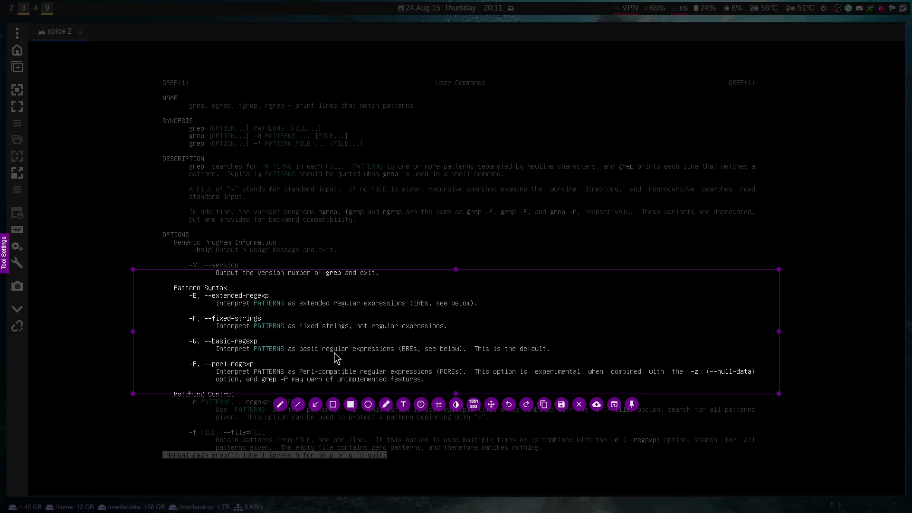
mouse_move(359, 334)
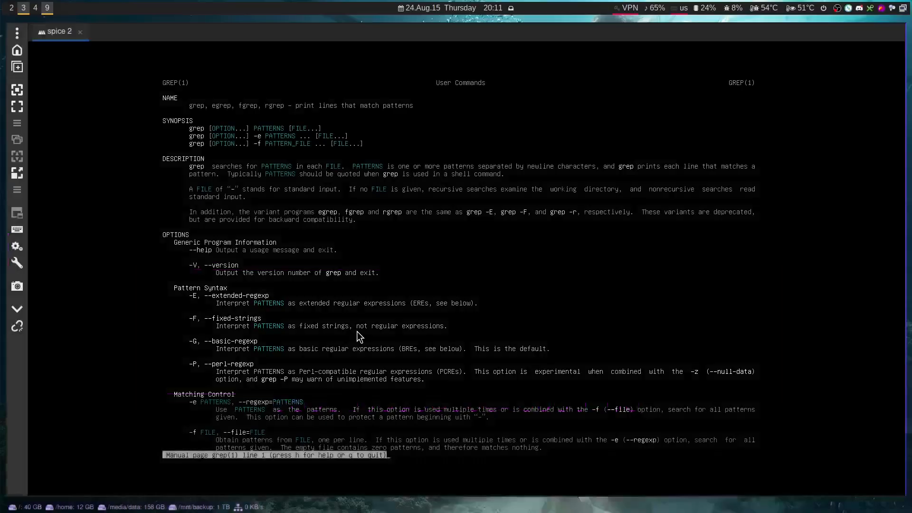
Scroll the grep manual to General Output Control and select the count/only-matching option text.
scroll("down", 3)
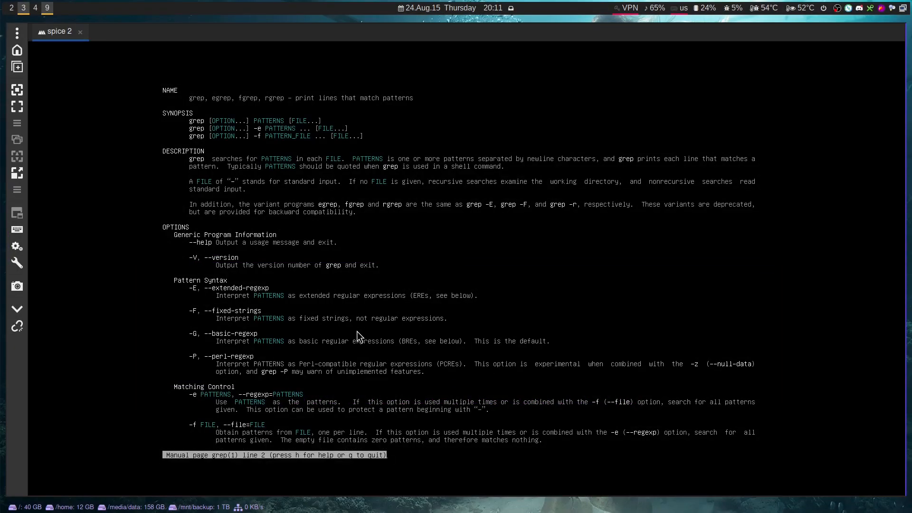
scroll("down", 3)
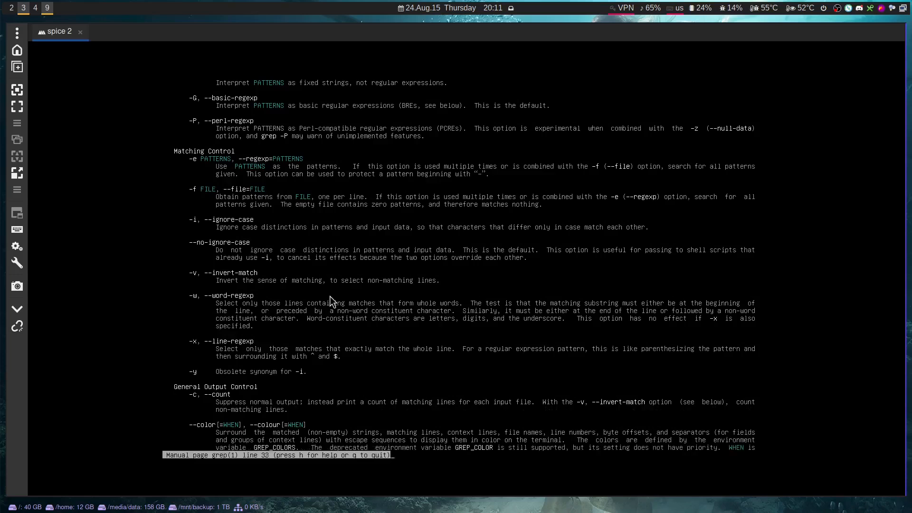
scroll("down", 3)
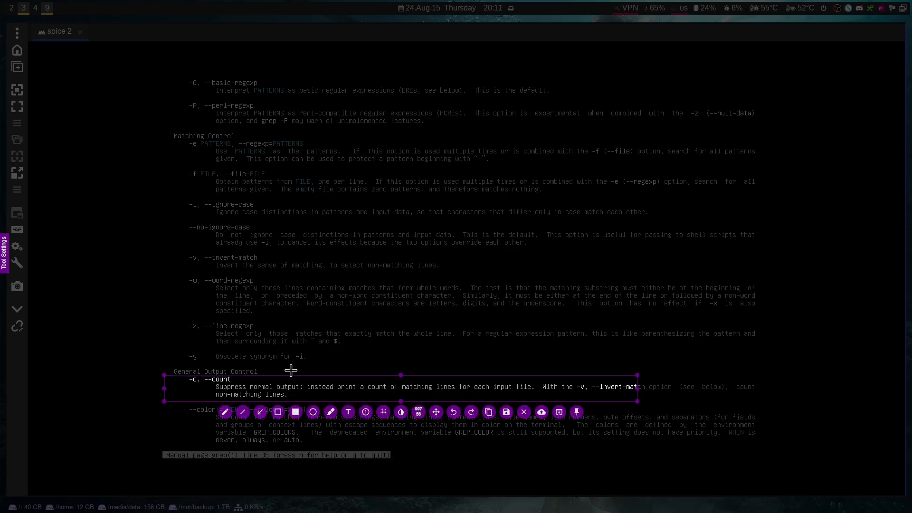
mouse_move(308, 366)
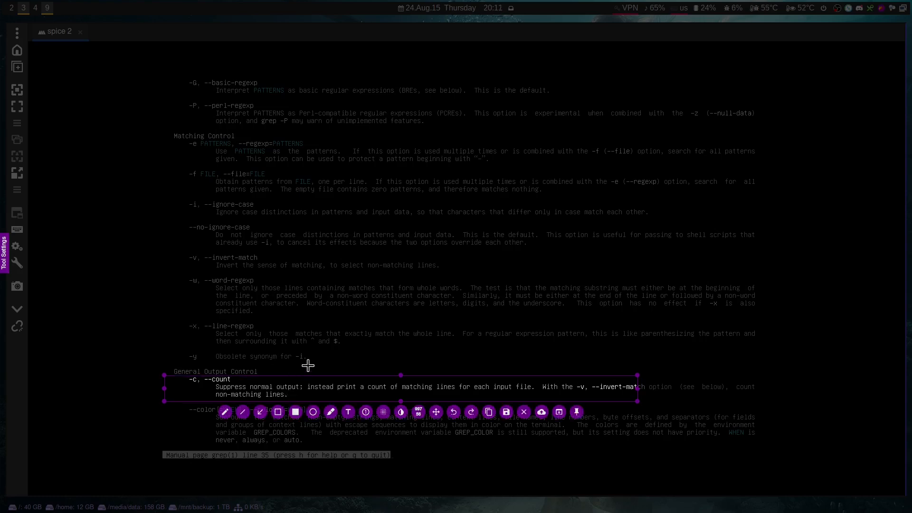
scroll("down", 3)
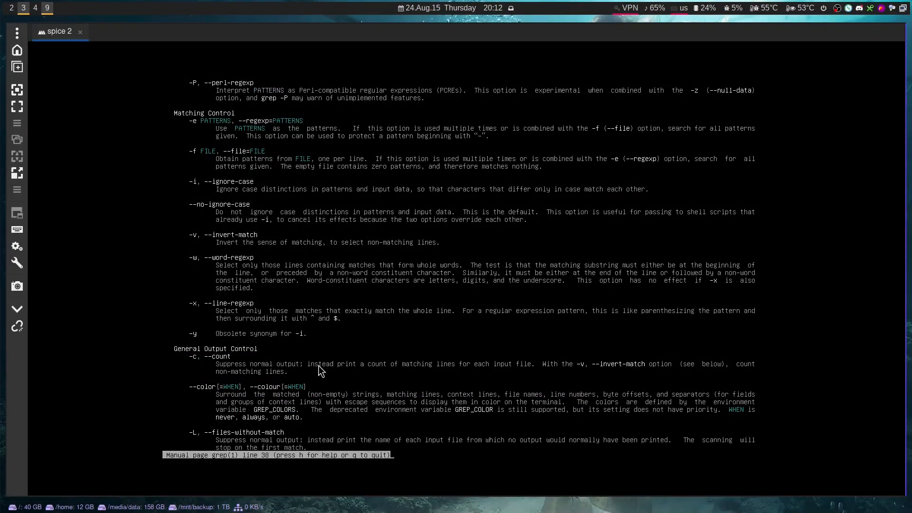
scroll("down", 3)
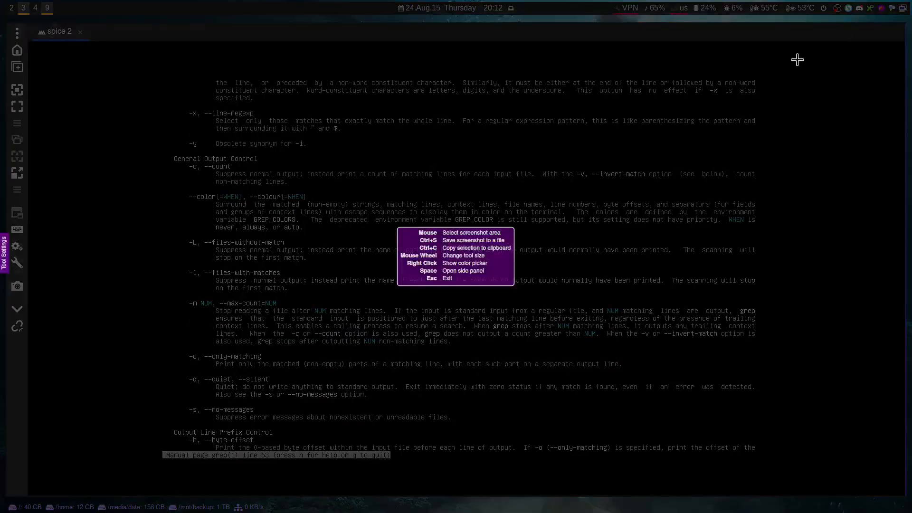
left_click_drag(178, 262, 766, 311)
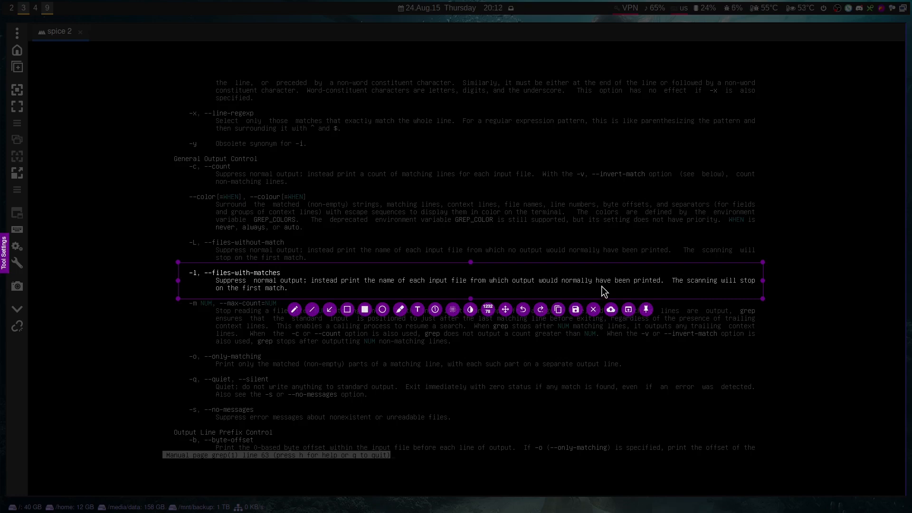
mouse_move(498, 287)
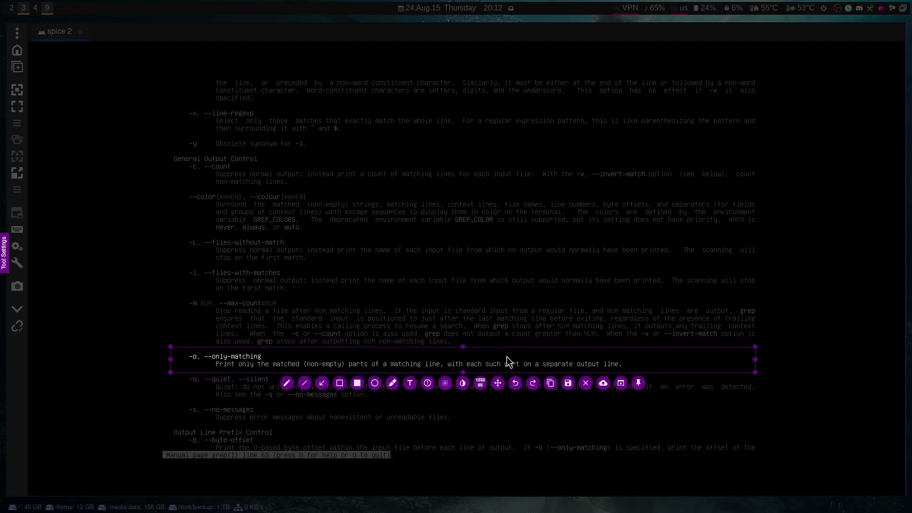
mouse_move(444, 330)
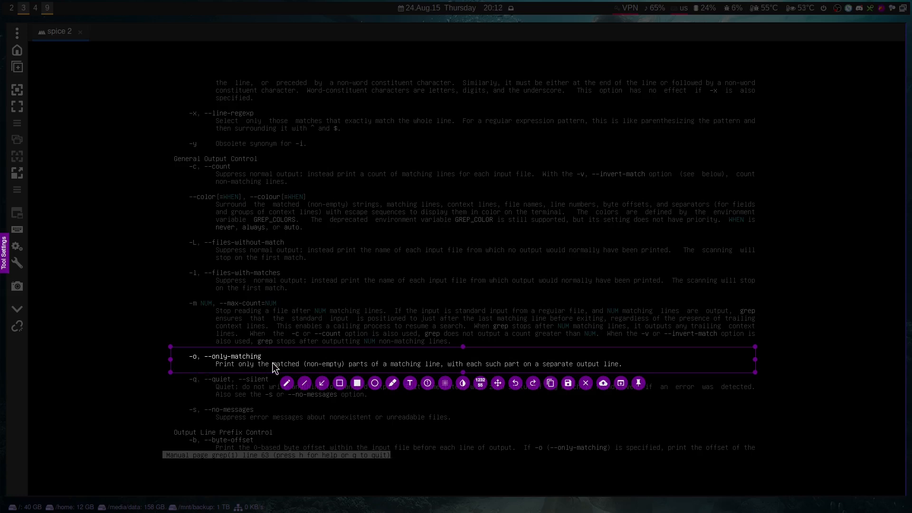
mouse_move(373, 328)
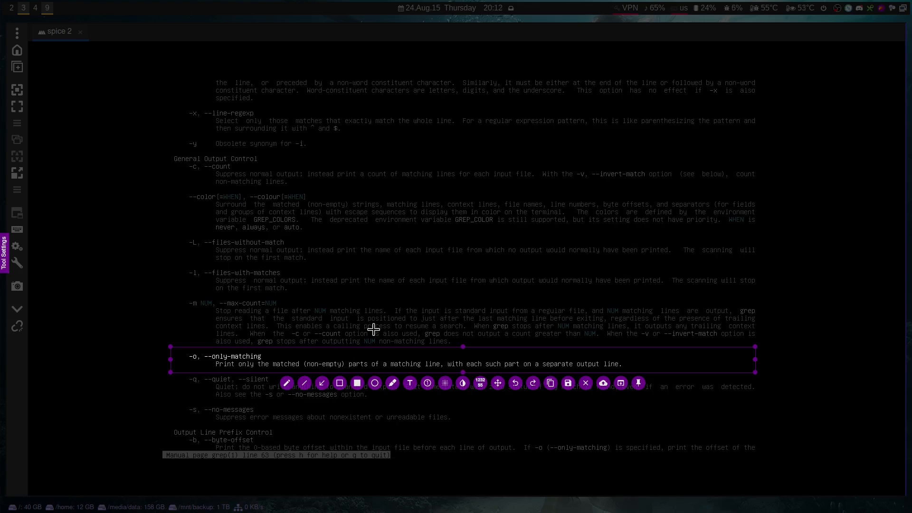
scroll("down", 3)
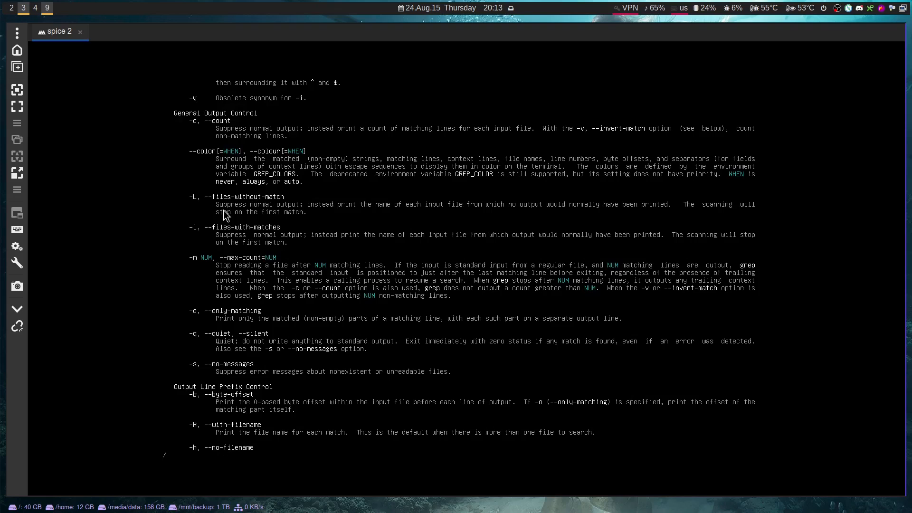
Scroll to the recursive search options and select the text around them.
scroll("down", 3)
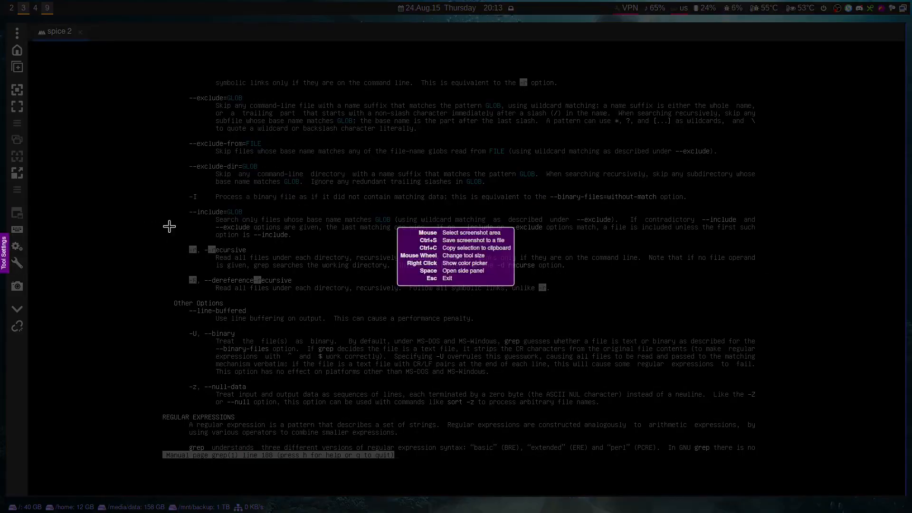
left_click_drag(169, 226, 777, 295)
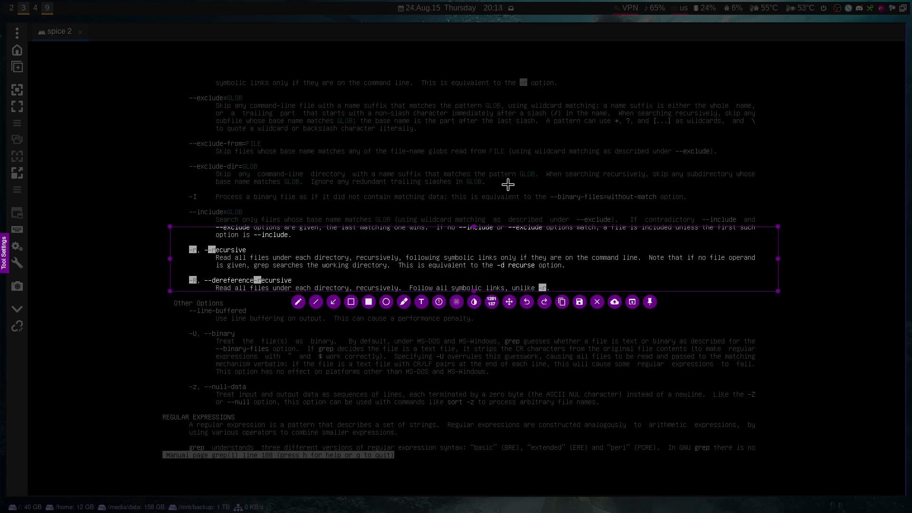
mouse_move(307, 247)
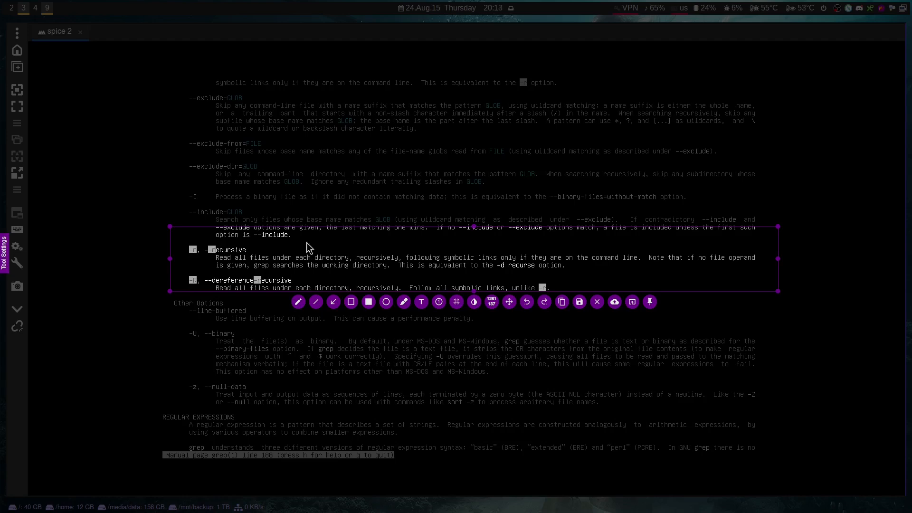
mouse_move(418, 214)
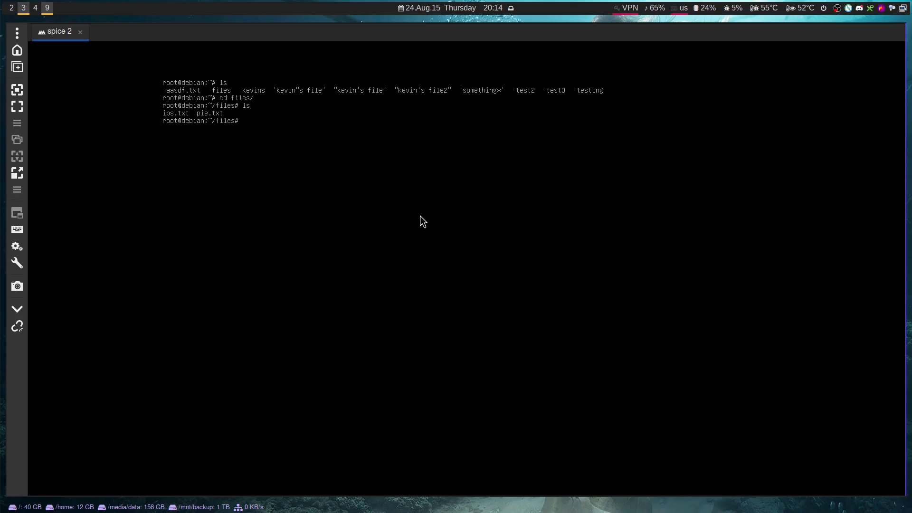
Print the contents of ips.txt and pie.txt with cat.
type("cat ips.txt")
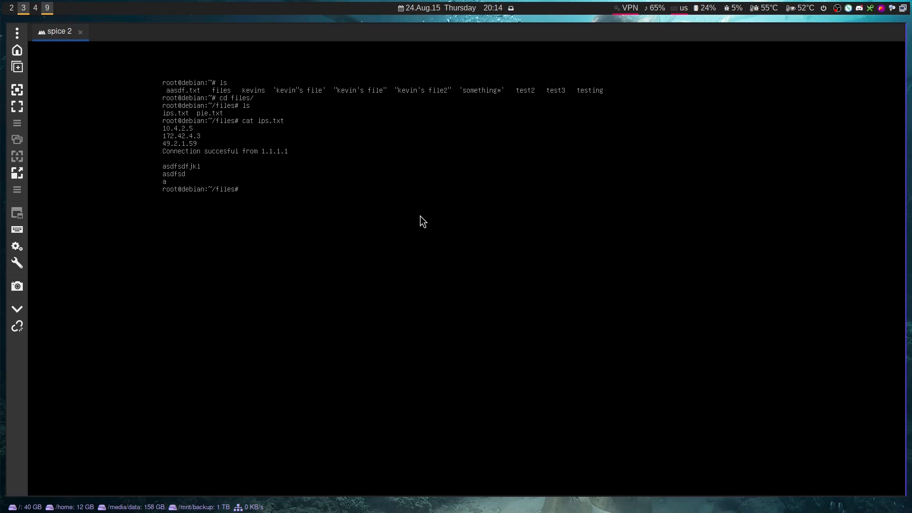
type("cat pie.txt")
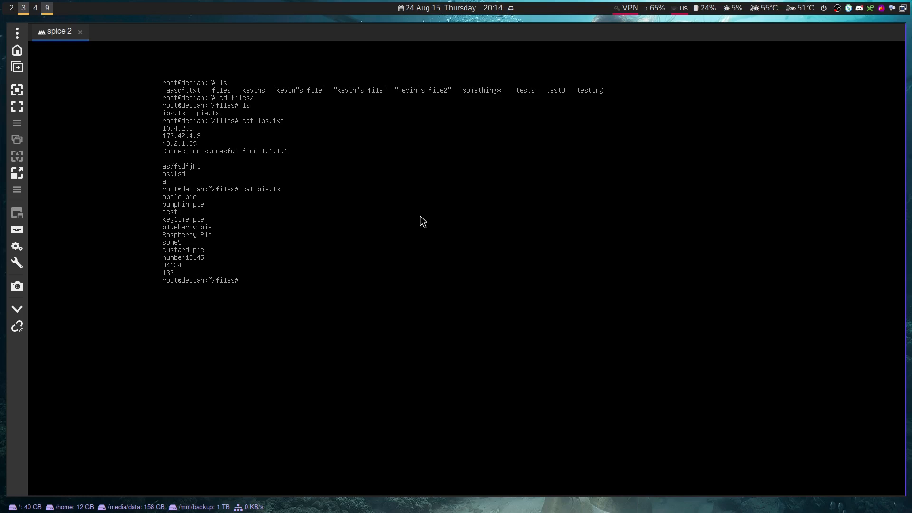
mouse_move(177, 211)
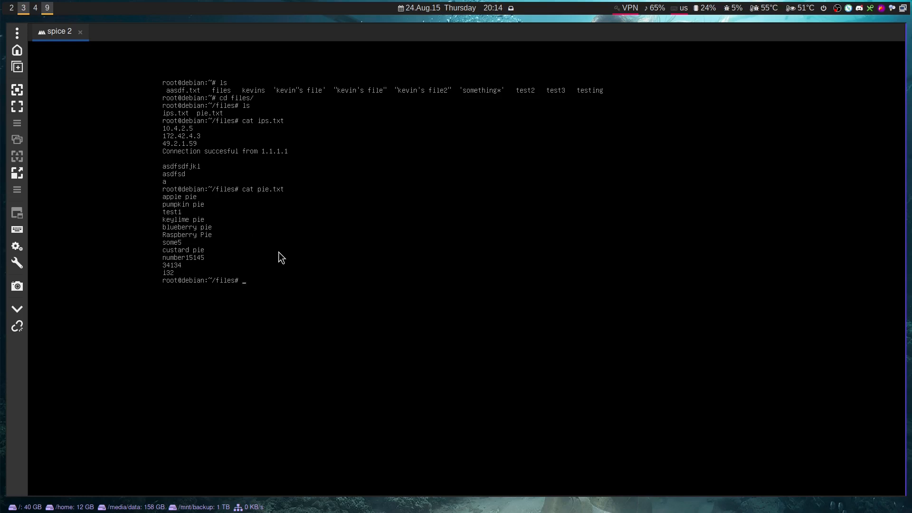
mouse_move(259, 289)
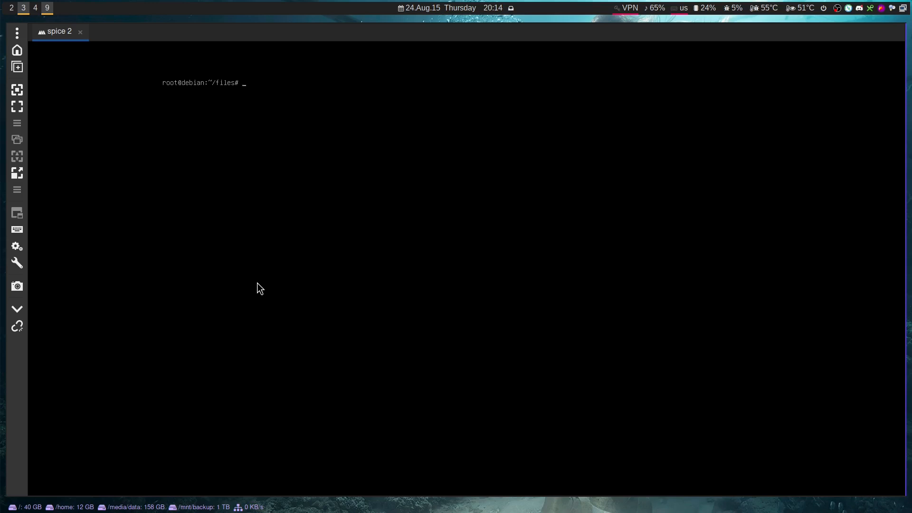
Run grep "pie" pie.txt to list the lines containing pie.
type("grep")
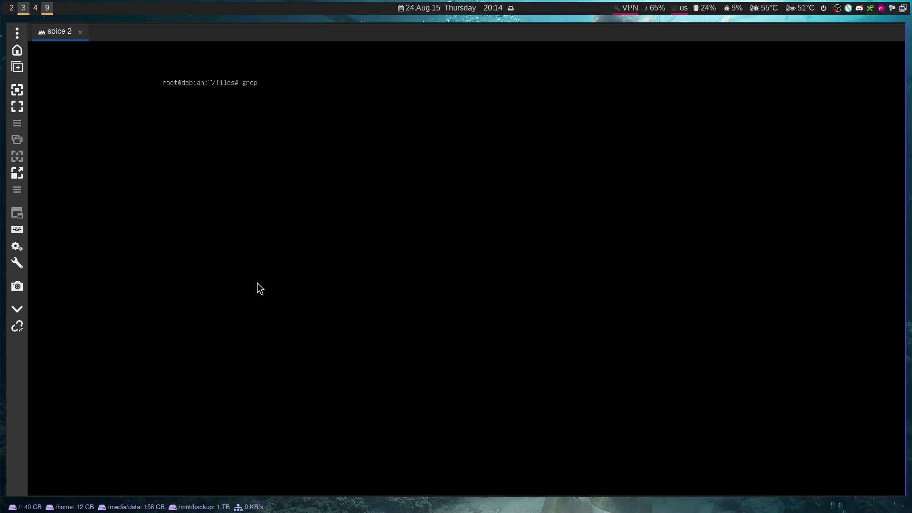
type("\"p")
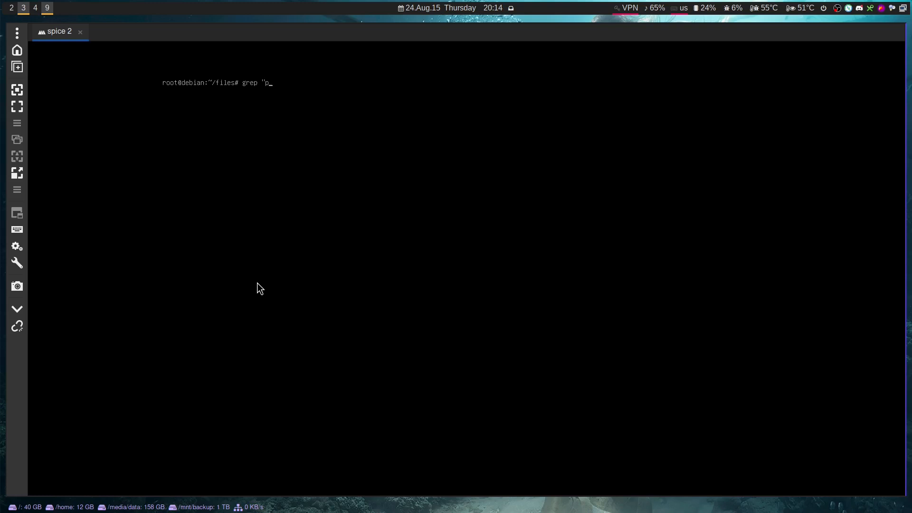
type("ie")
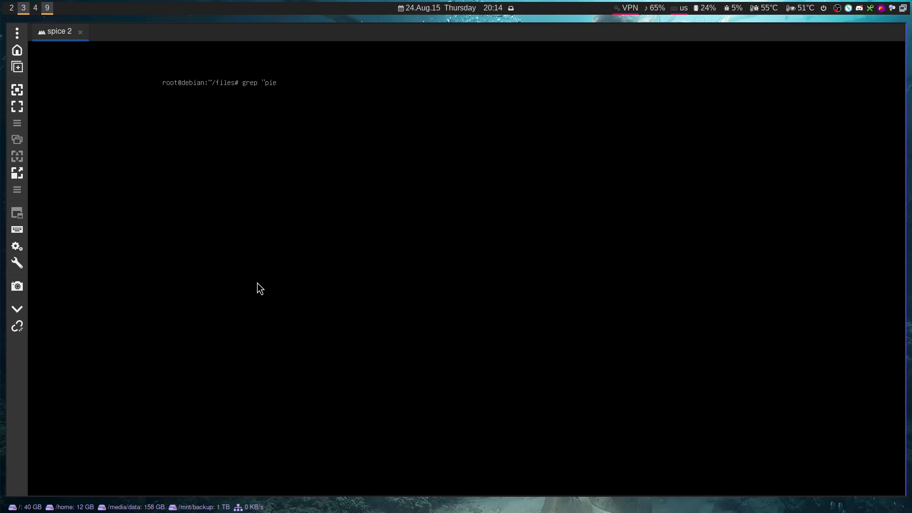
type("\"")
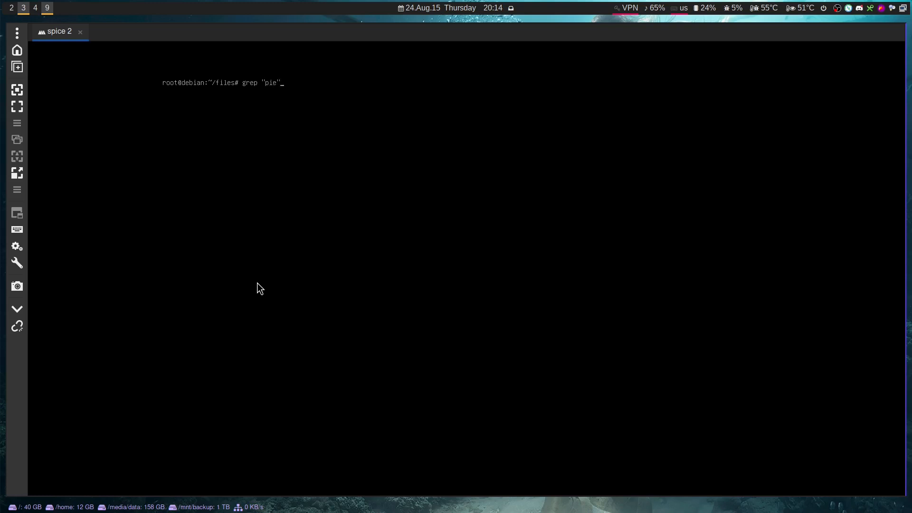
type("pie.txt")
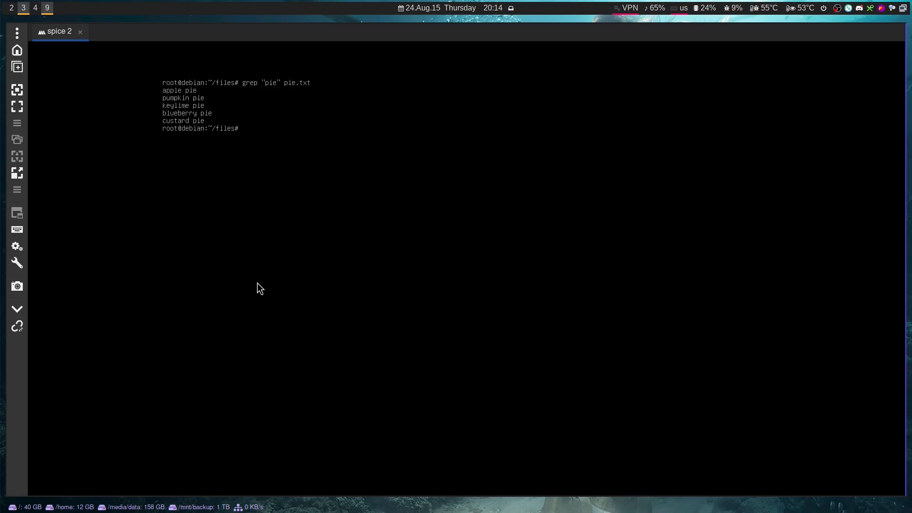
mouse_move(195, 93)
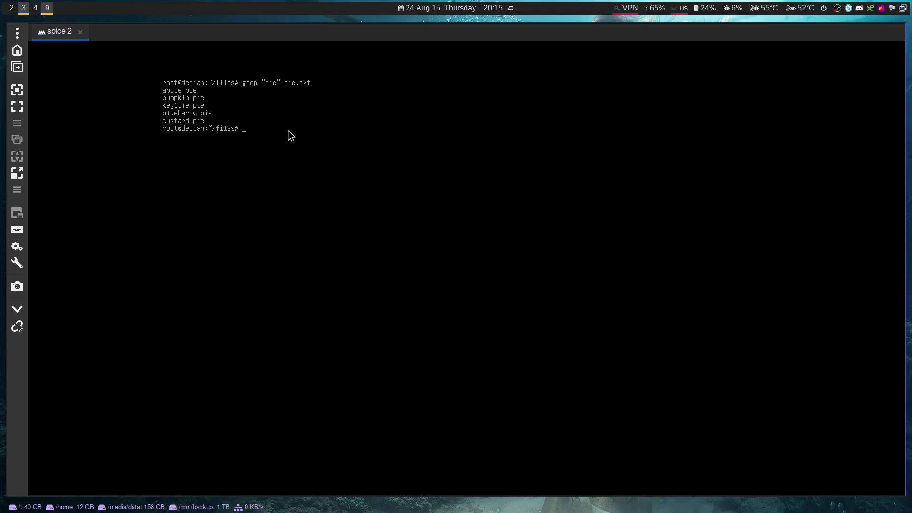
Run cat pie.txt | grep "pie" to find the same lines through a pipe.
type("cat")
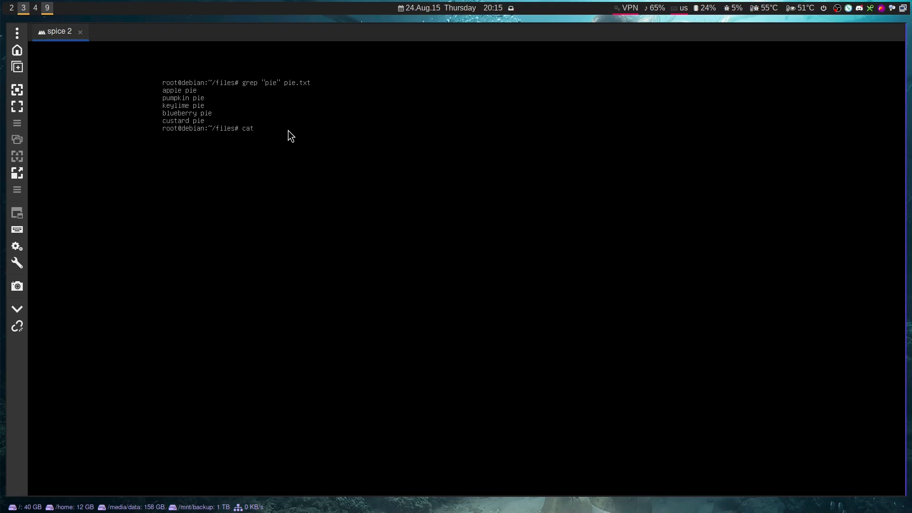
type("pie.txt")
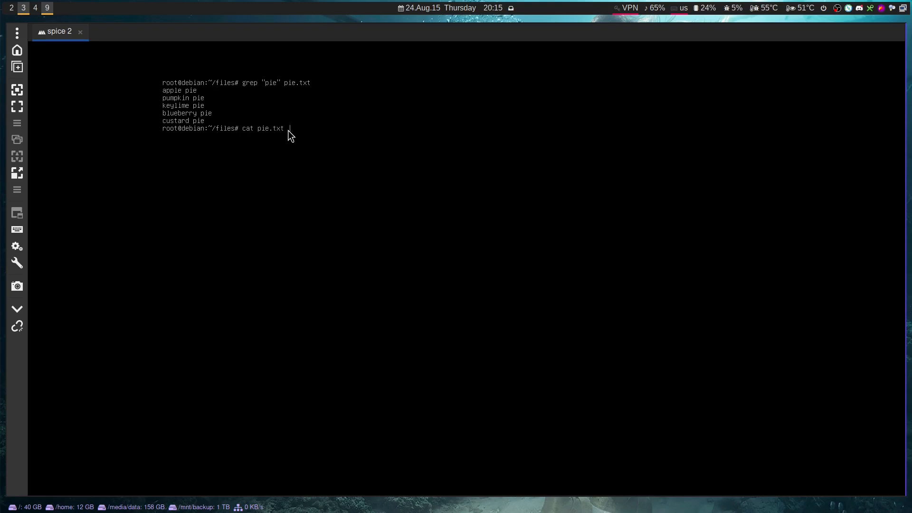
mouse_move(432, 154)
type(" grep")
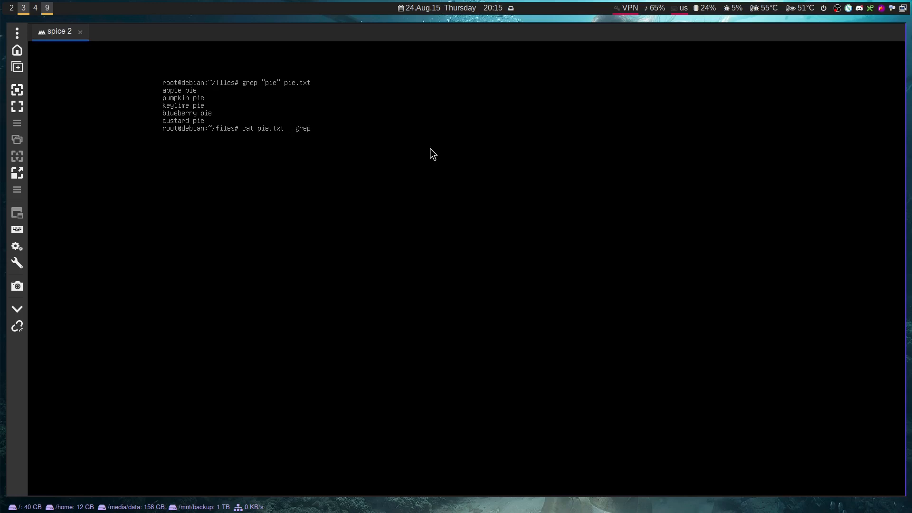
type("\"")
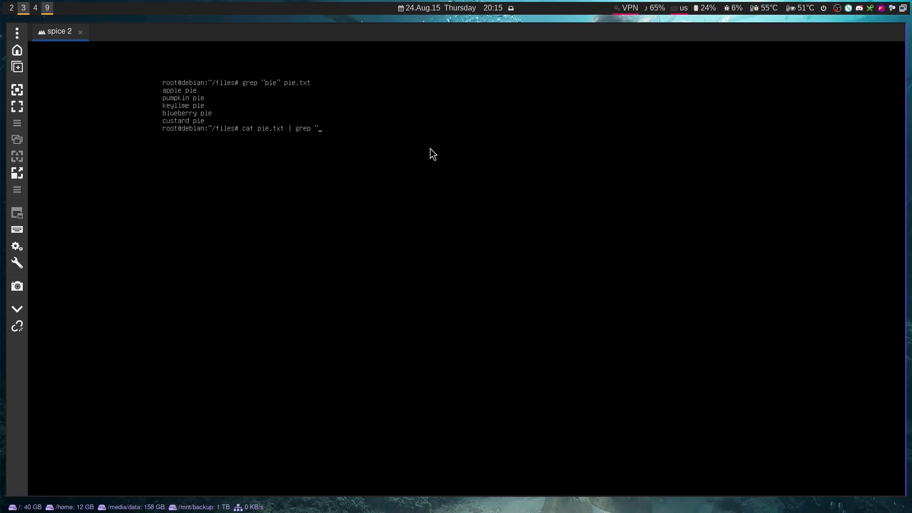
type("pie\"")
type("cat pie.txt")
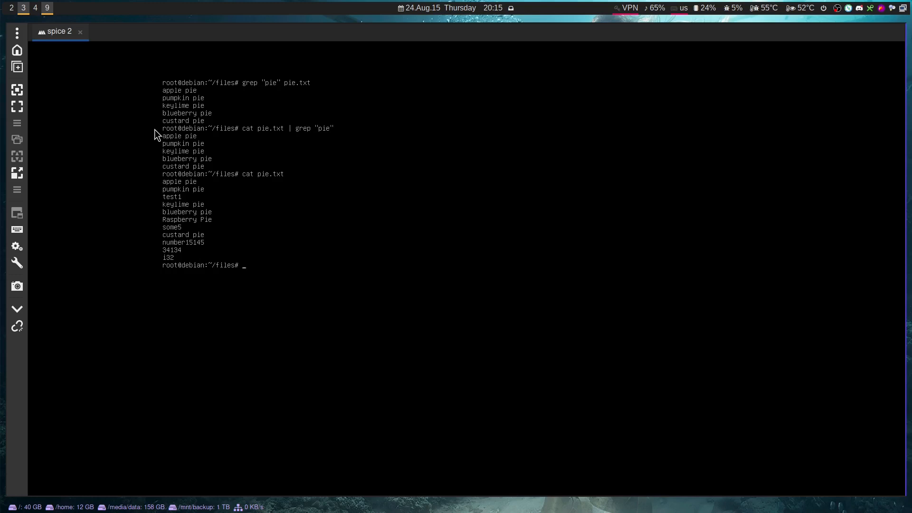
mouse_move(297, 186)
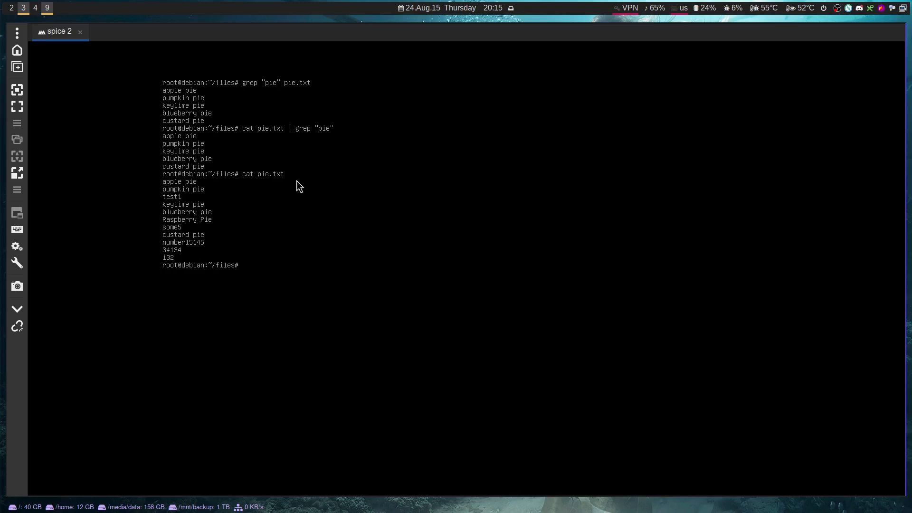
Clear the terminal screen before reopening the grep manual.
type("clear")
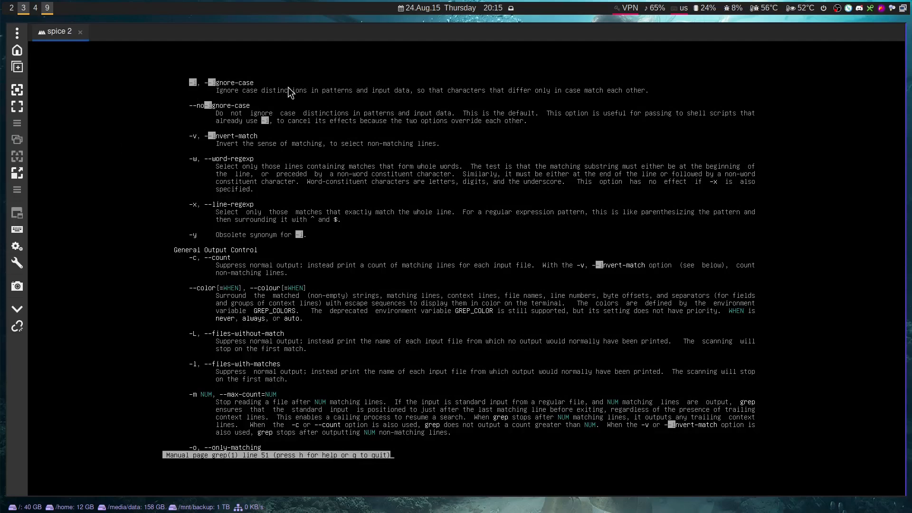
mouse_move(571, 96)
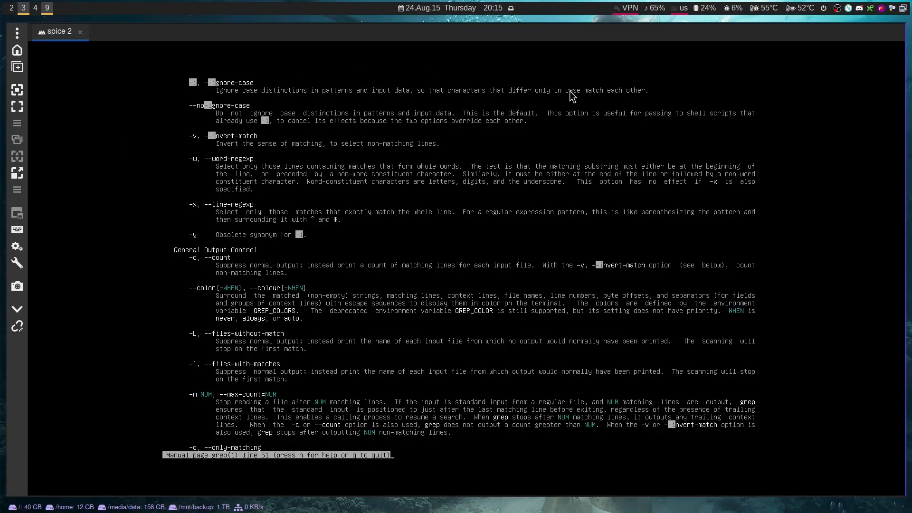
Quit the manual and run grep -i "pie" pie.txt for a case-insensitive search.
key("q")
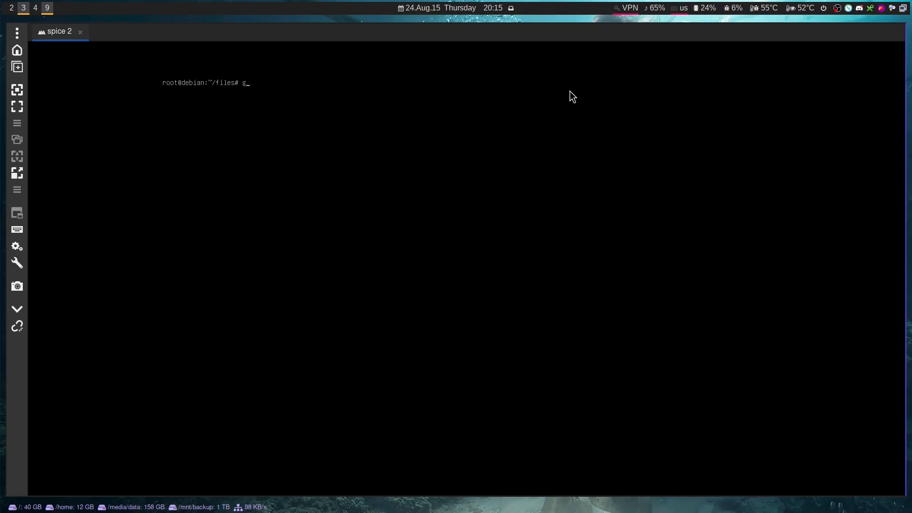
type("rep -i")
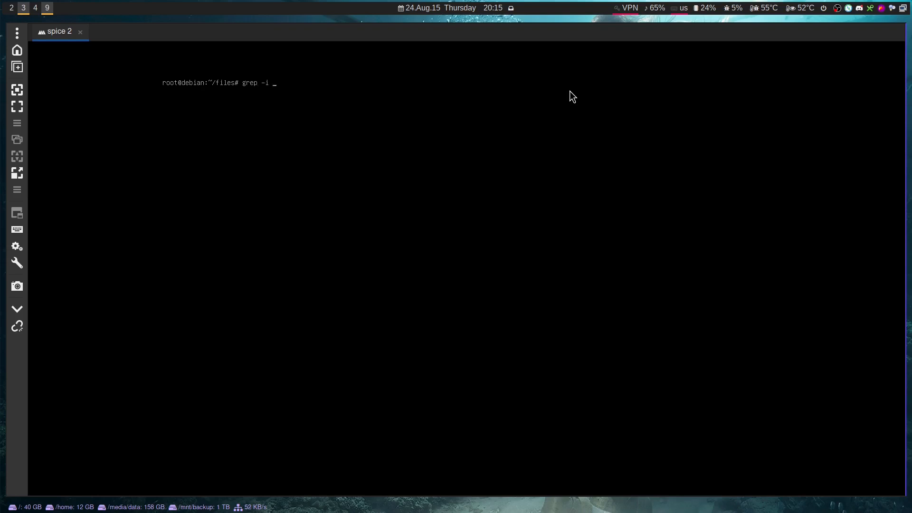
type("\"pie\" pie.txt")
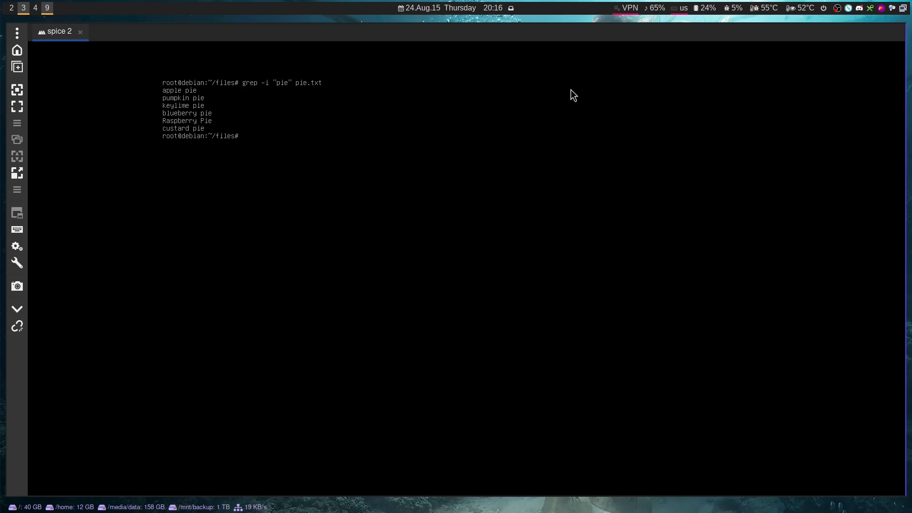
mouse_move(878, 29)
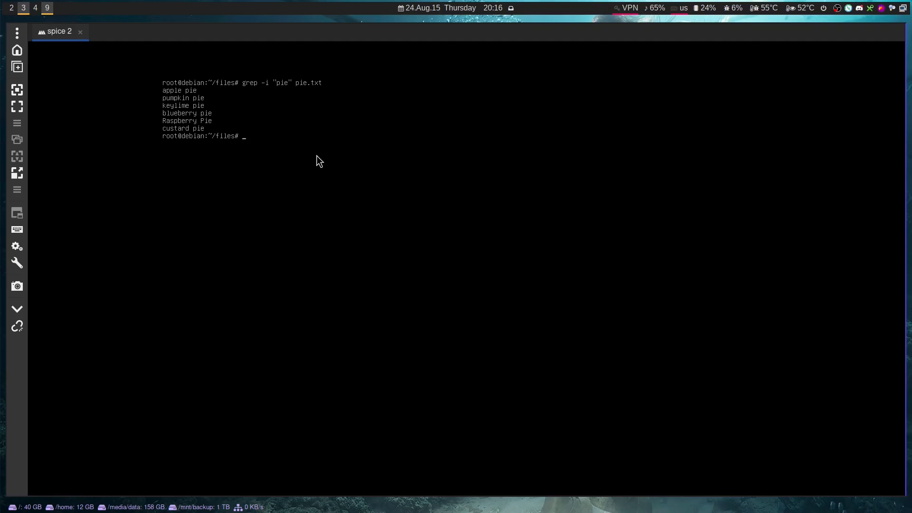
Move up to the home folder, run grep "pie" files/ which fails as a directory, then reopen man grep.
type("ls")
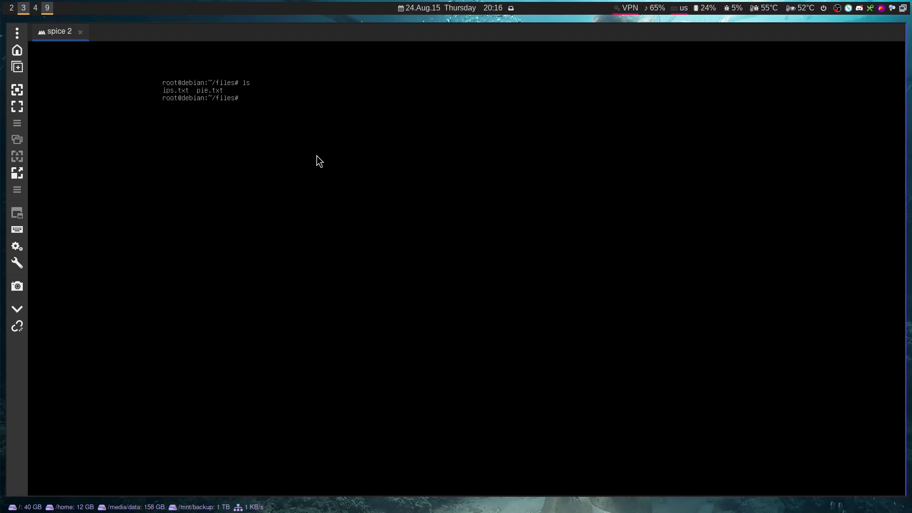
type("cd ..")
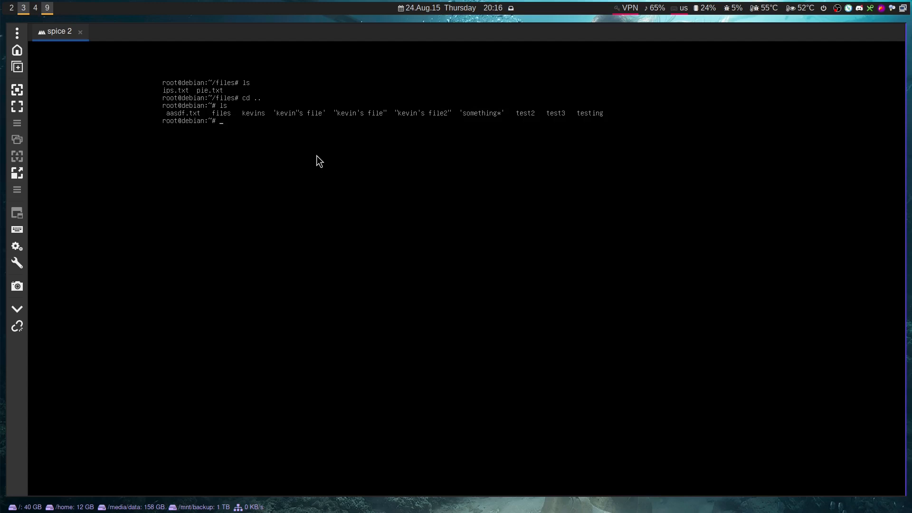
type("g")
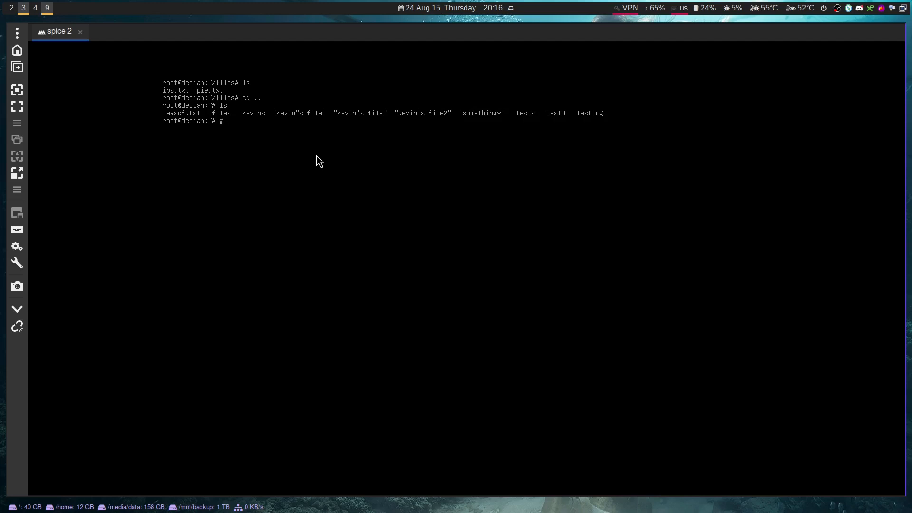
type("rep \"pie\"")
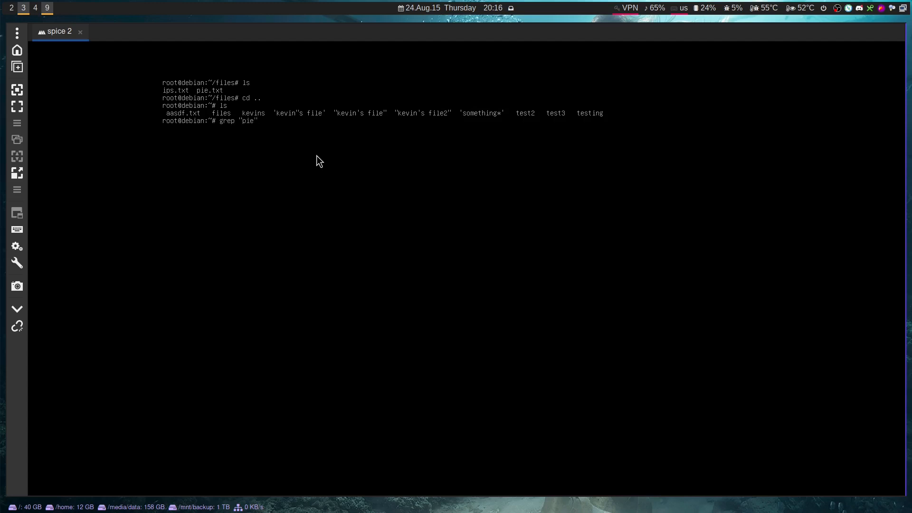
key("Return")
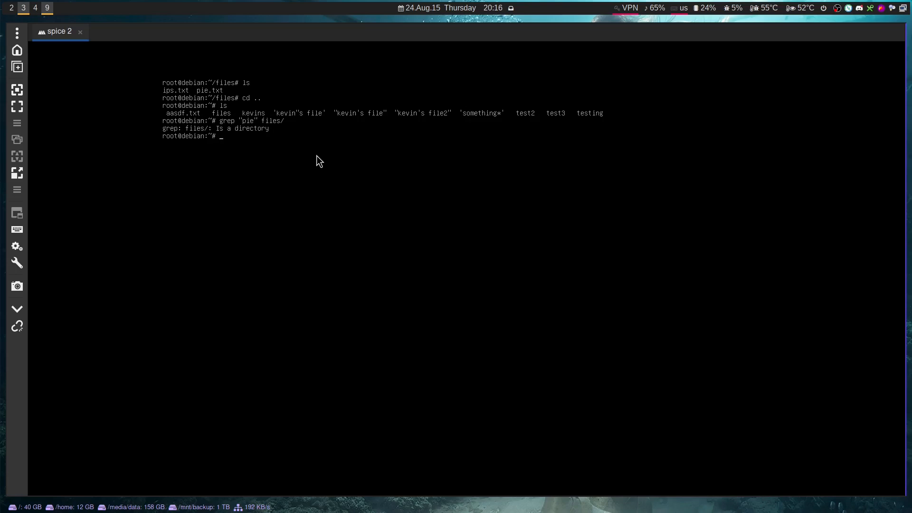
type("man gre")
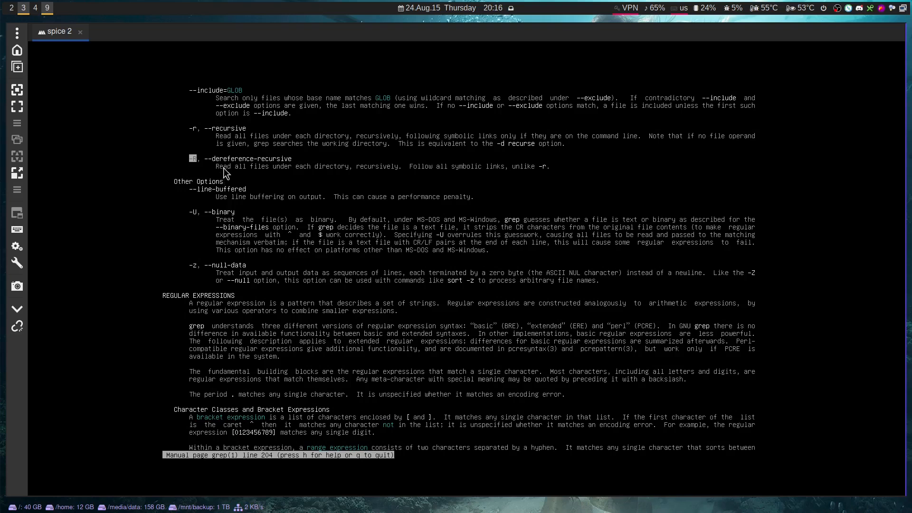
mouse_move(318, 168)
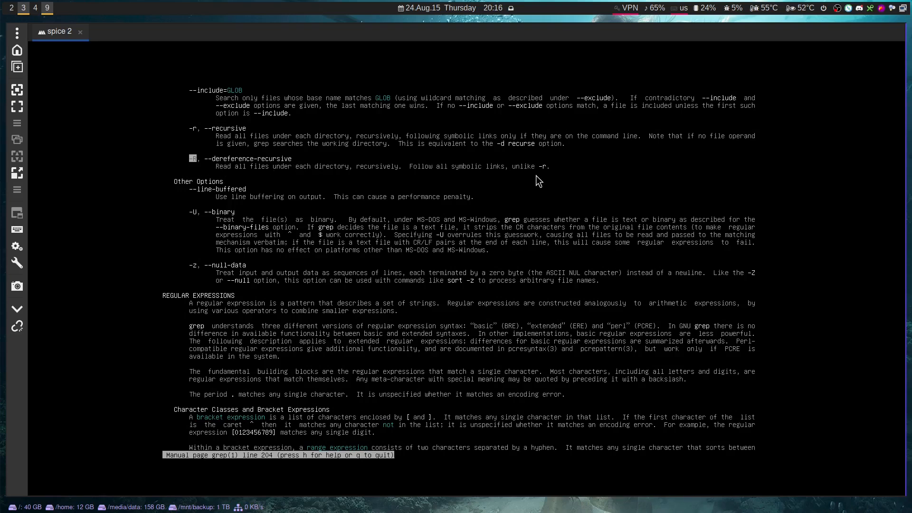
mouse_move(367, 163)
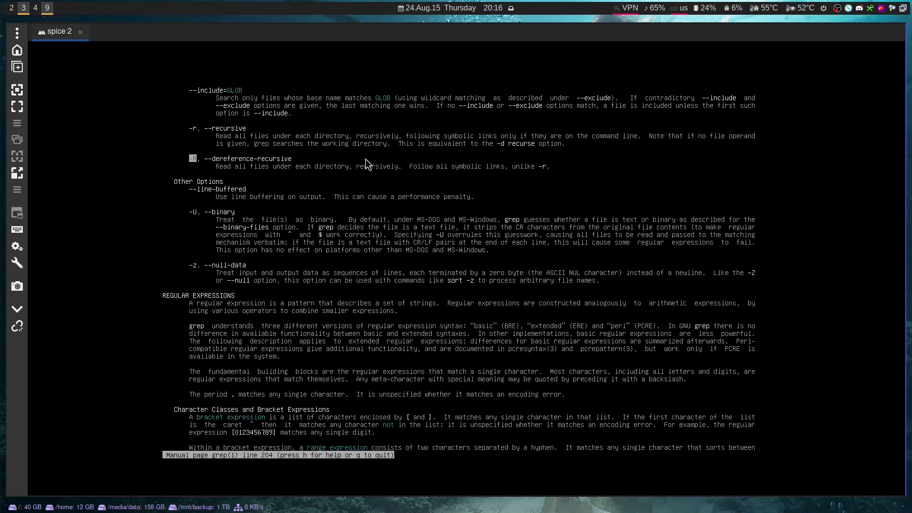
mouse_move(258, 128)
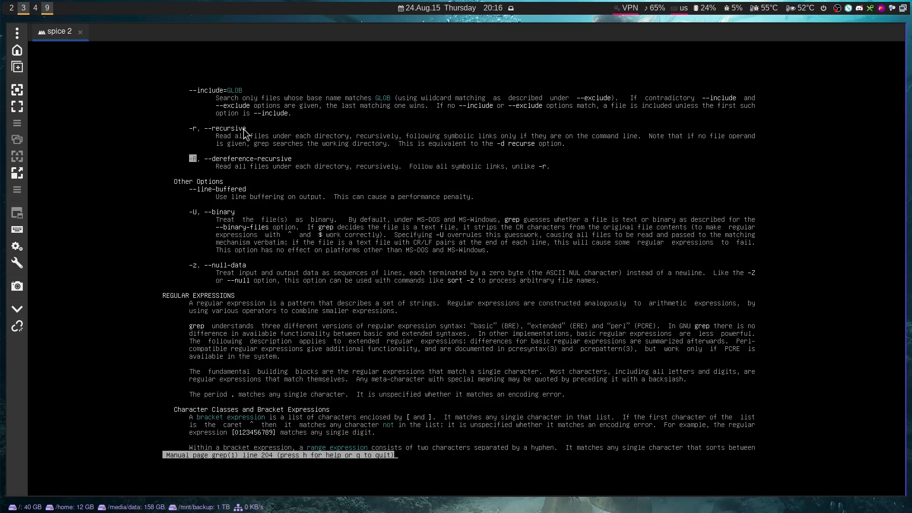
mouse_move(354, 128)
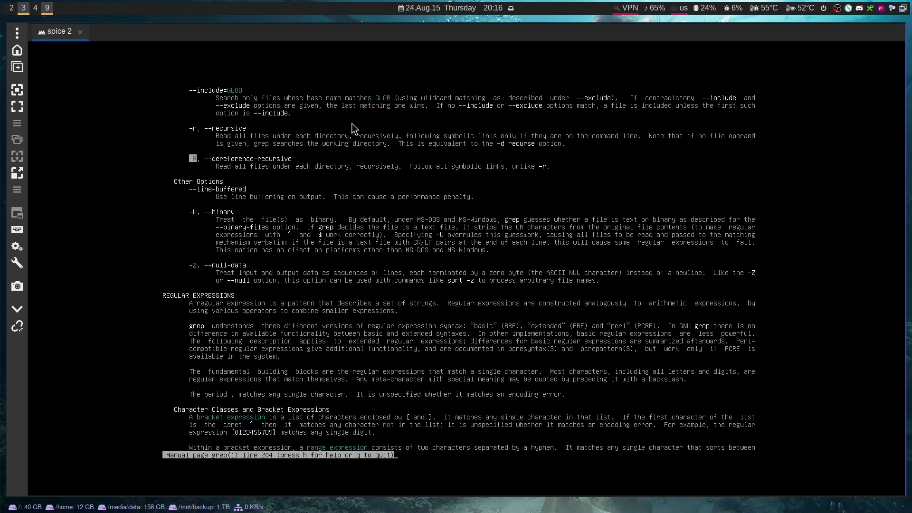
mouse_move(357, 156)
type("gre")
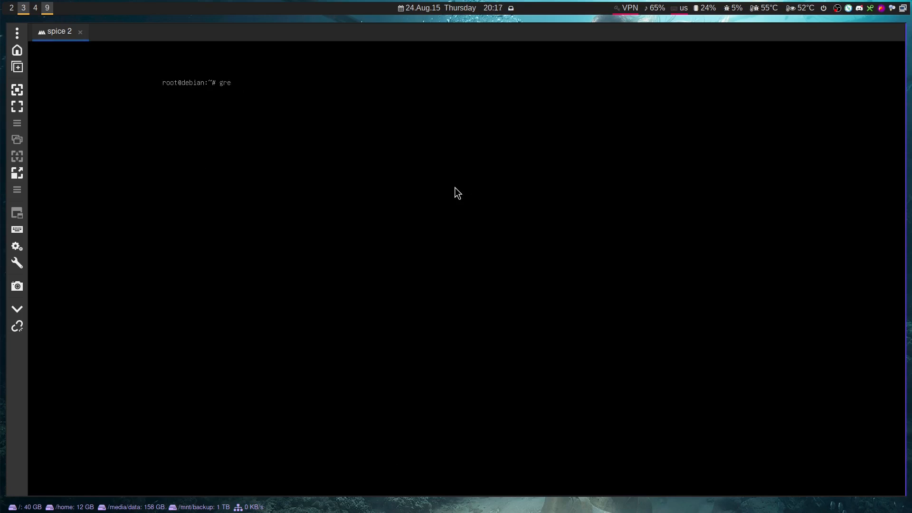
Run grep -R "pie" files/ then grep -Rl "pie" files/ to show only matching file names, and reopen the manual.
type("p -R \"pi")
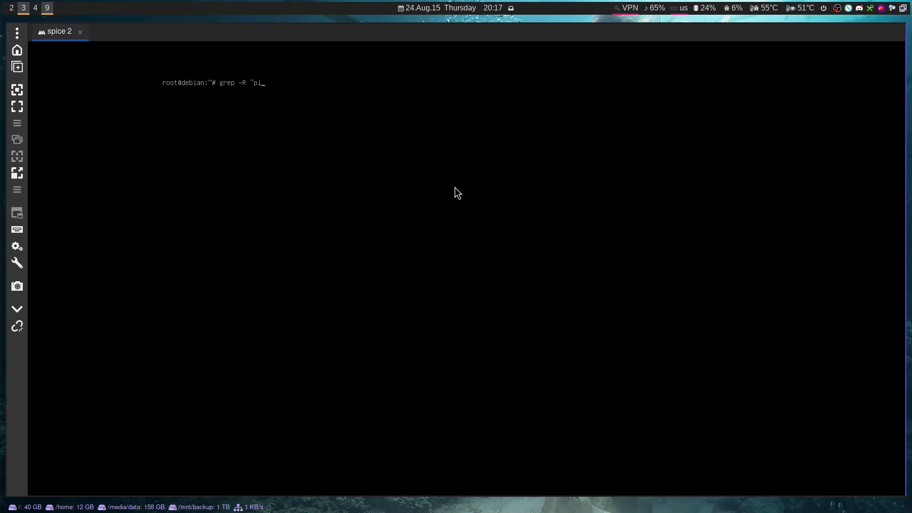
type("e\" files/")
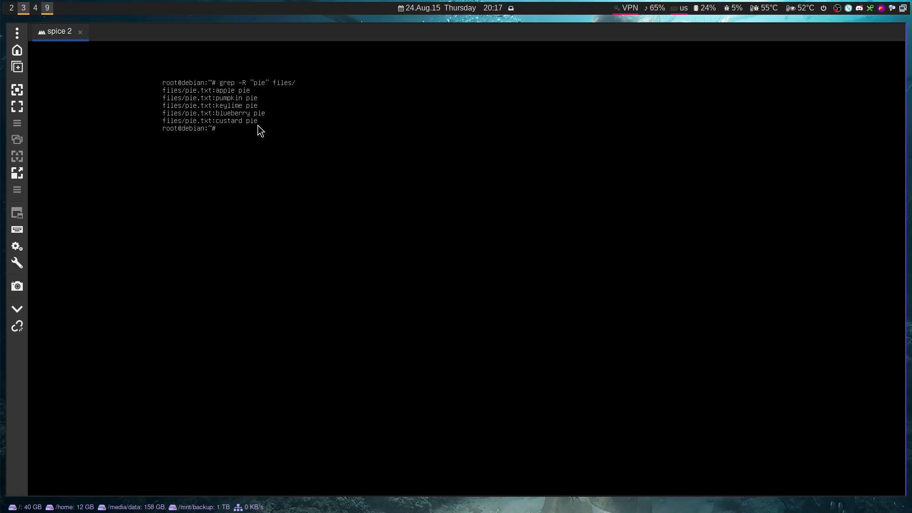
mouse_move(594, 202)
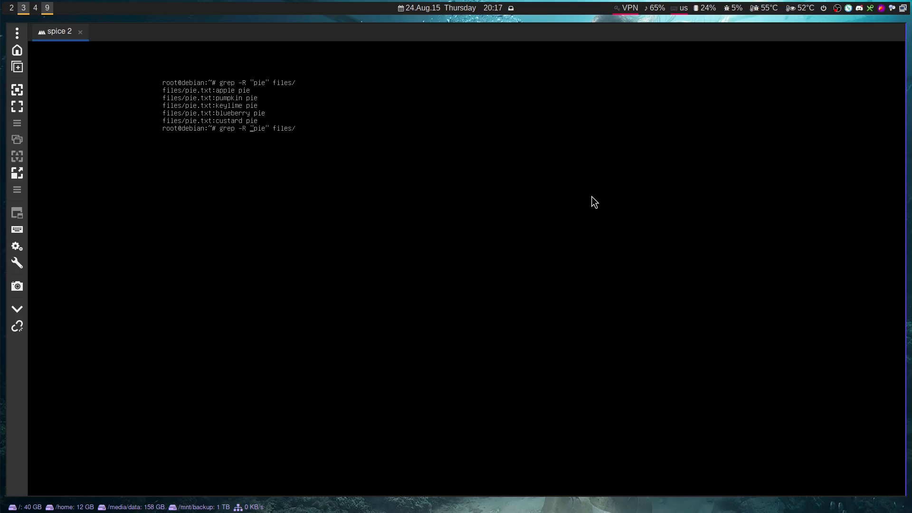
type("l")
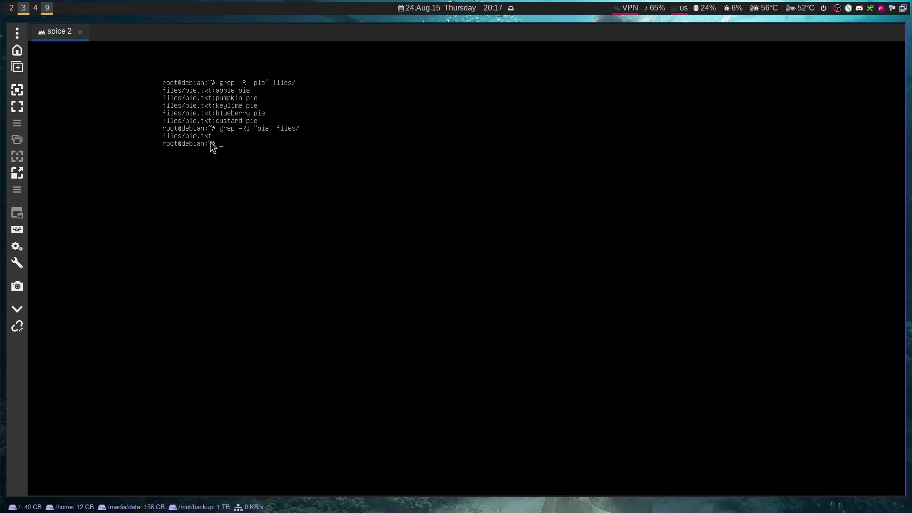
mouse_move(266, 135)
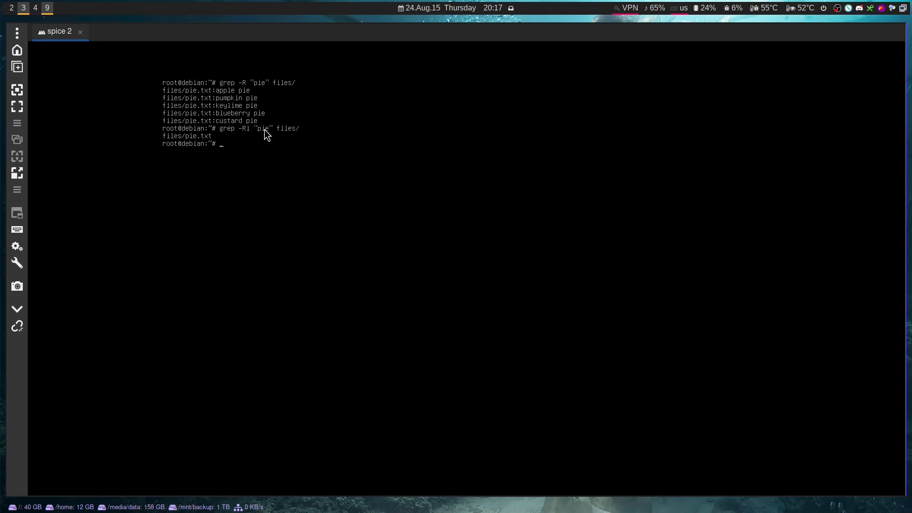
type("na")
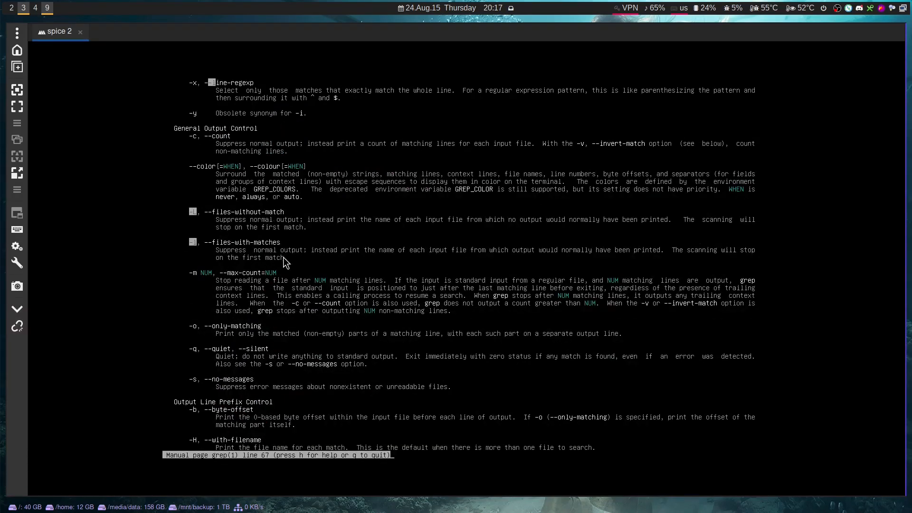
mouse_move(266, 263)
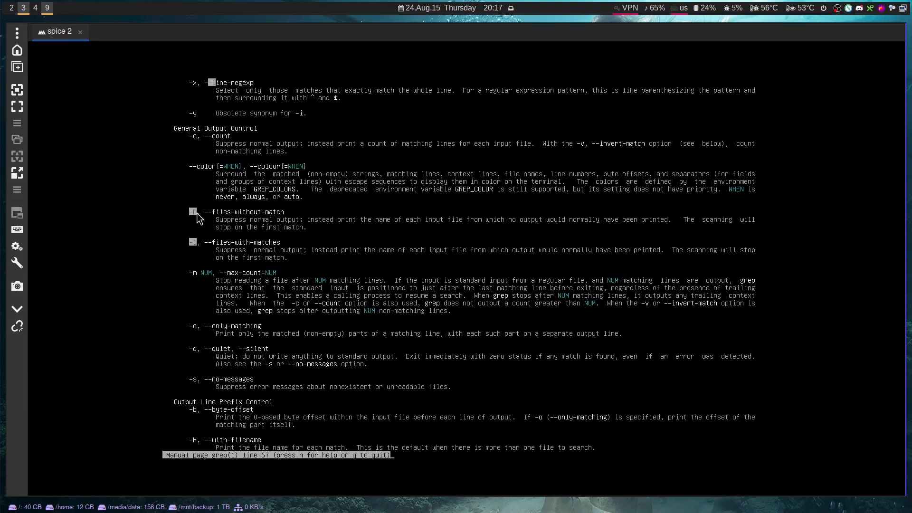
Quit the grep manual page and return to the bash prompt.
key("q")
type("grep -Rl \"pie\" files/")
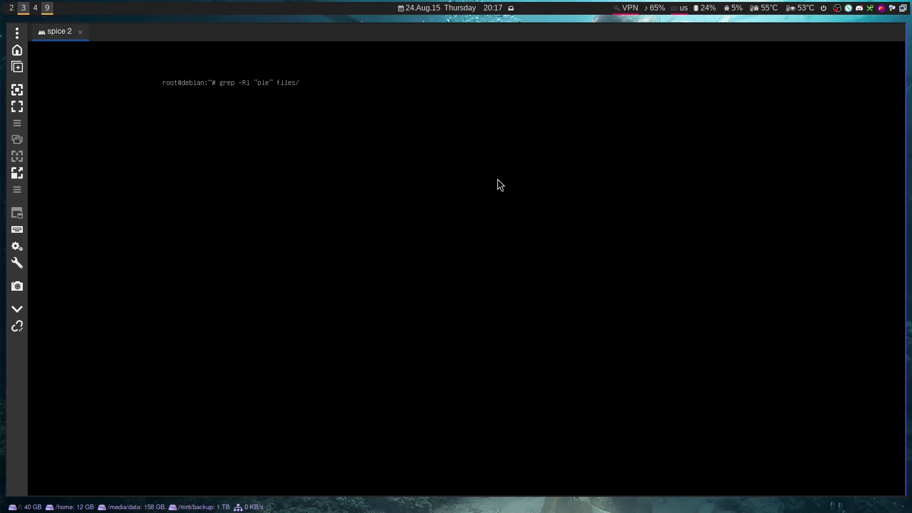
Run grep -RL "pie" files/, grep -l on files/pie.txt, then grep -Ril "pie" files/ finding files/pie.txt.
type("~_")
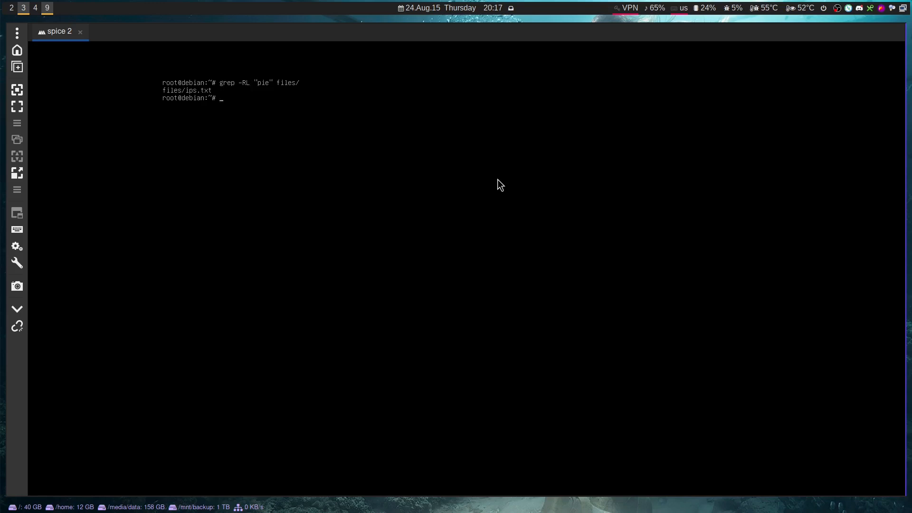
mouse_move(201, 99)
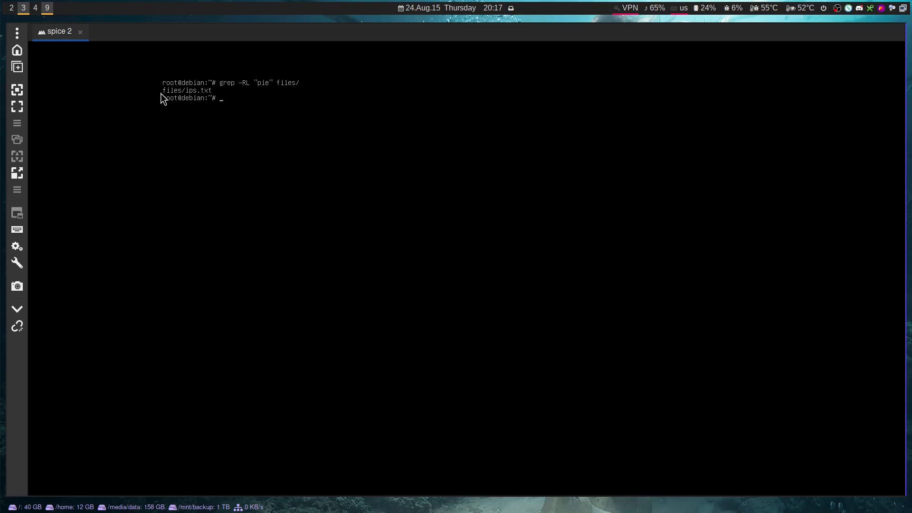
mouse_move(232, 95)
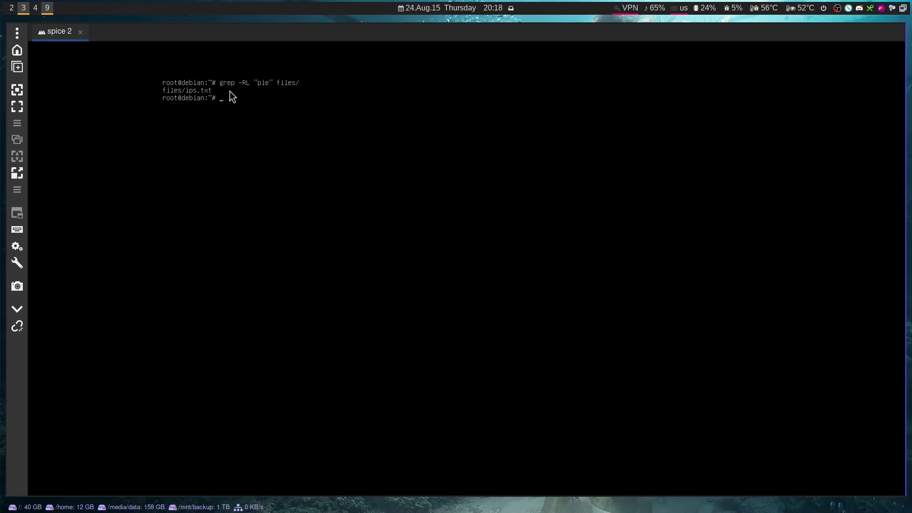
mouse_move(249, 93)
type("grep -RL \"pie\" files/")
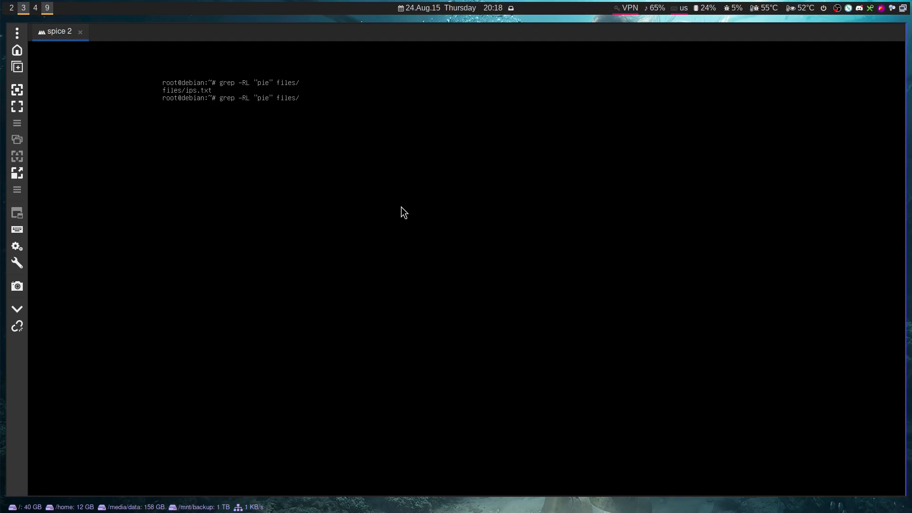
mouse_move(482, 239)
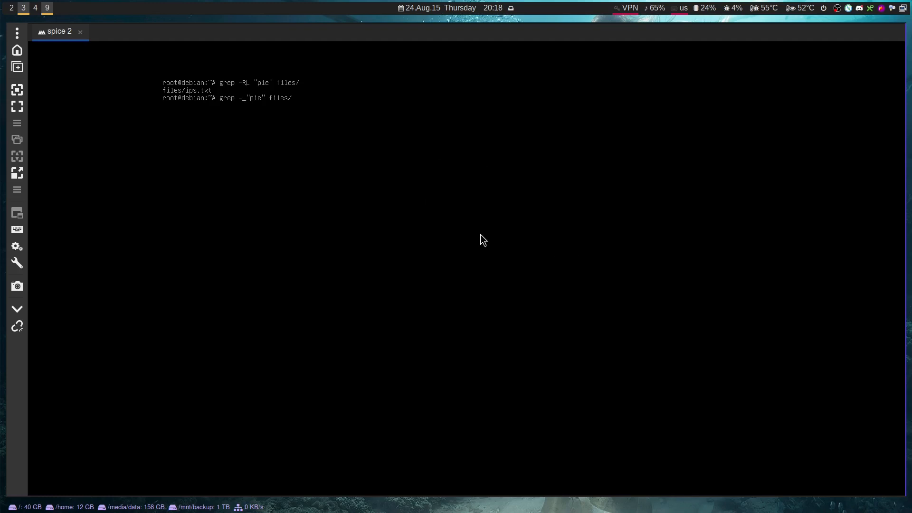
type("l")
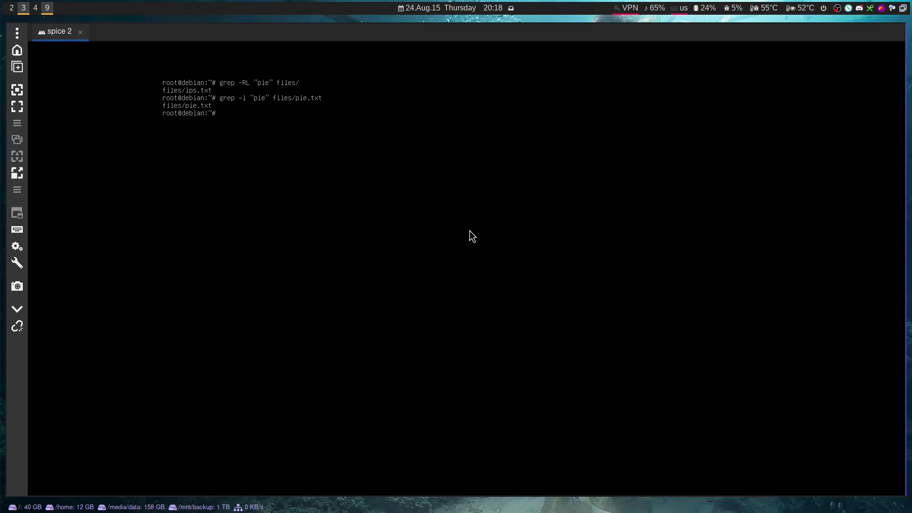
type("grep -Ri")
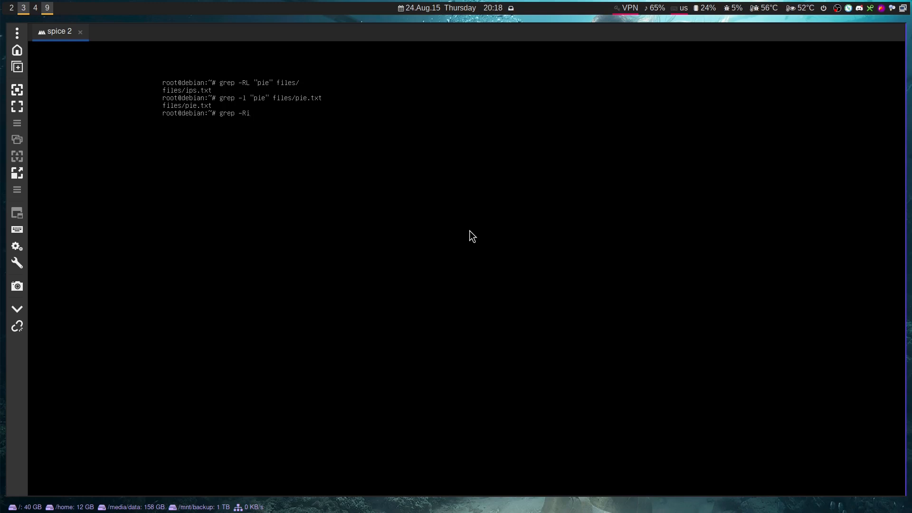
type(":oue")
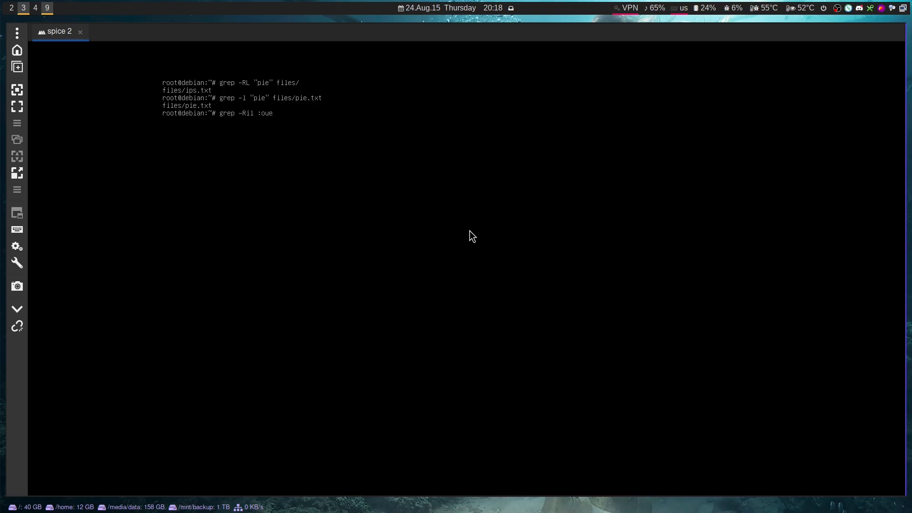
type("\"pie\" files/")
key("Return")
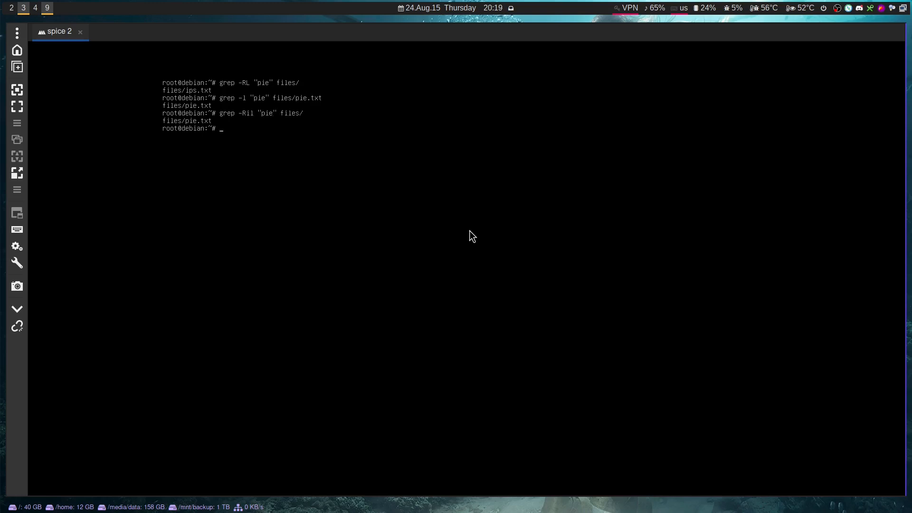
mouse_move(267, 123)
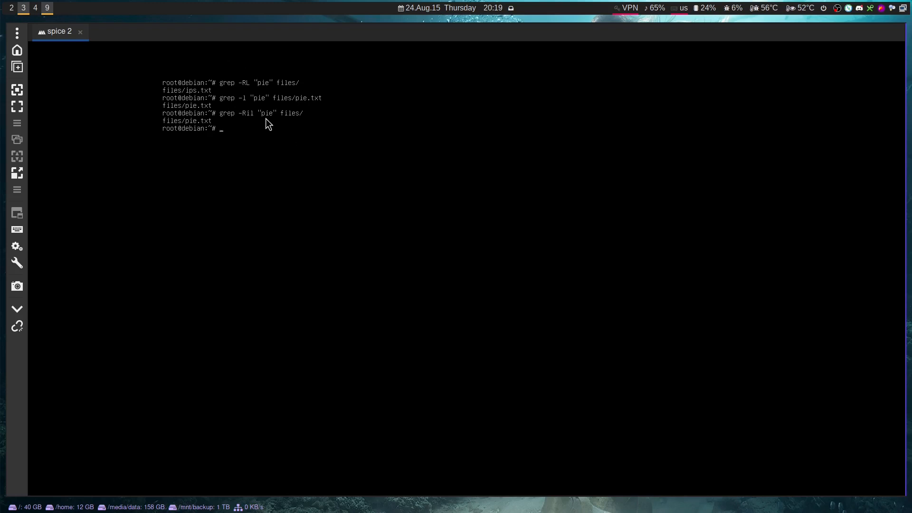
mouse_move(288, 165)
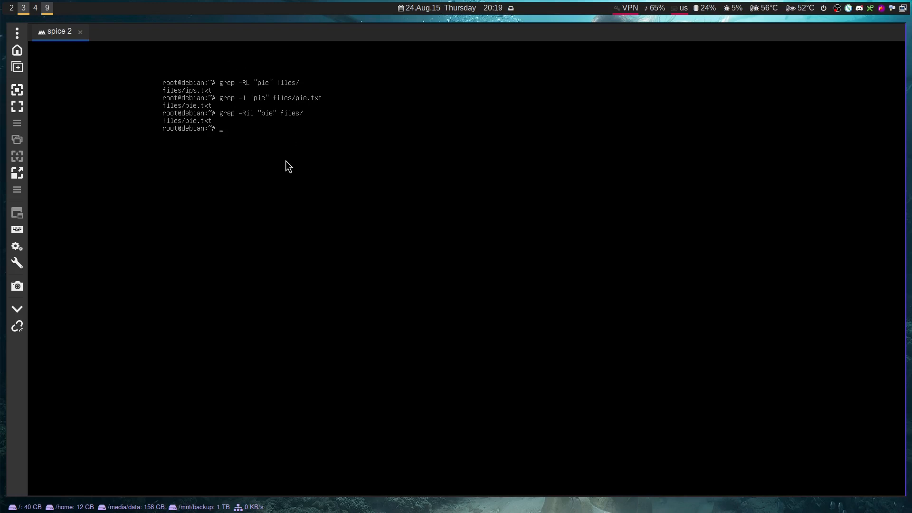
cd into files/, cat pie.txt, run grep -v "pie" pie.txt, and clear the screen.
type("cd files/")
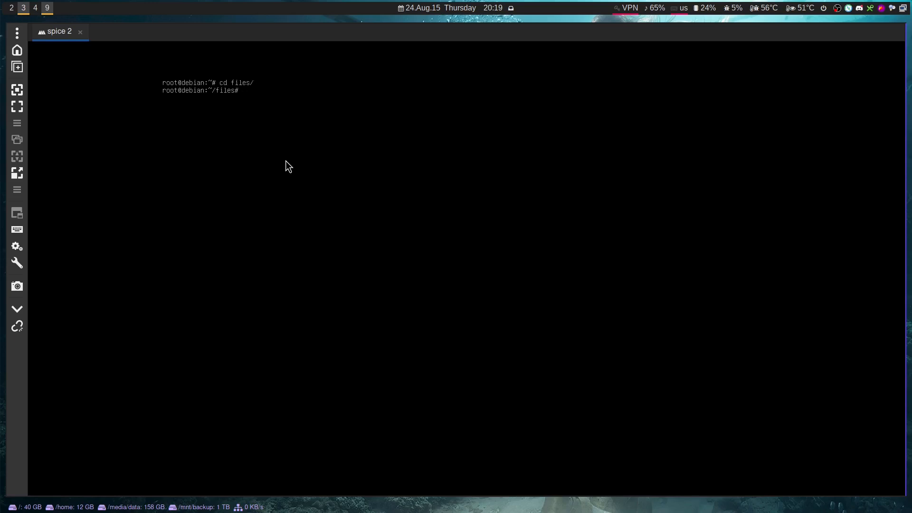
type("cat pie.txt")
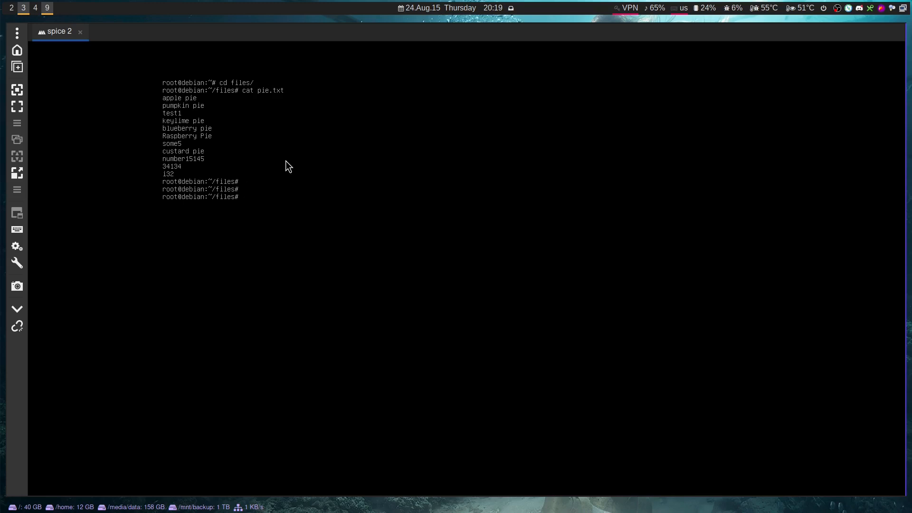
type("grep")
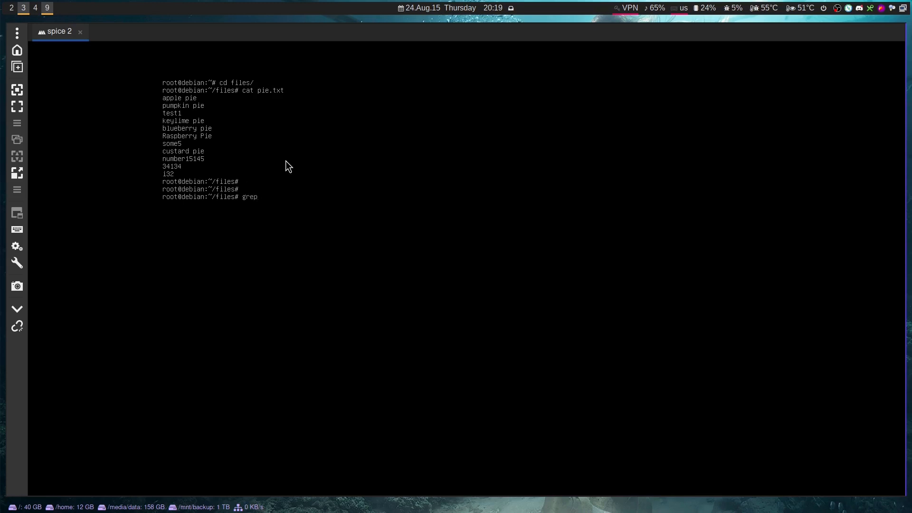
type("-v")
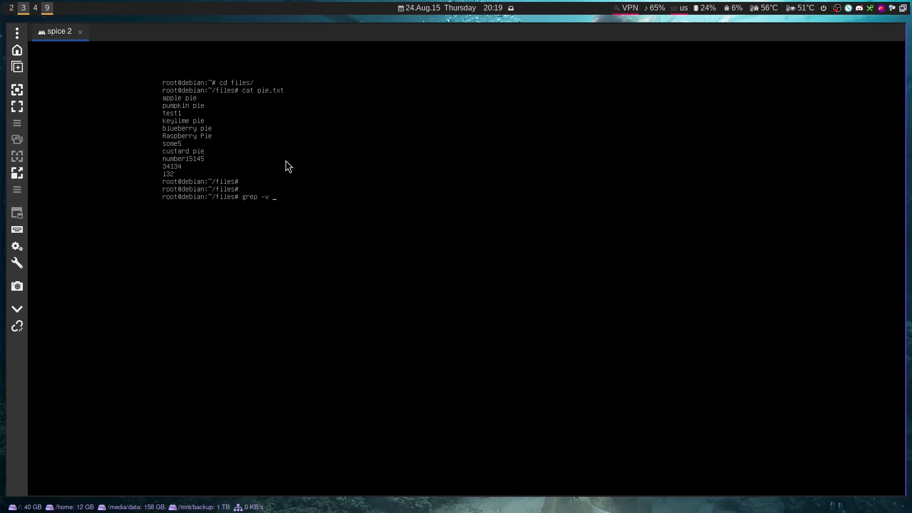
type("\"pie\" pie.txt")
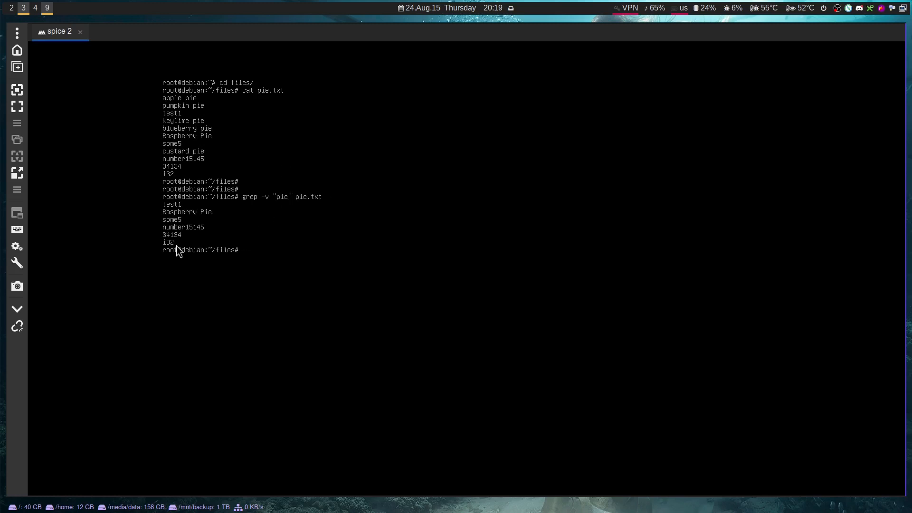
mouse_move(191, 217)
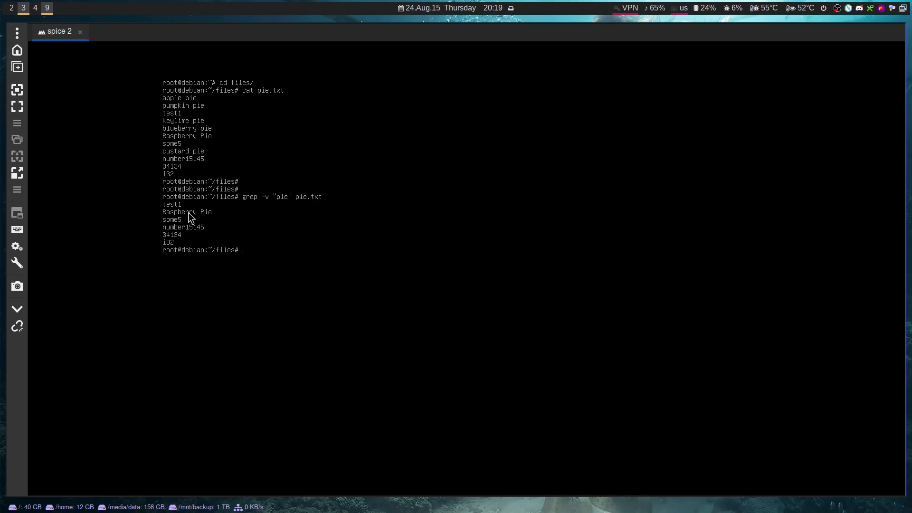
mouse_move(205, 222)
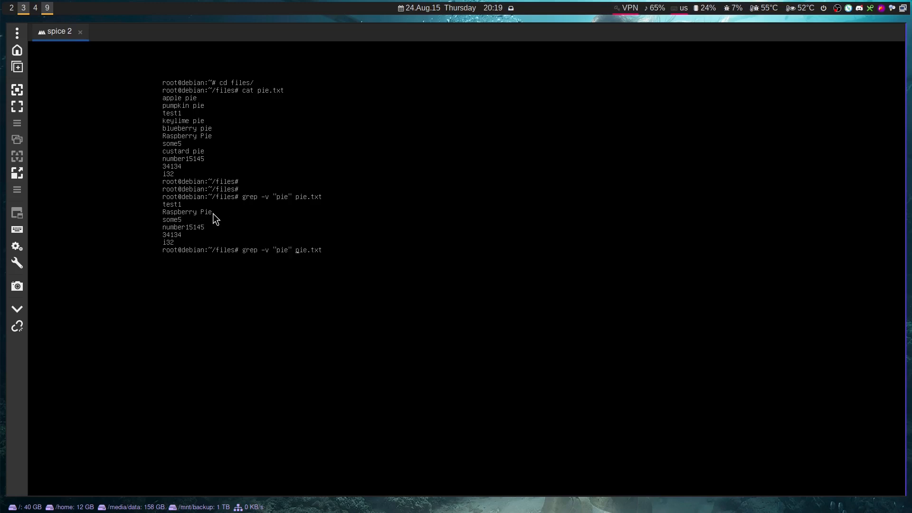
type("i")
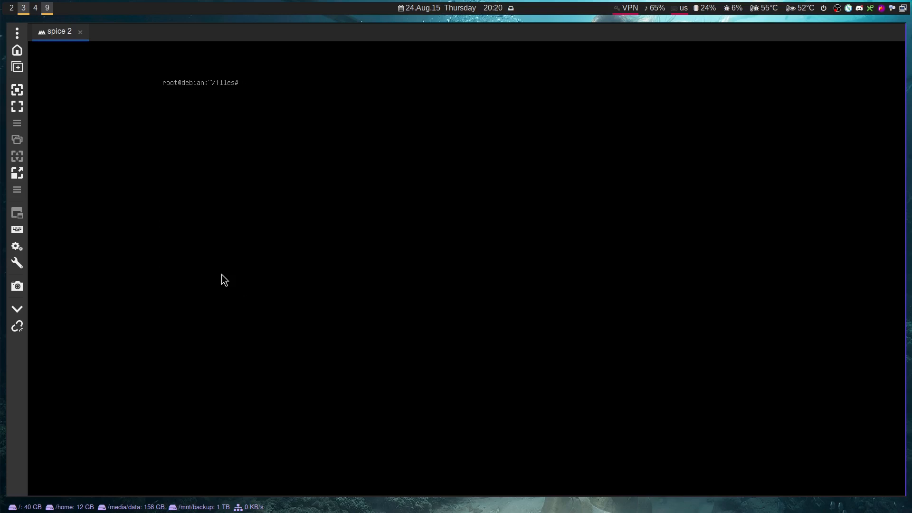
Edit pie.txt in vim to add a "blueberry and strawberry pie" line and save it.
type("vim pie.txt")
type("grep '")
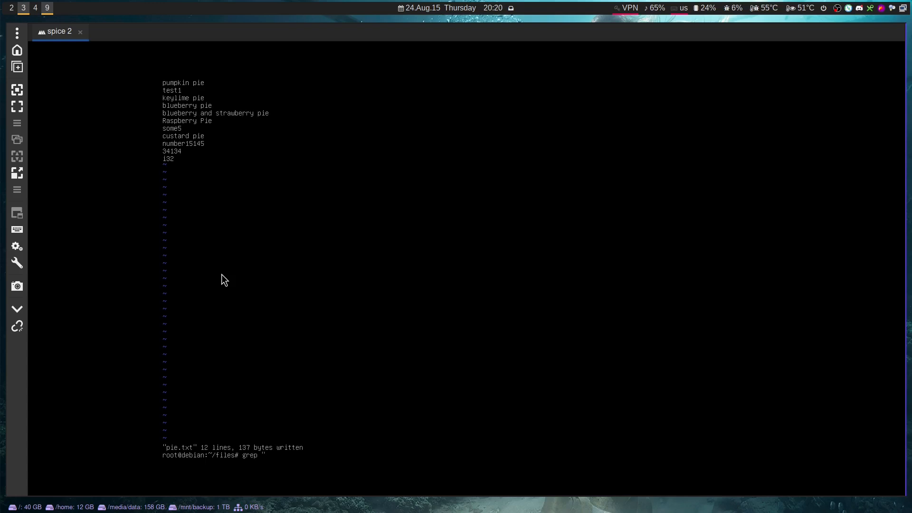
type("blueb")
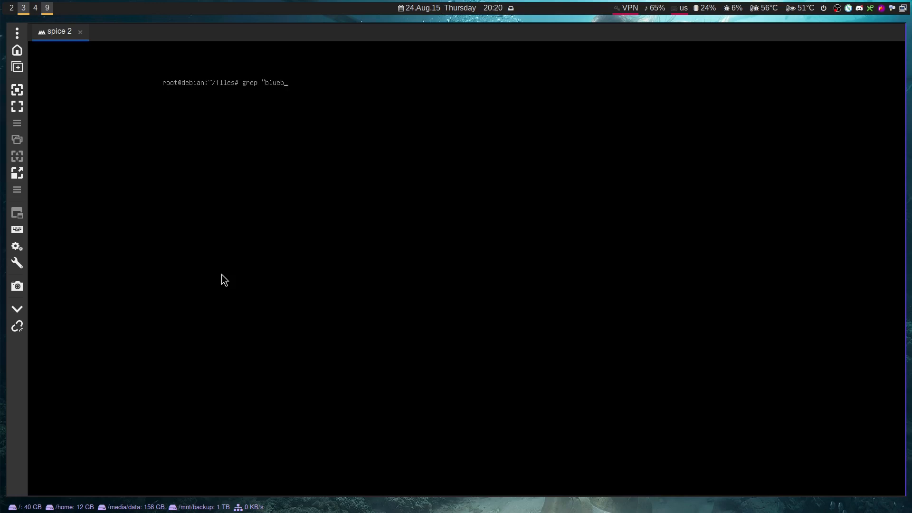
type("erry\" pie.txt")
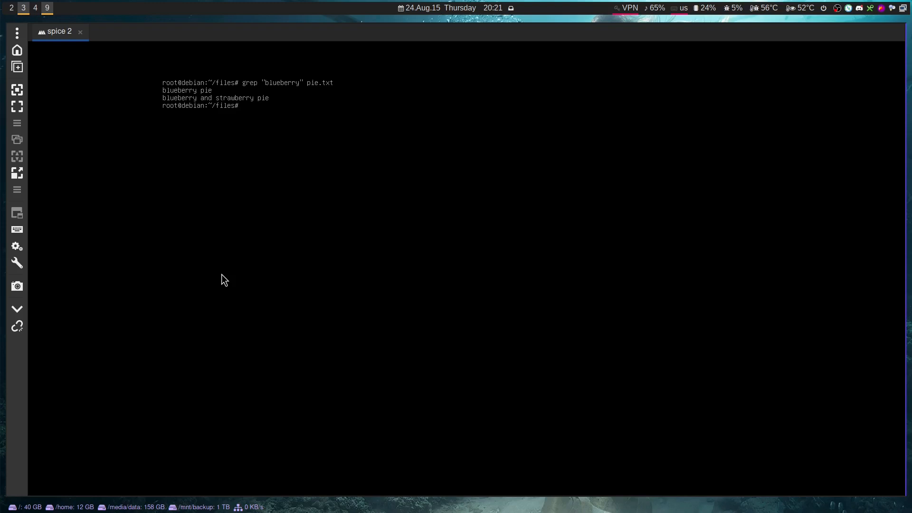
Run grep for "blueberry" in pie.txt, then grep -o "blueberry" pie.txt for the word only.
type("grep -i")
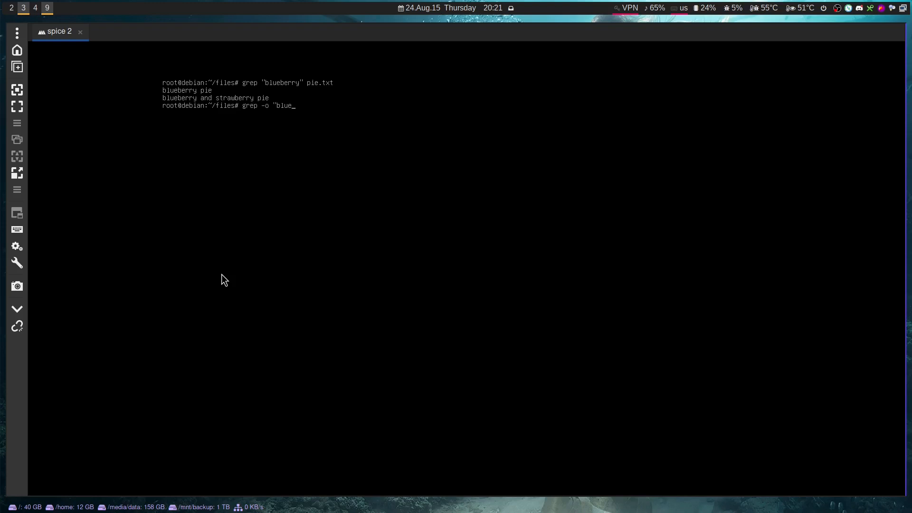
type("berry\" pie.txt")
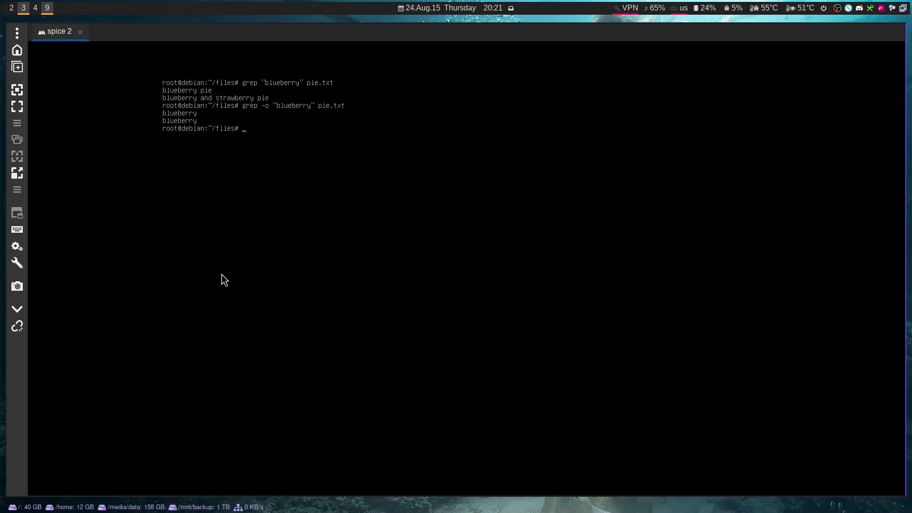
type("grep -o \"blueberry\" pie.txt")
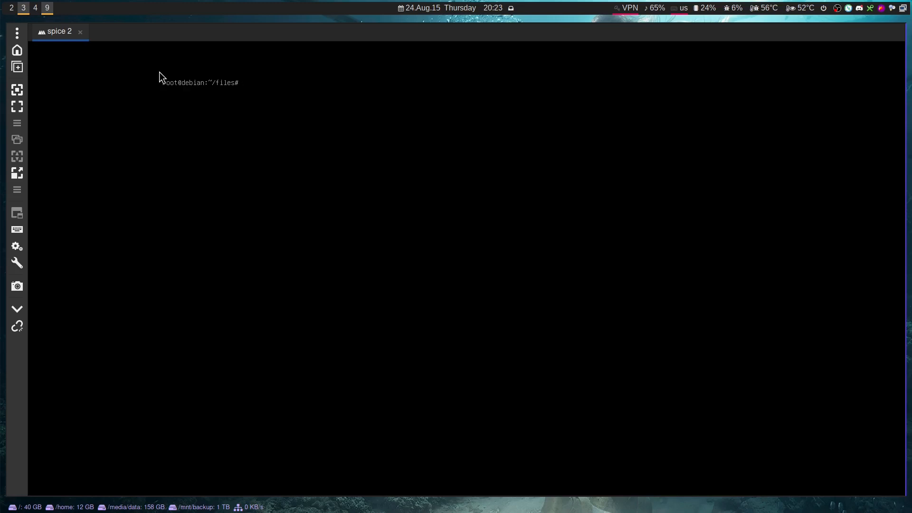
Run grep -E "^.* pie" pie.txt to list lines ending in pie.
type("grep")
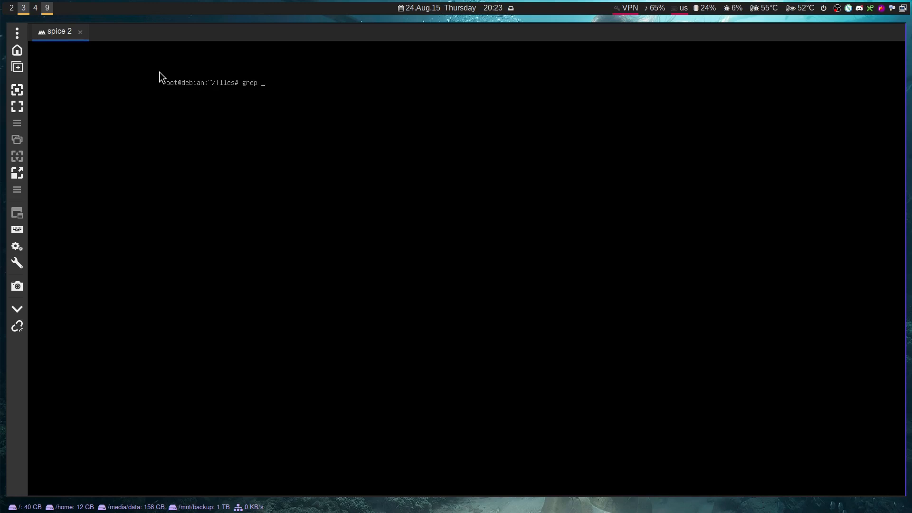
type("-E")
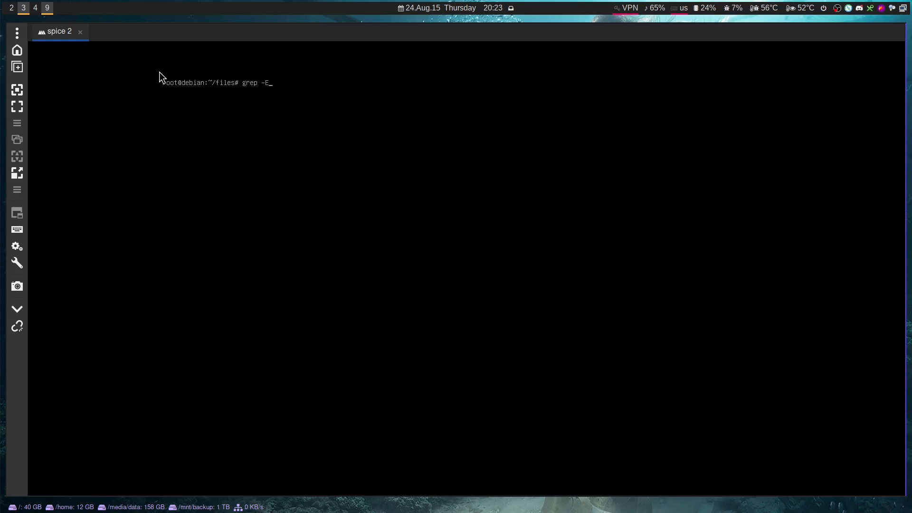
type("\"")
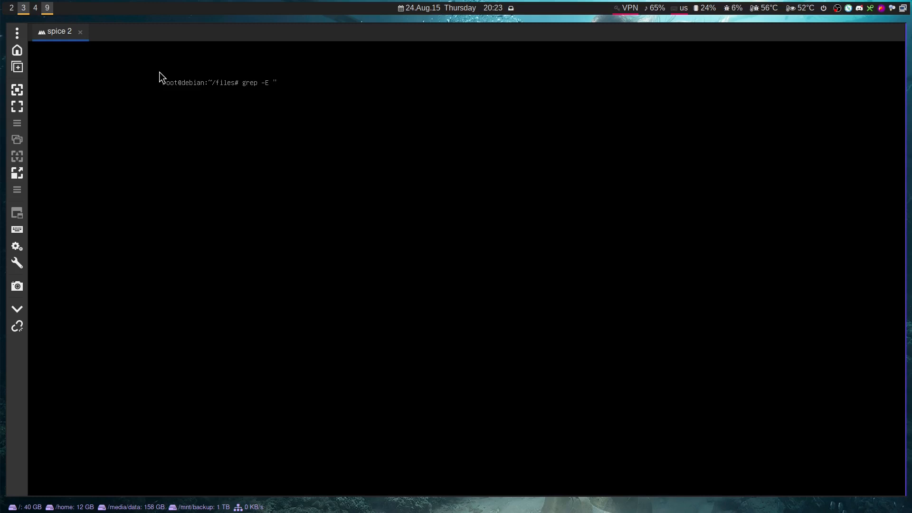
type("%")
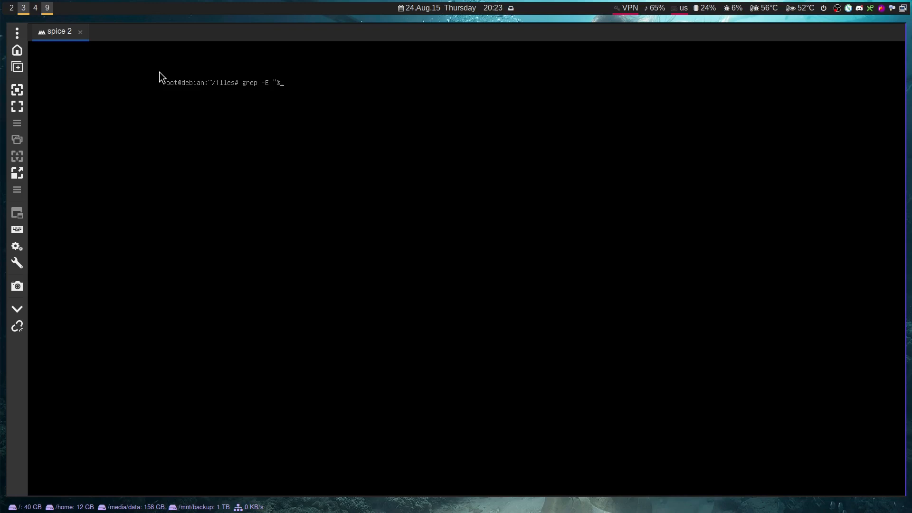
type("^.*")
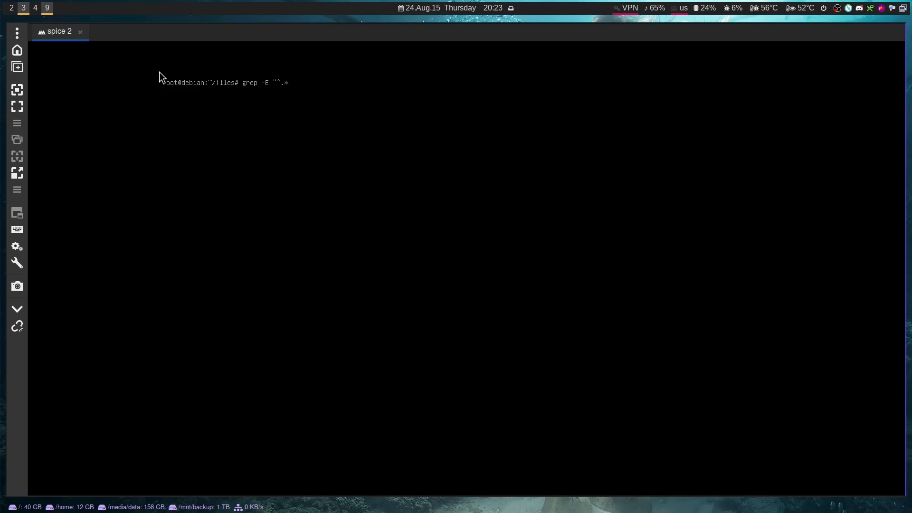
type("pi")
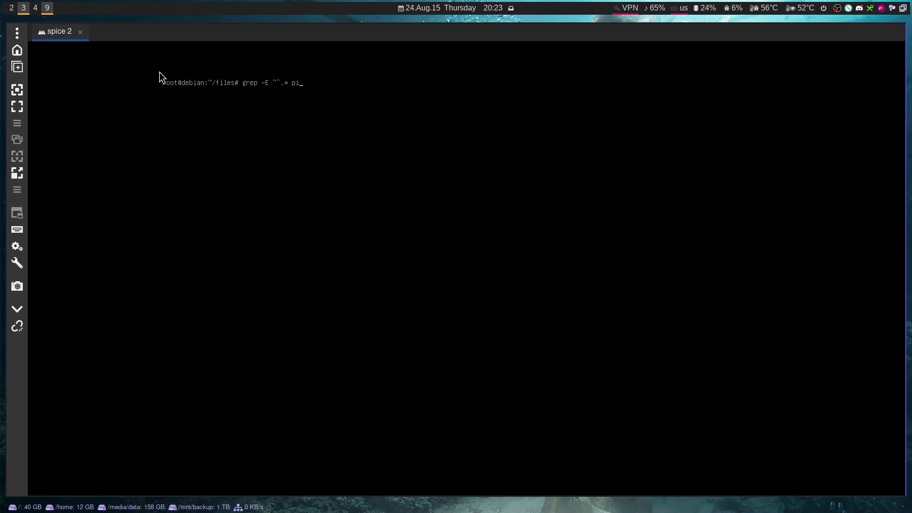
type("e\" pie.txt")
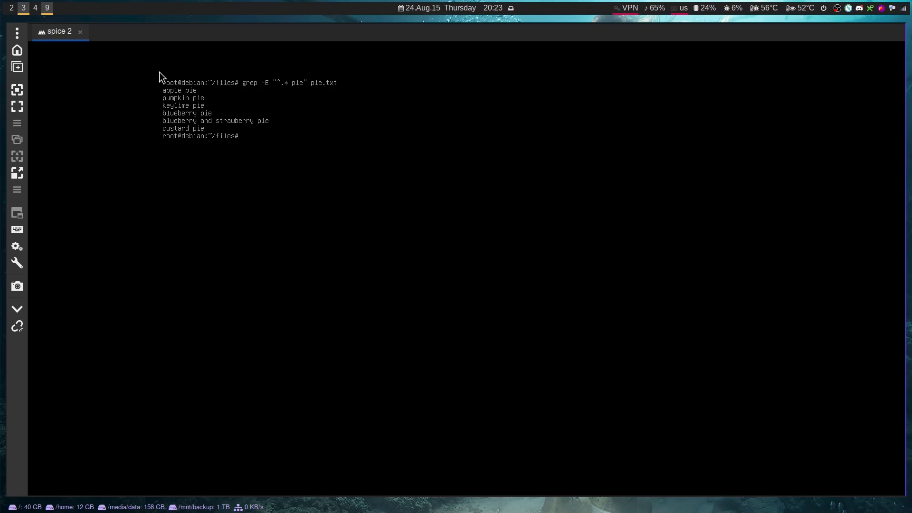
mouse_move(662, 275)
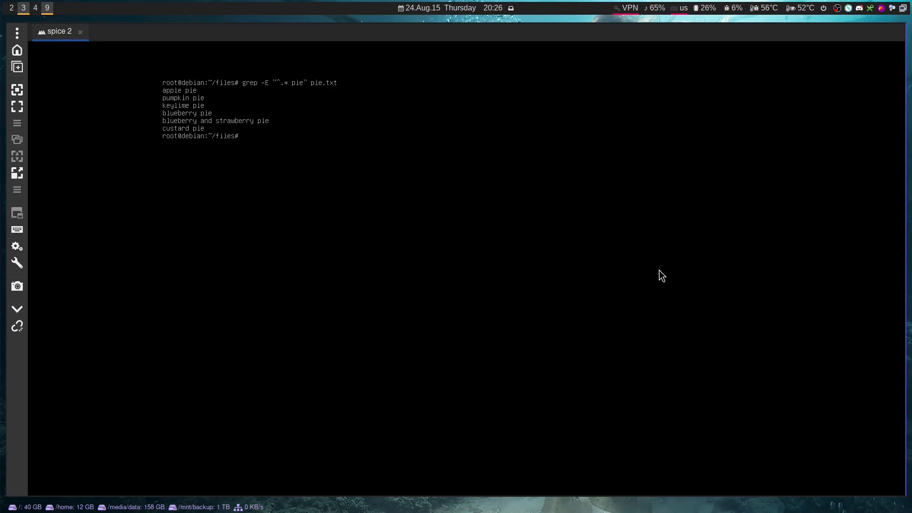
type("grep -E \"^.* pie\" pie.txt")
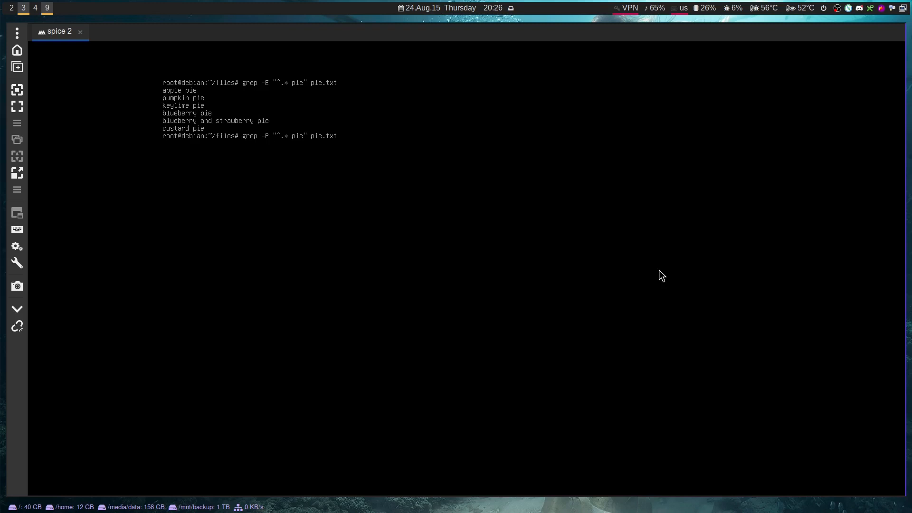
Run grep -P "^.* (?i)pie" pie.txt and grep -i pie pie.txt so Raspberry Pie also matches.
type("(")
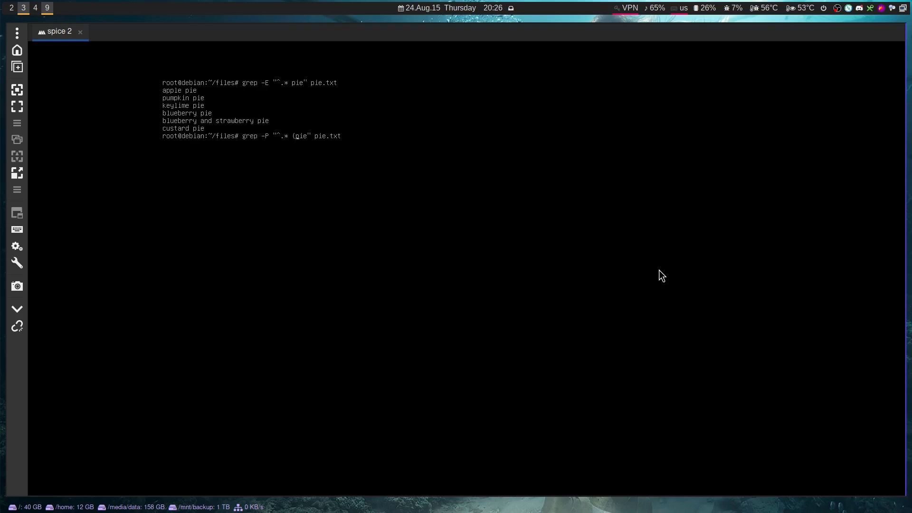
type("?i)")
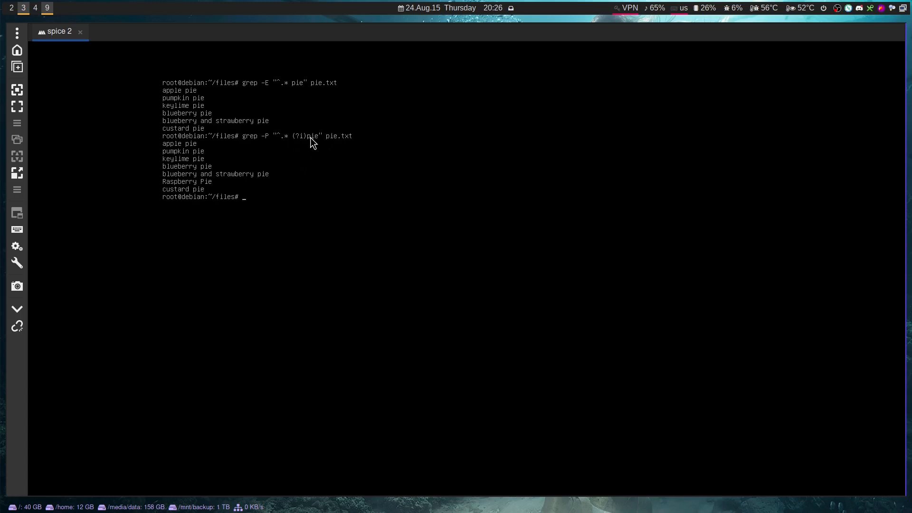
type("grep -i pie pie.txt")
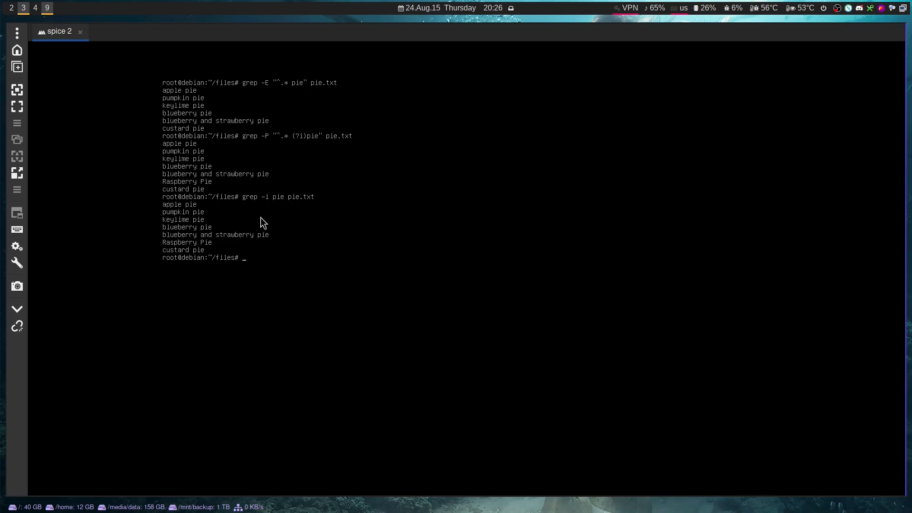
mouse_move(325, 229)
type("cat ips.txt")
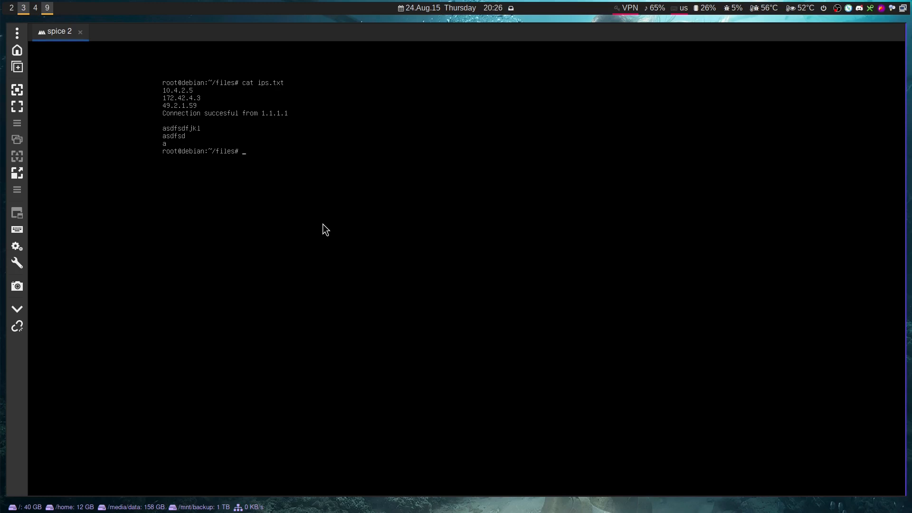
Build grep -E with the IPv4 regex "([0-9]{1,3}[\.]){3}..." against ips.txt.
type("grep -E")
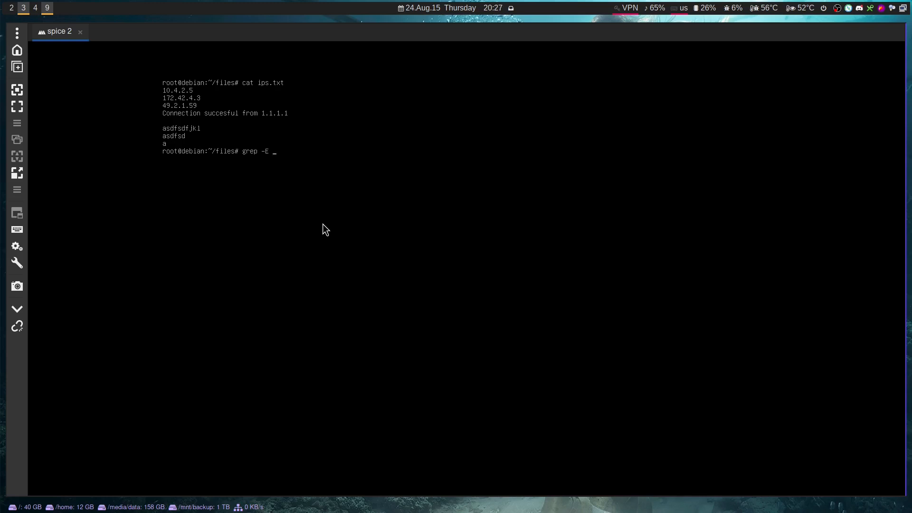
type("\"(")
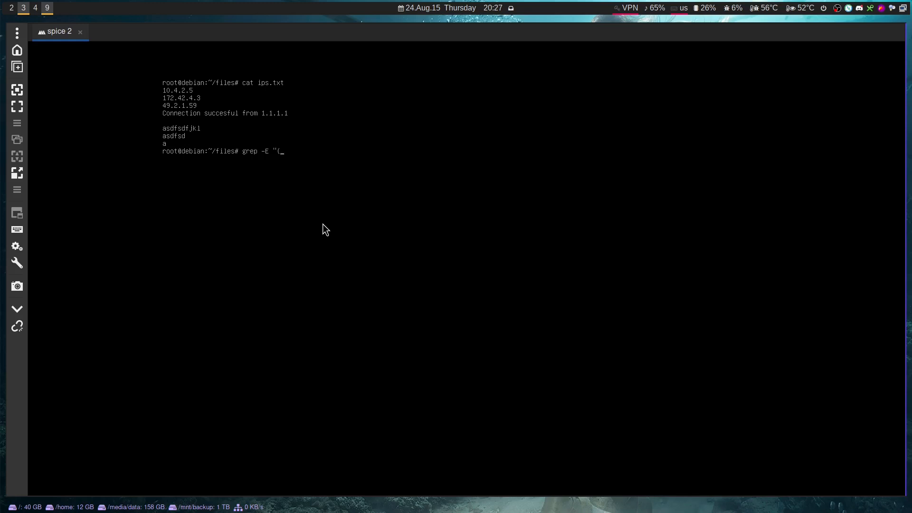
type("0-9")
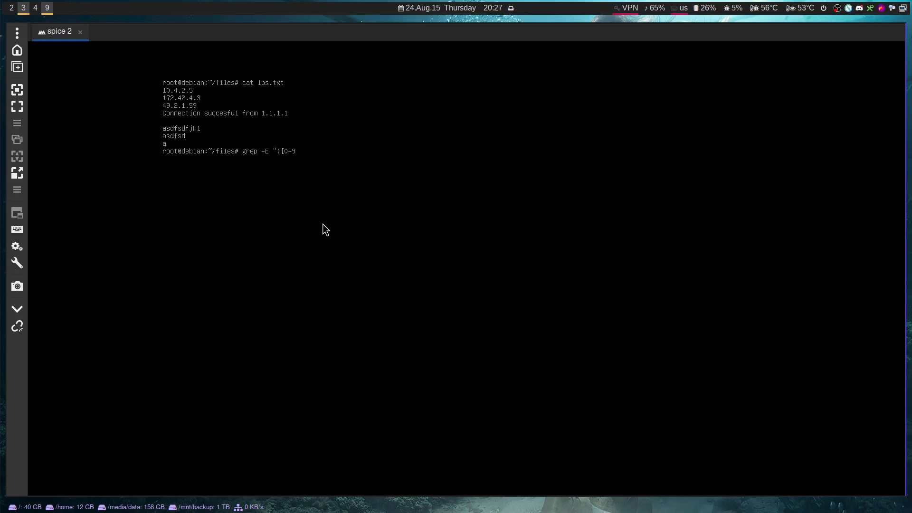
type("]")
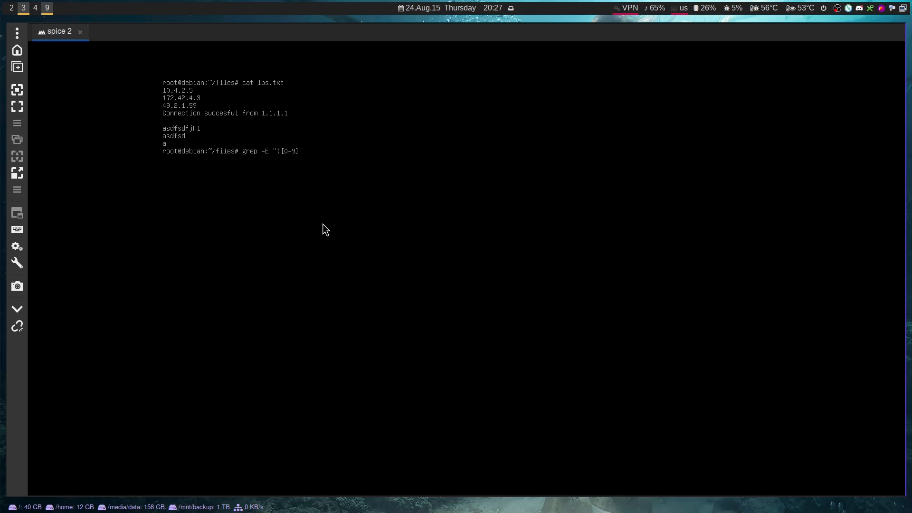
type("{1,")
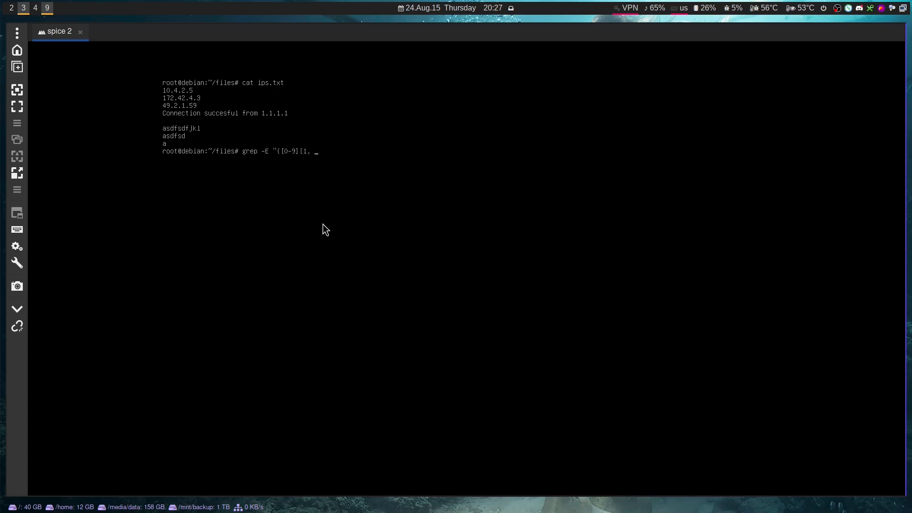
type("3}")
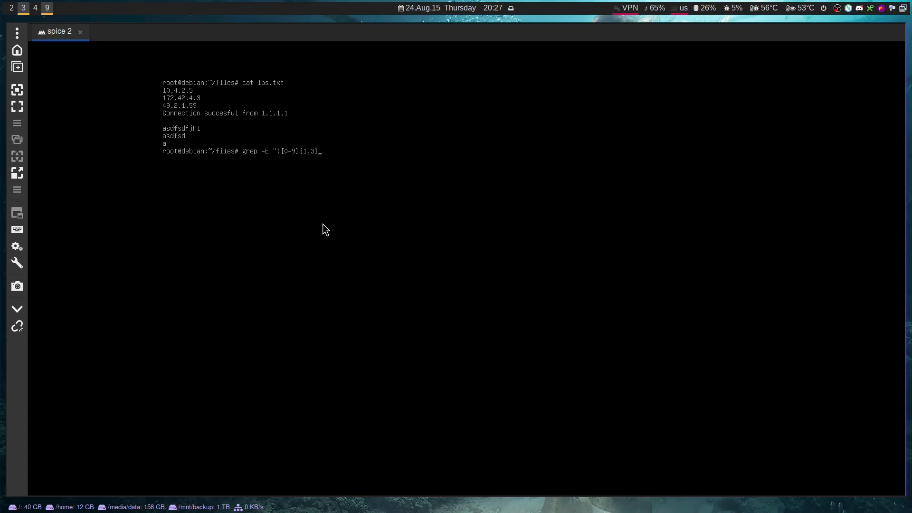
type("[\\")
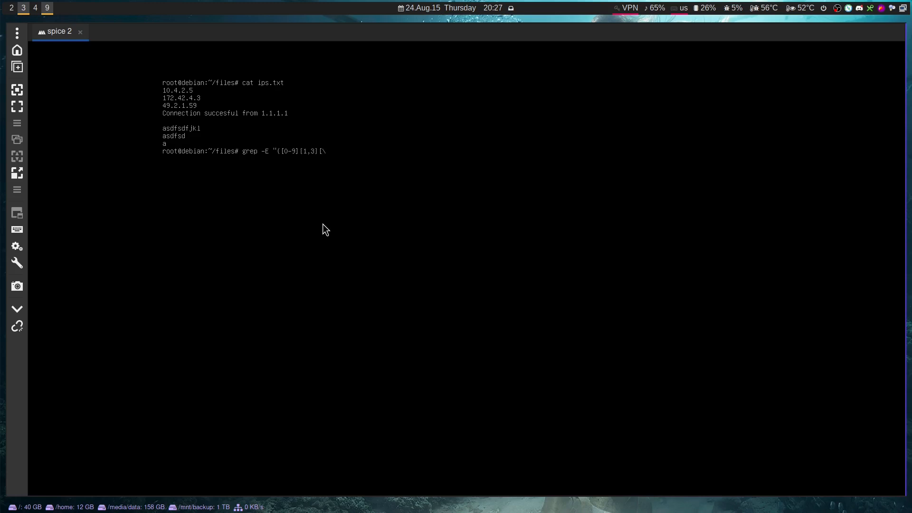
type(".]")
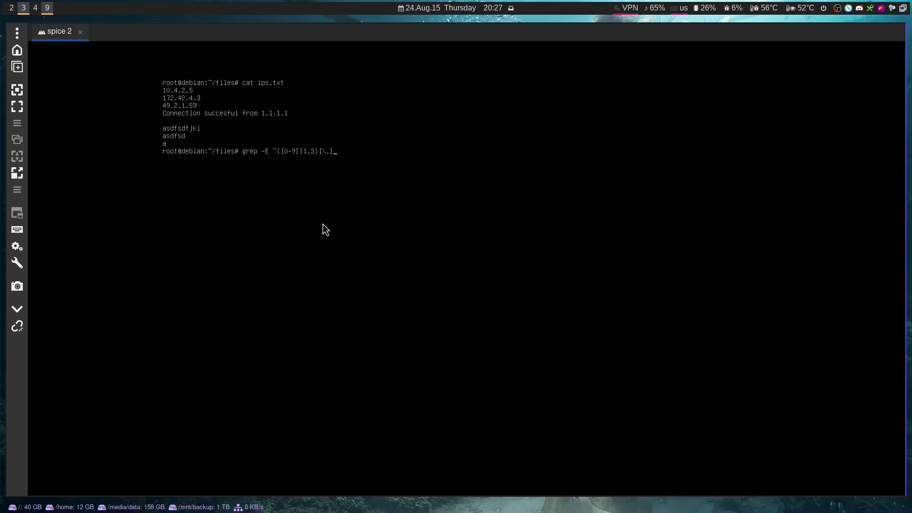
mouse_move(201, 123)
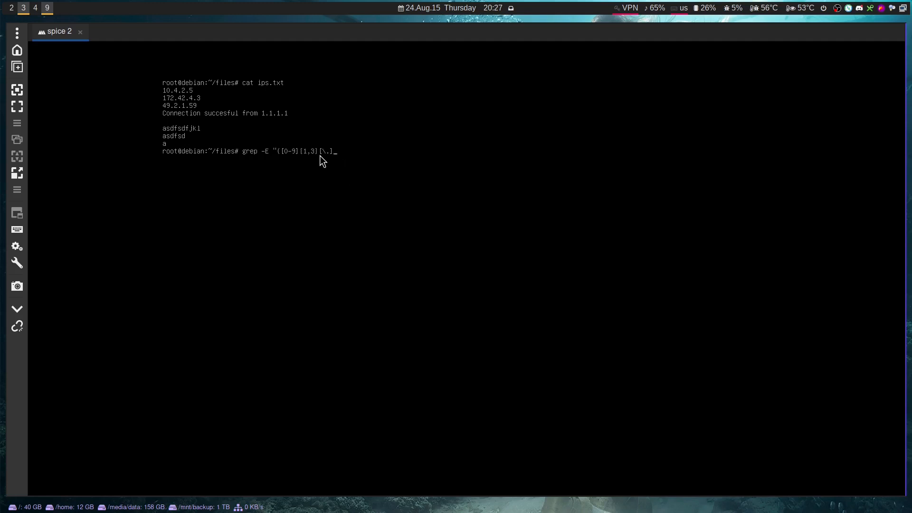
mouse_move(442, 263)
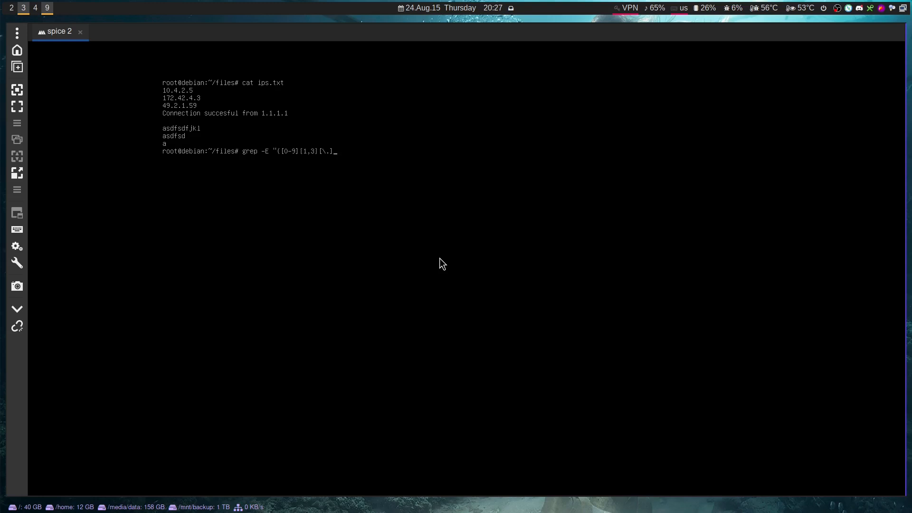
type(")")
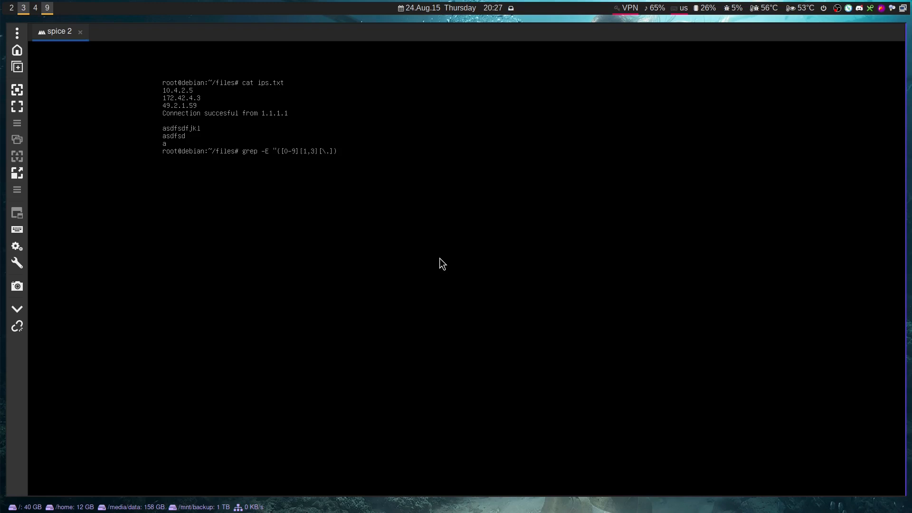
type("{2")
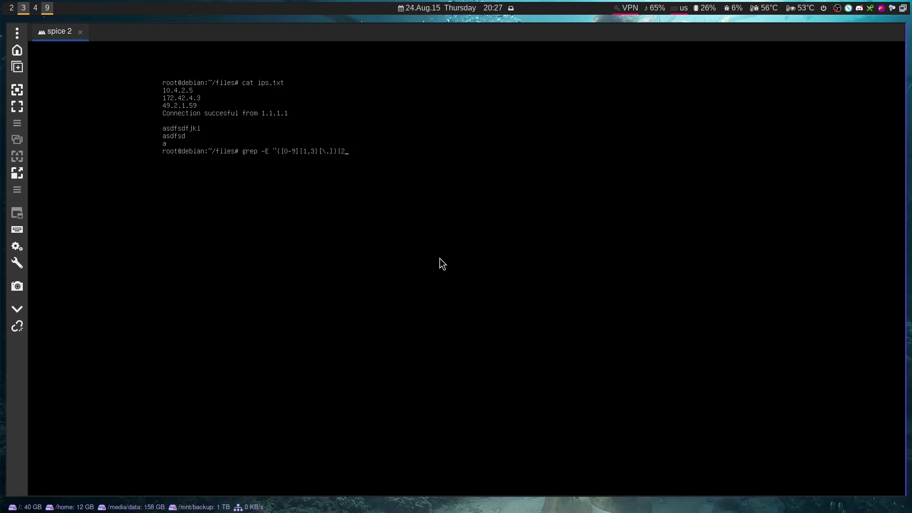
type("3}")
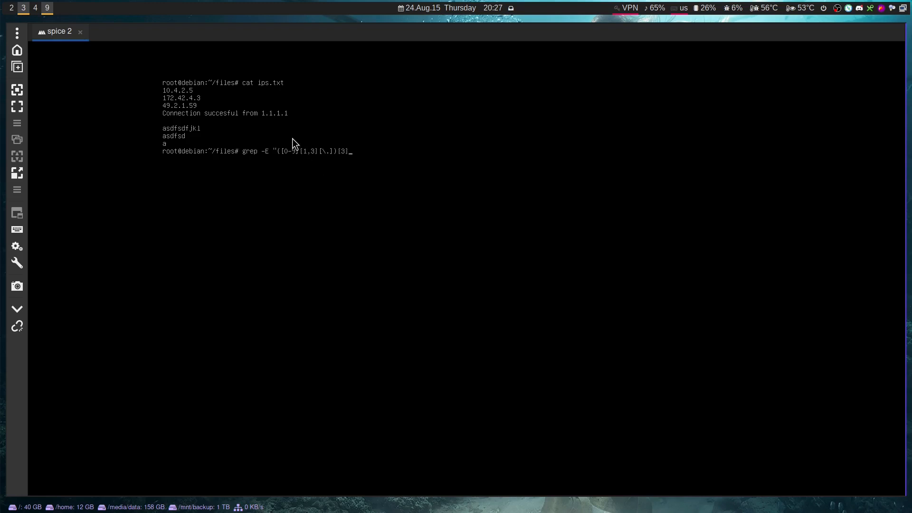
mouse_move(314, 145)
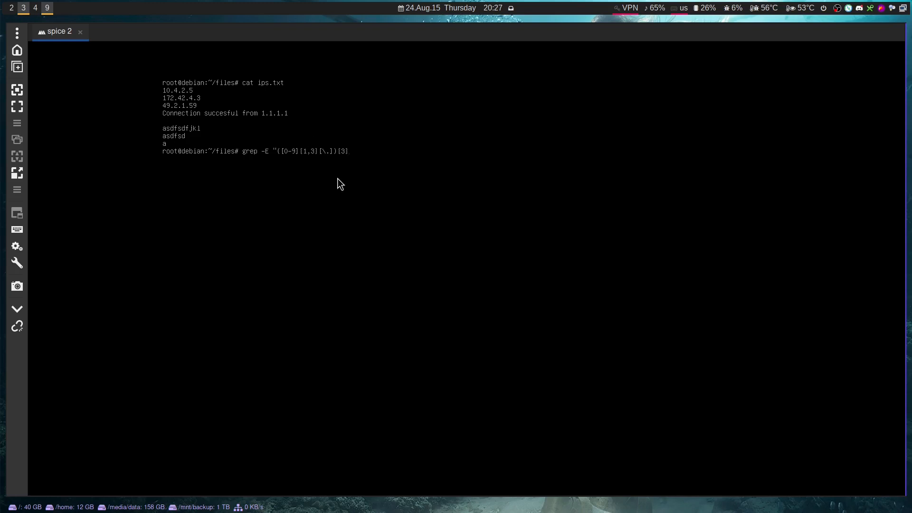
mouse_move(393, 188)
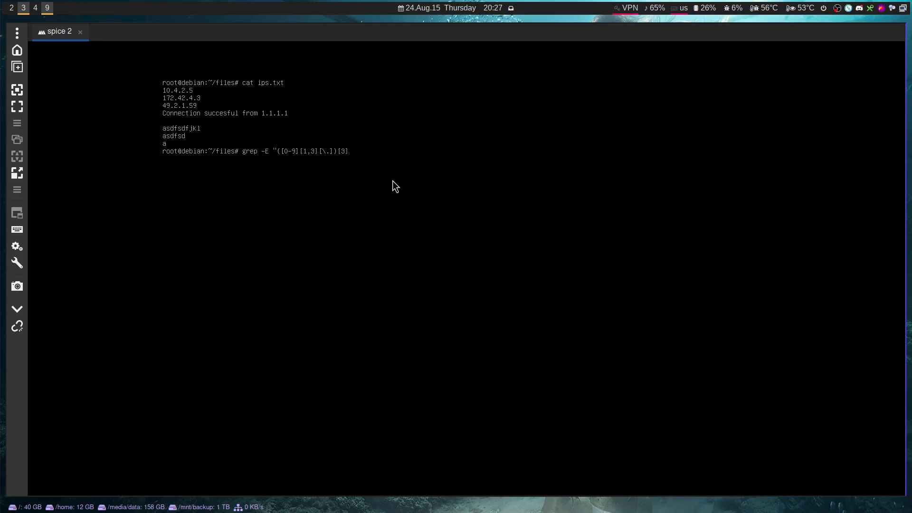
Finish the regex with [0-9]{1,3}", run grep -Eo for matches only, and redirect to connections.txt.
type("[0-9")
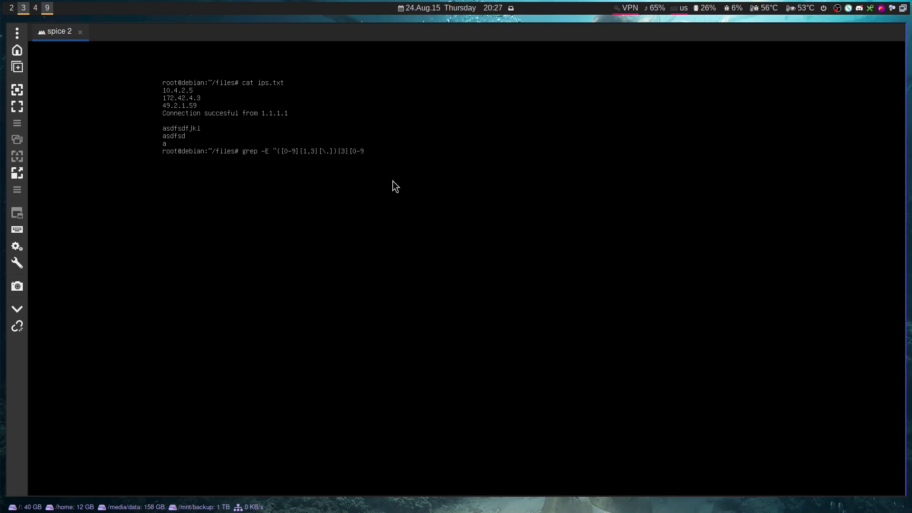
type("{")
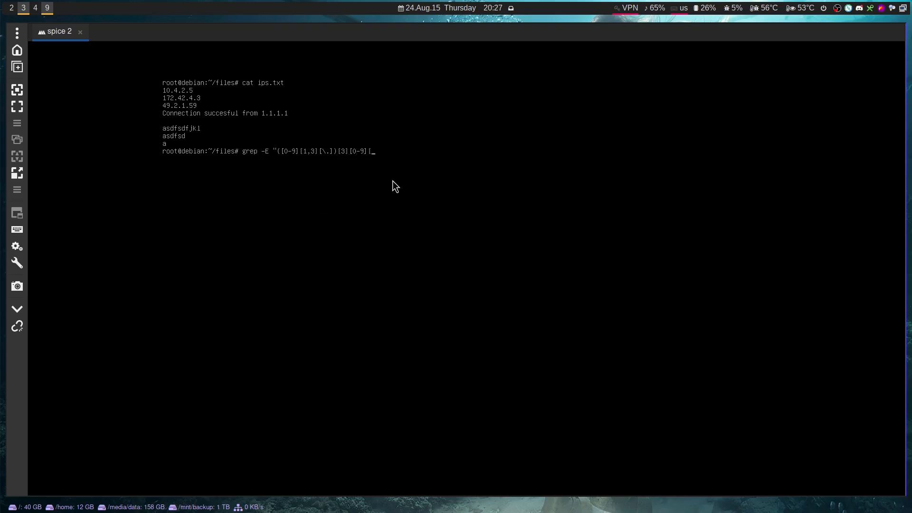
type("1,3}")
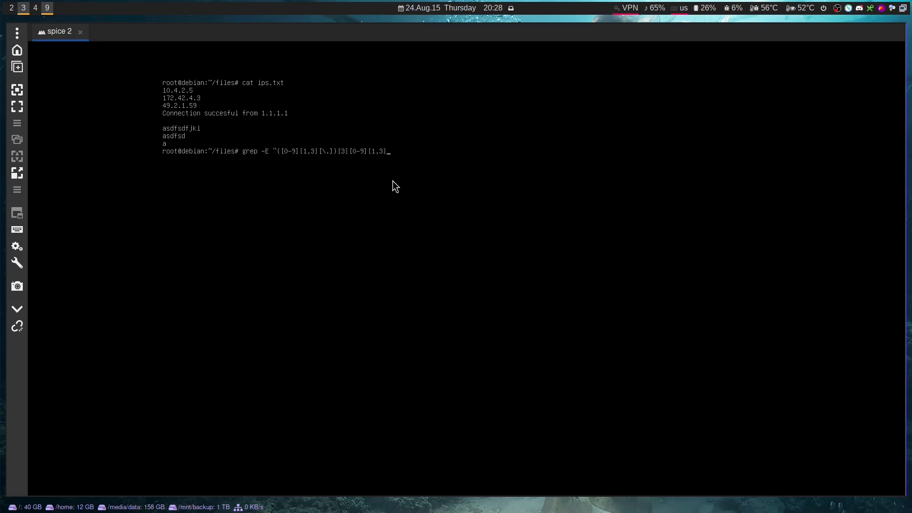
type("\" ips.txt")
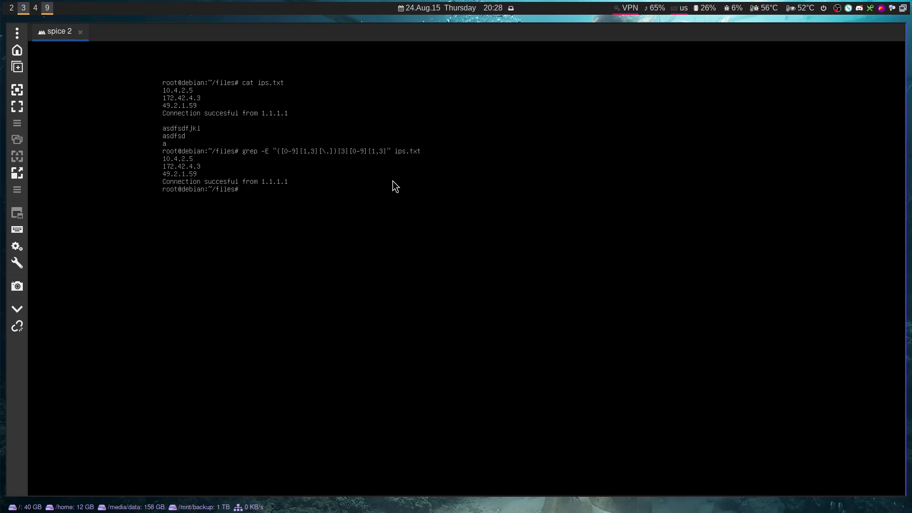
mouse_move(312, 161)
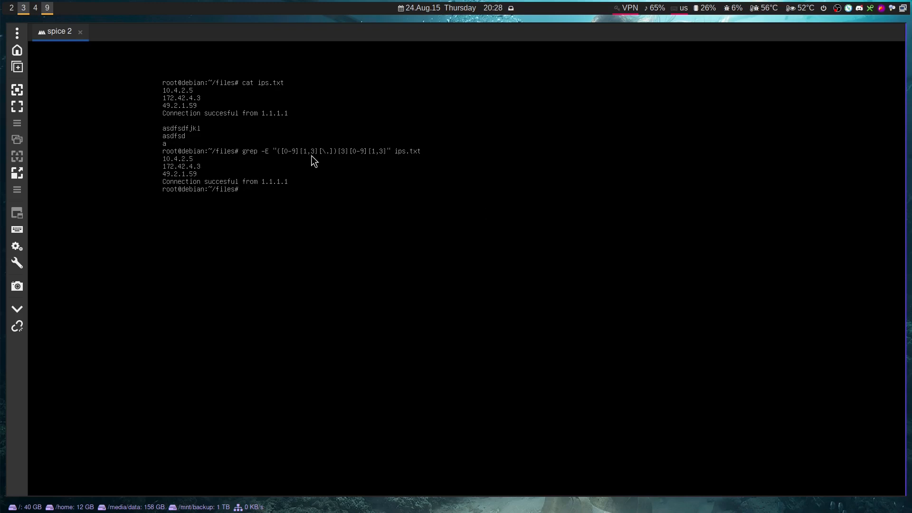
mouse_move(224, 220)
type("grep -Eo \"([0-9]{1,3}[\\.]){3}[0-9]{1,3}\" ips.txt  >")
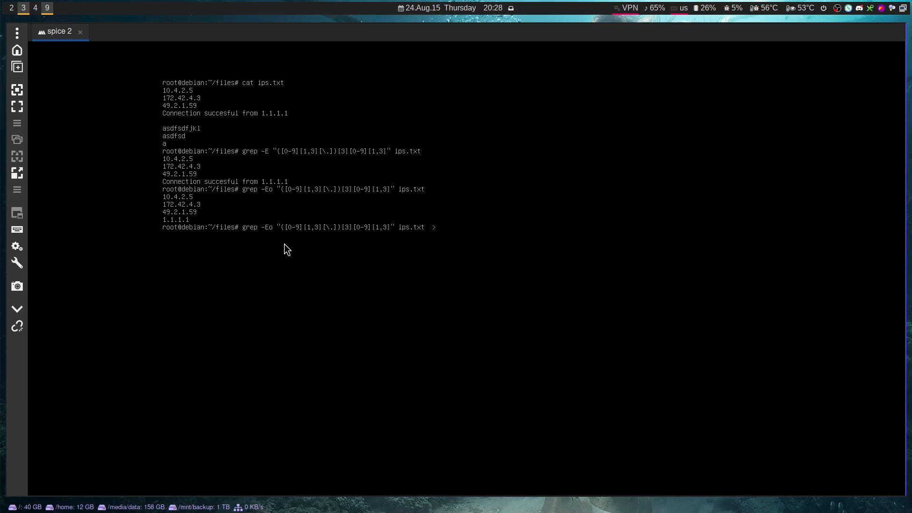
type("connections.txt")
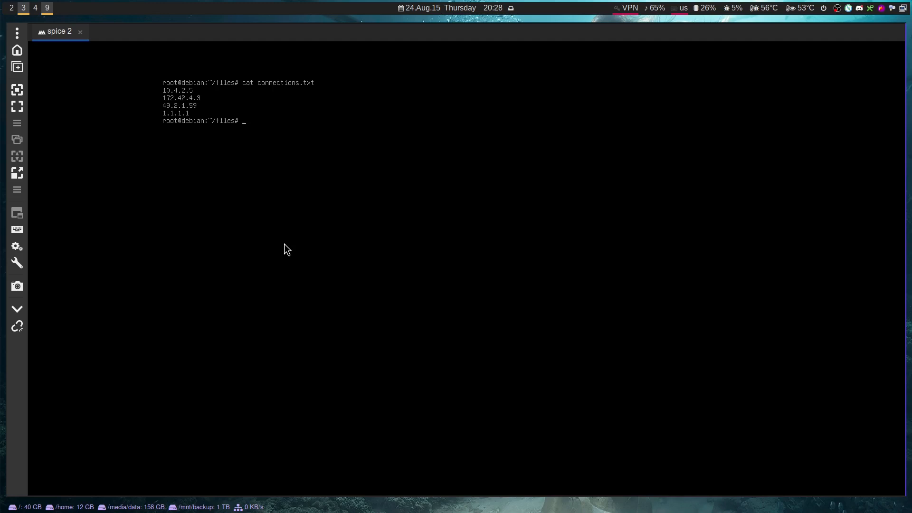
Pipe the grep -Eo IP extraction into sort, add 1.1.1.1 to ips.txt in vim, and rerun the pipeline.
type("grep -Eo \"([0-9]{1,3}[\\.]){3}[0-9]{1,3}\" ips.txt  > connections.txt")
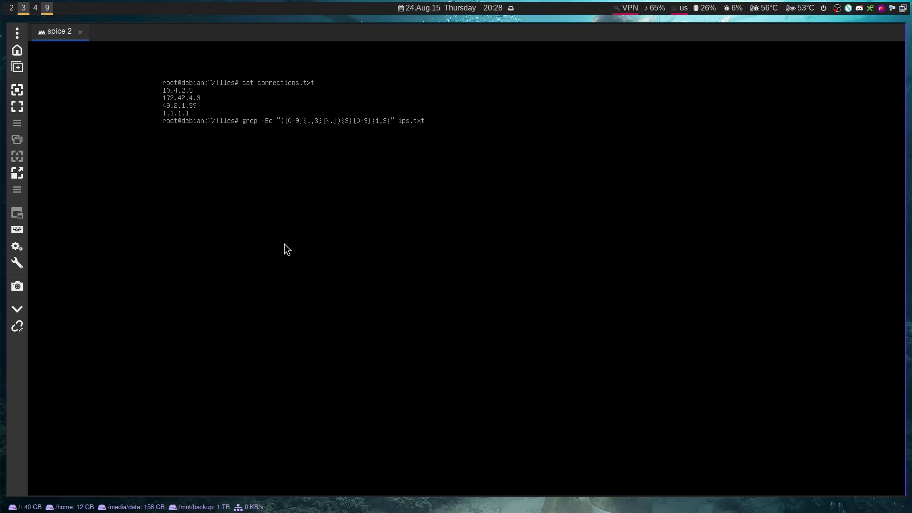
type(">")
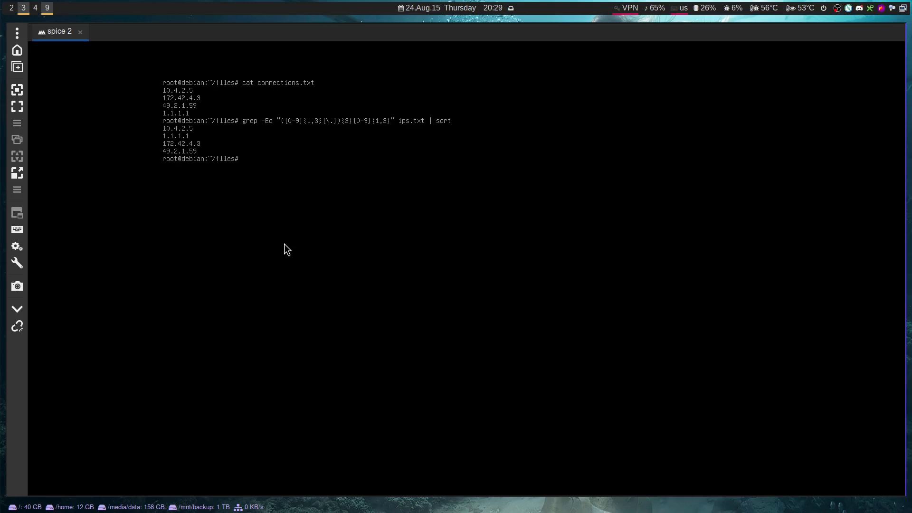
type("vim")
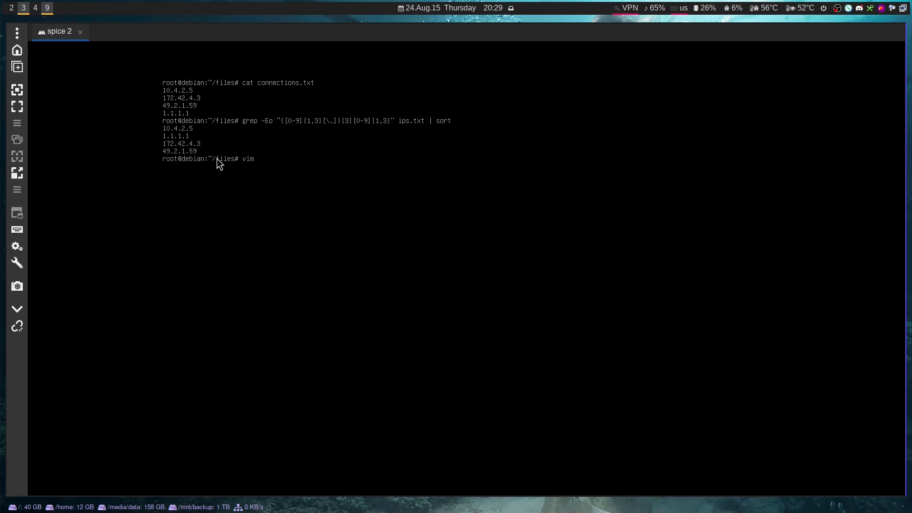
type("ips.txt")
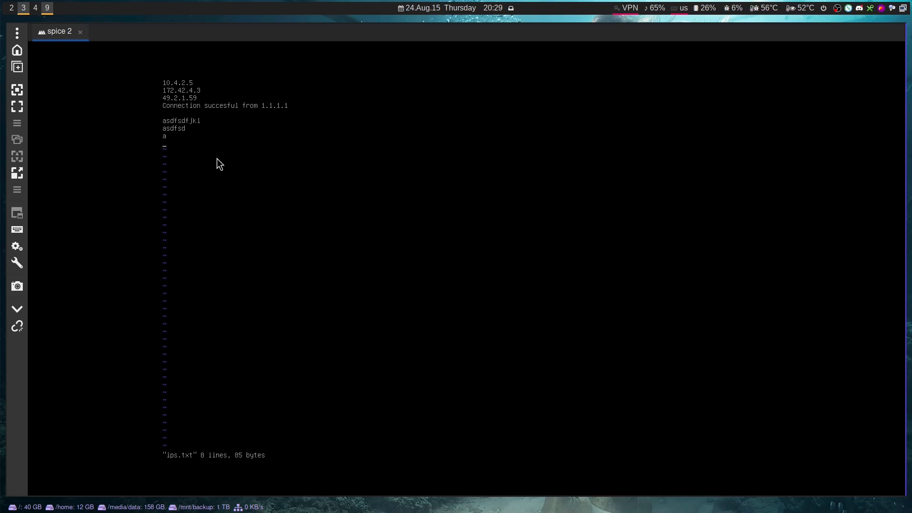
type("1.1.1.1")
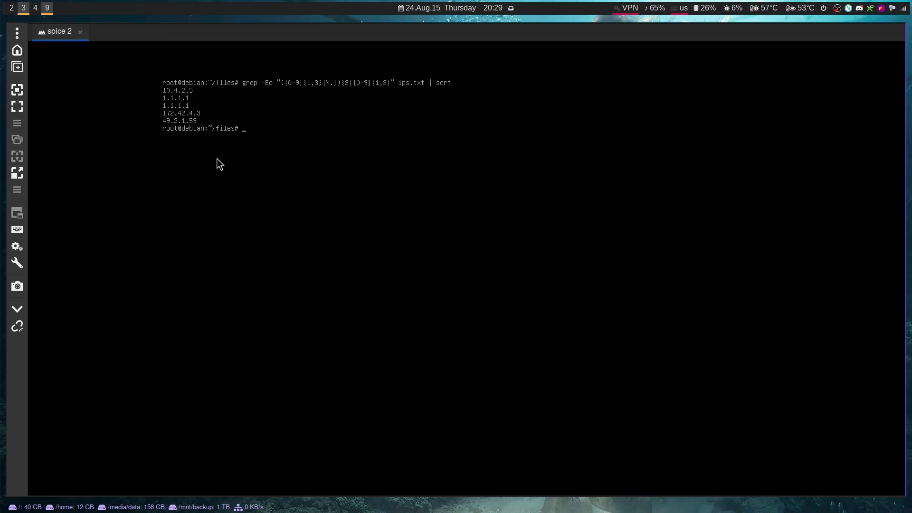
Pipe the sorted IPs through uniq, count matches with grep -Eco, then uniq -c showing 1.1.1.1 twice.
type("grep -Eo \"([0-9]{1,3}[\\.]){3}[0-9]{1,3}\" ips.txt | sort | uniq")
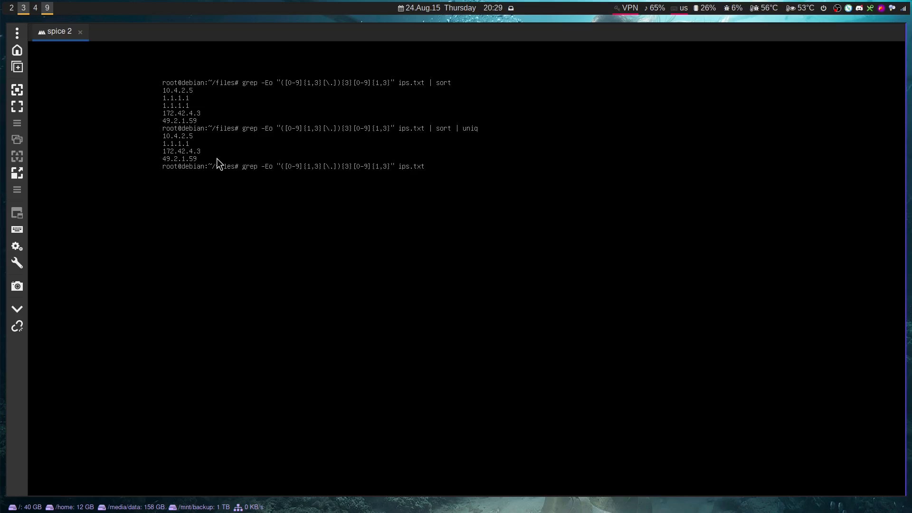
type("o")
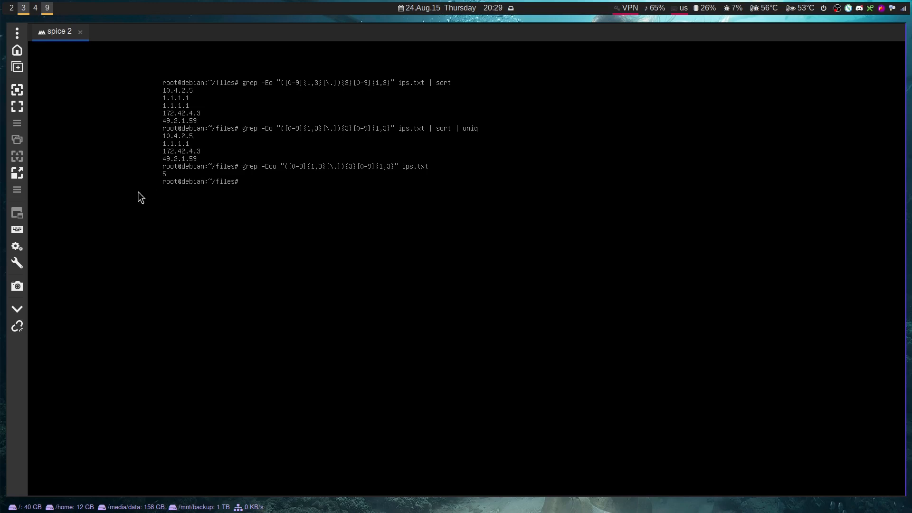
type("grep -Eo \"([0-9]{1,3}[\\.]){3}[0-9]{1,3}\" ips.txt | sort | uniq")
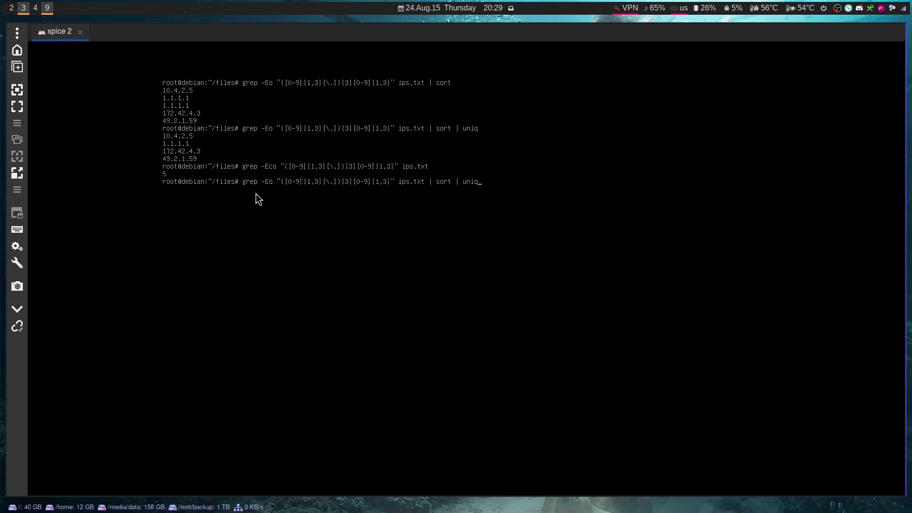
type("0")
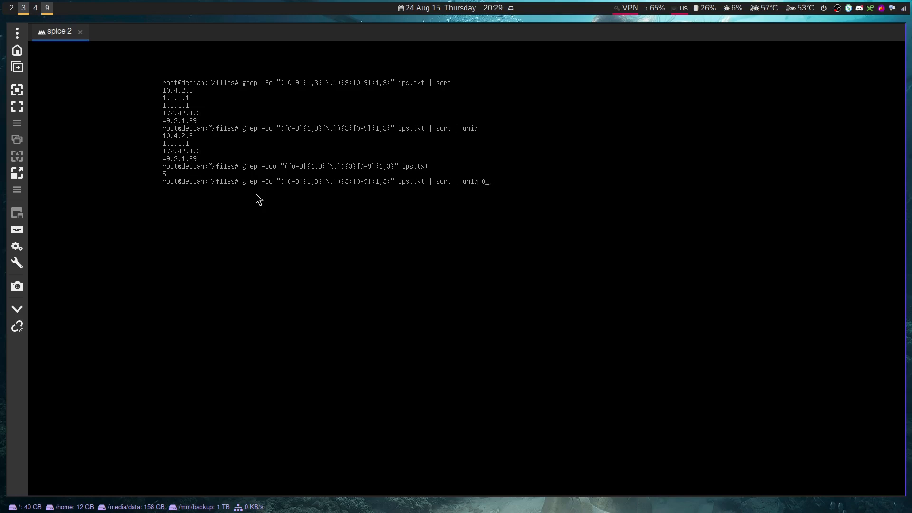
key("Return")
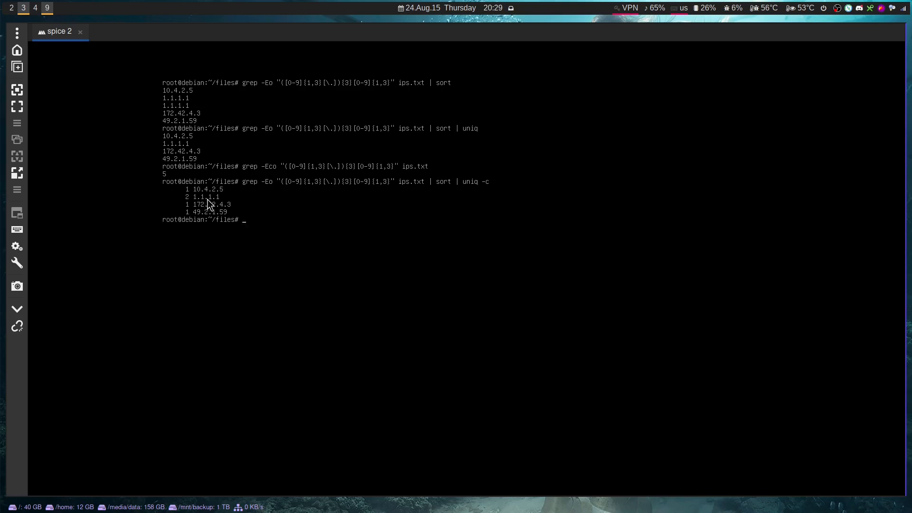
mouse_move(344, 273)
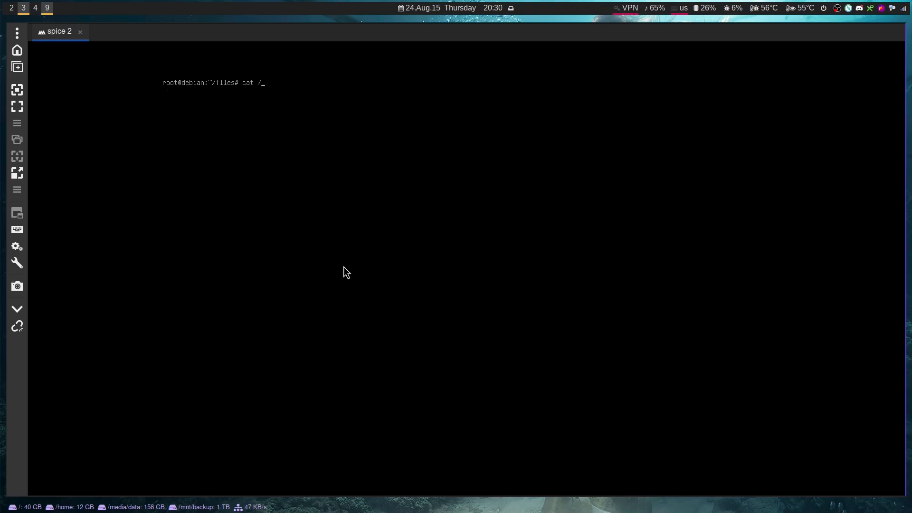
cat /etc/passwd to list user accounts, then open the man 5 passwd page.
type("etc/passwd")
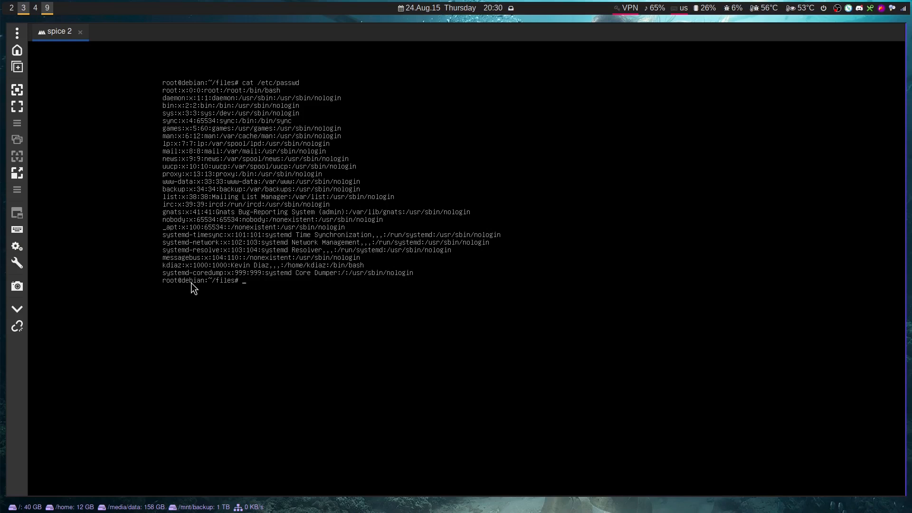
mouse_move(214, 230)
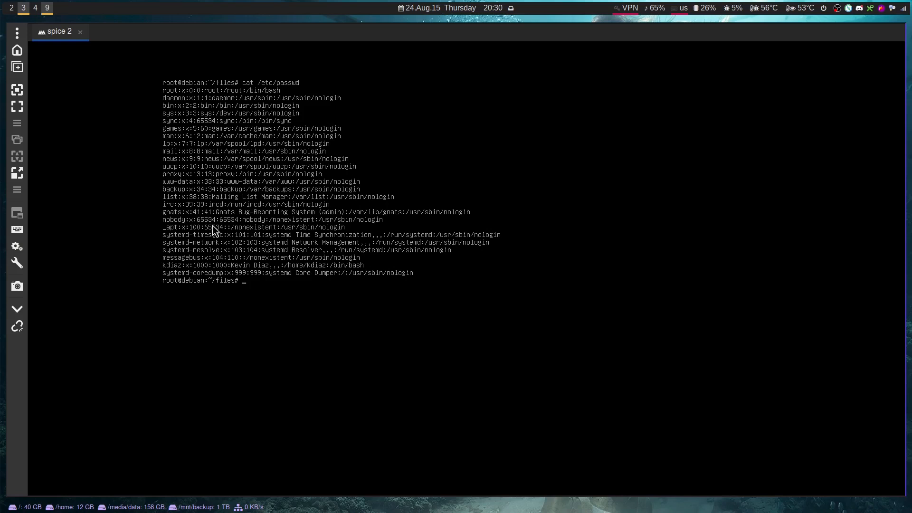
type("man 5")
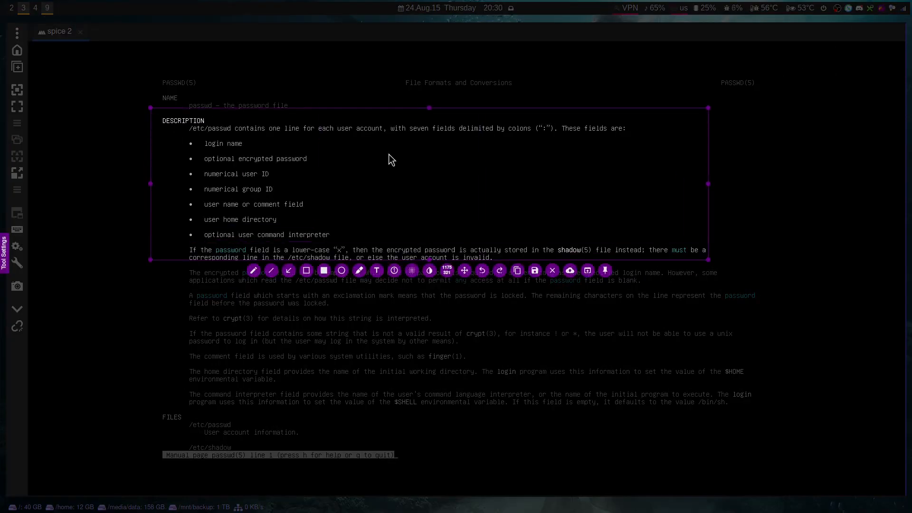
mouse_move(582, 151)
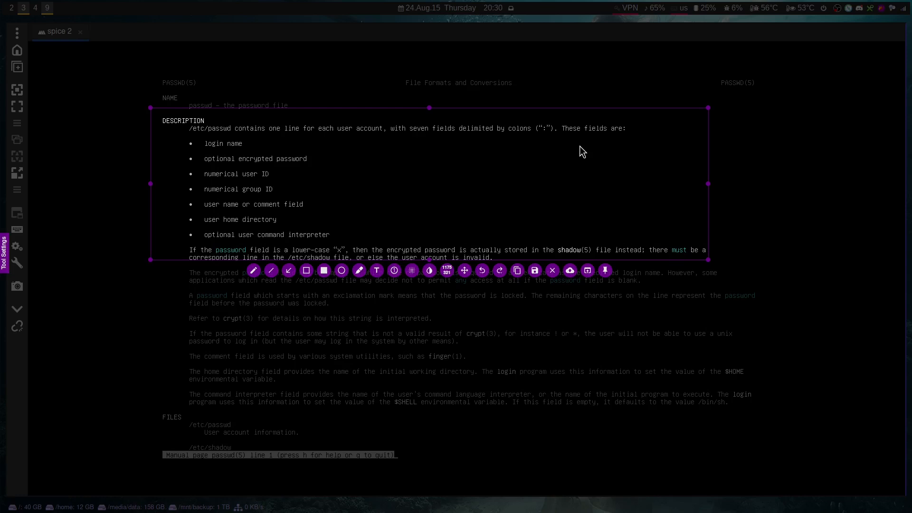
mouse_move(278, 178)
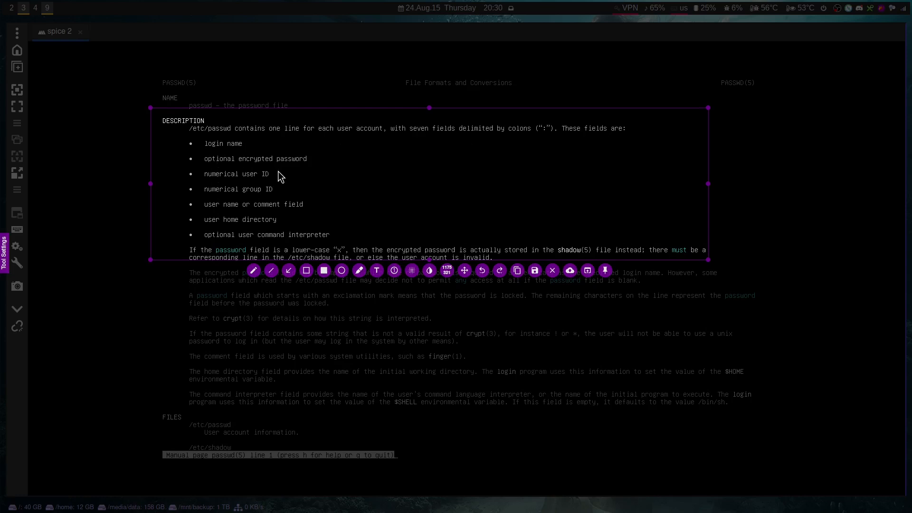
mouse_move(348, 253)
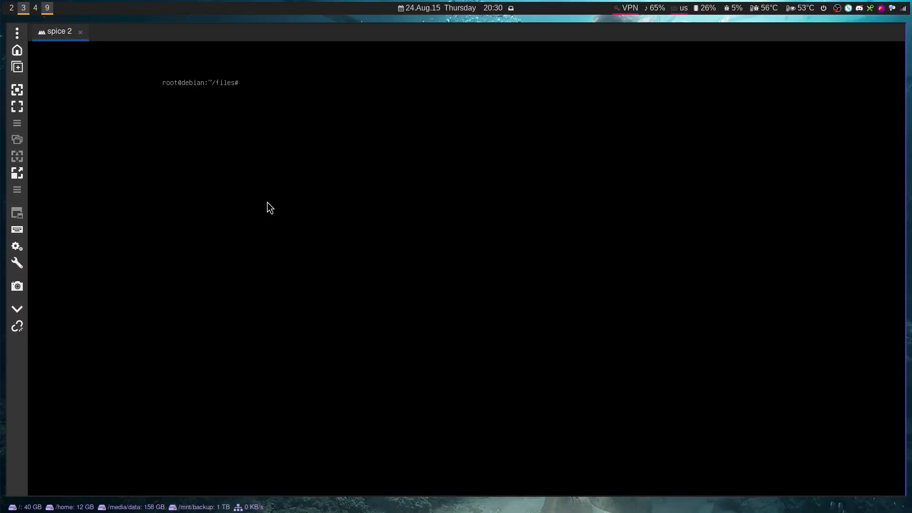
cat /etc/passwd again and grep "/bin/bash" to list root and kdiaz.
type("cat /etc/passwd")
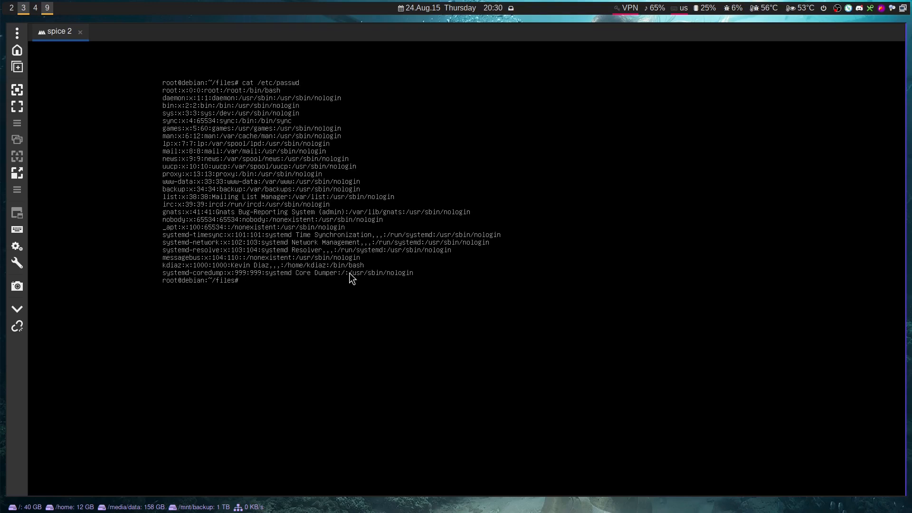
mouse_move(259, 282)
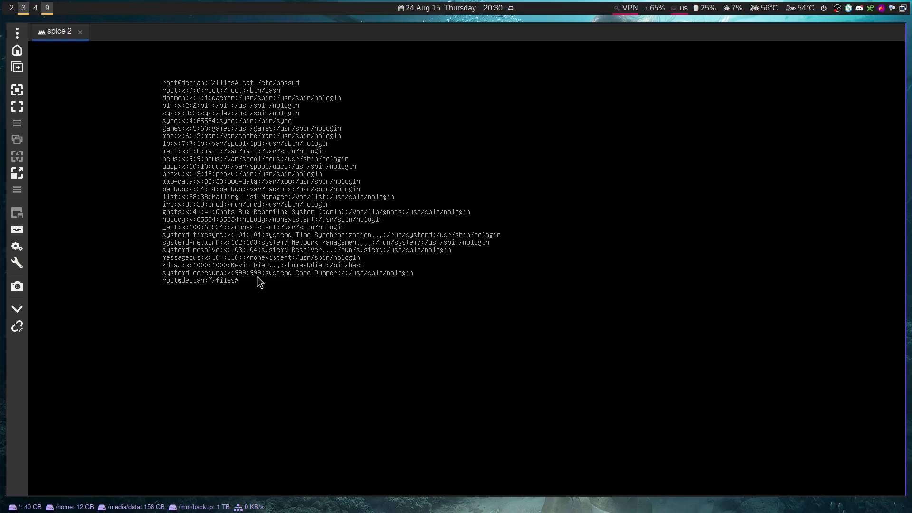
mouse_move(385, 273)
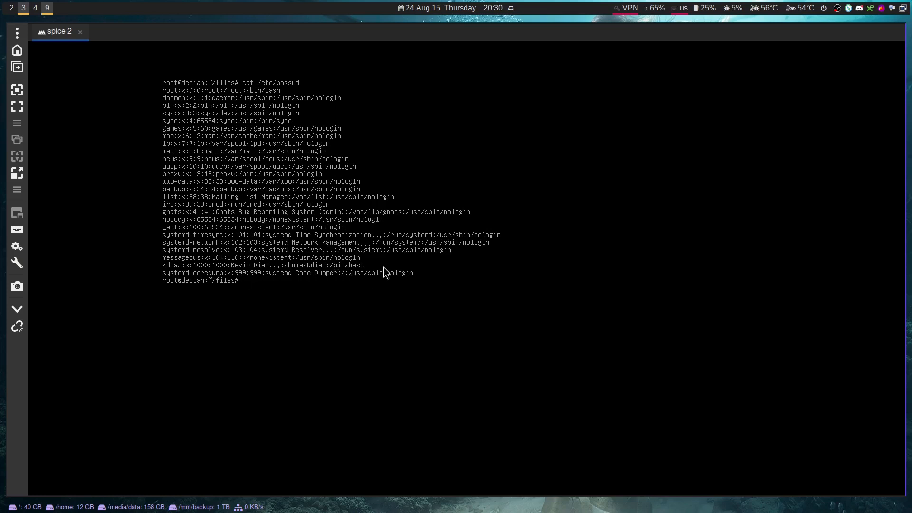
type("grep \"")
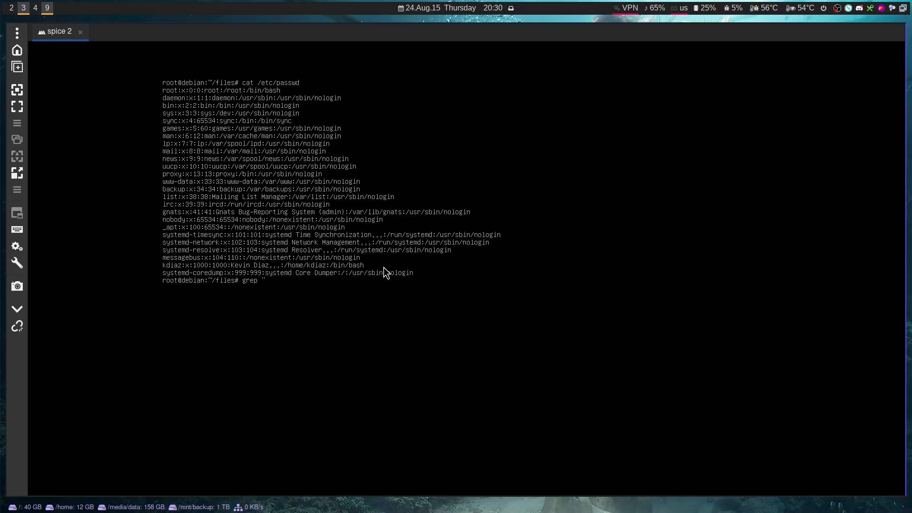
type("/bin/bash\" /etc/passwd")
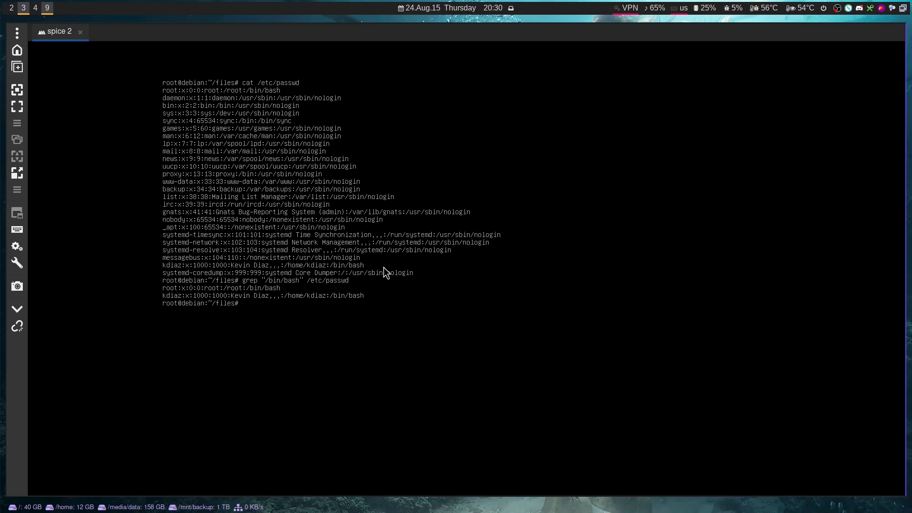
mouse_move(286, 333)
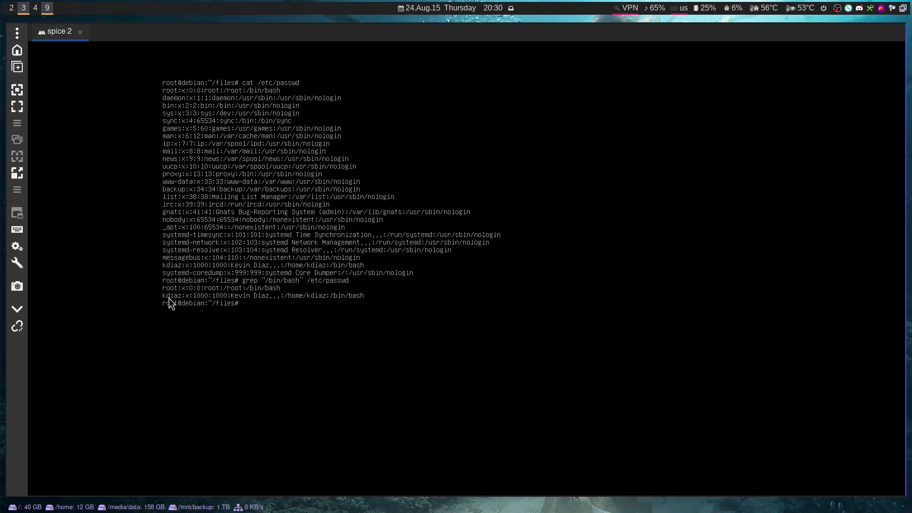
mouse_move(274, 305)
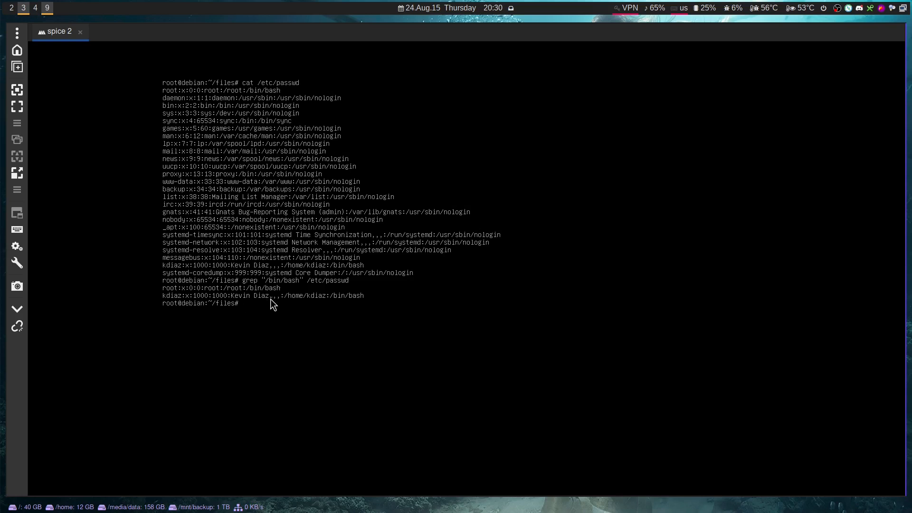
mouse_move(371, 304)
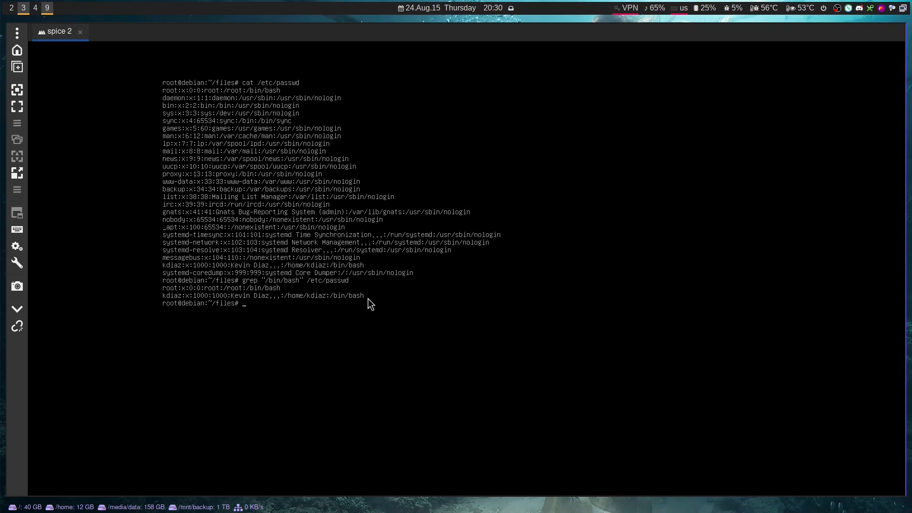
Run grep -o "/bin/bash" /etc/passwd to print only the matched /bin/bash text twice.
type("grep \"/bin/bash\" /etc/passwd")
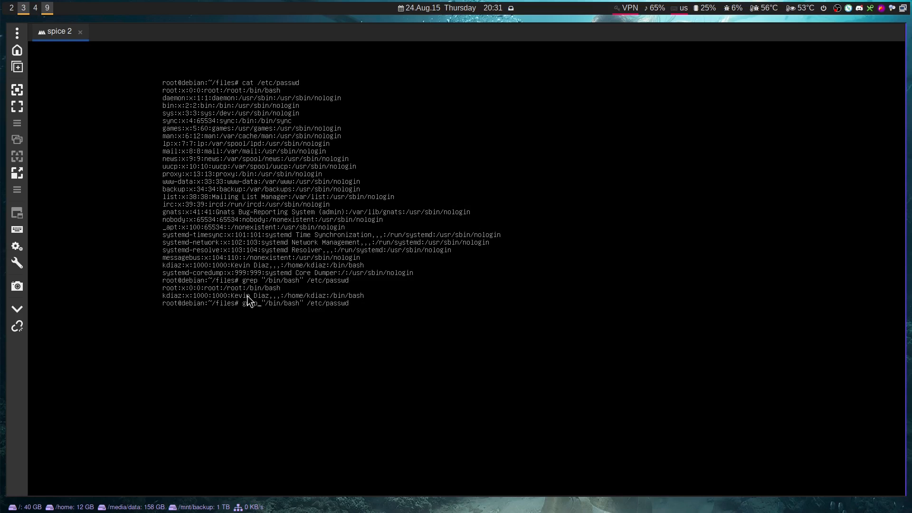
type("-o")
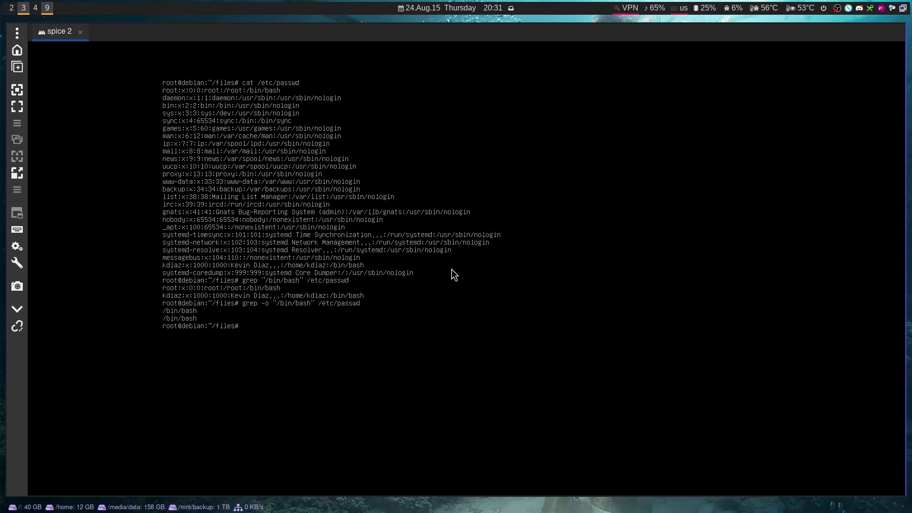
type("grep -o \"/bin/bash\" /etc/passwd")
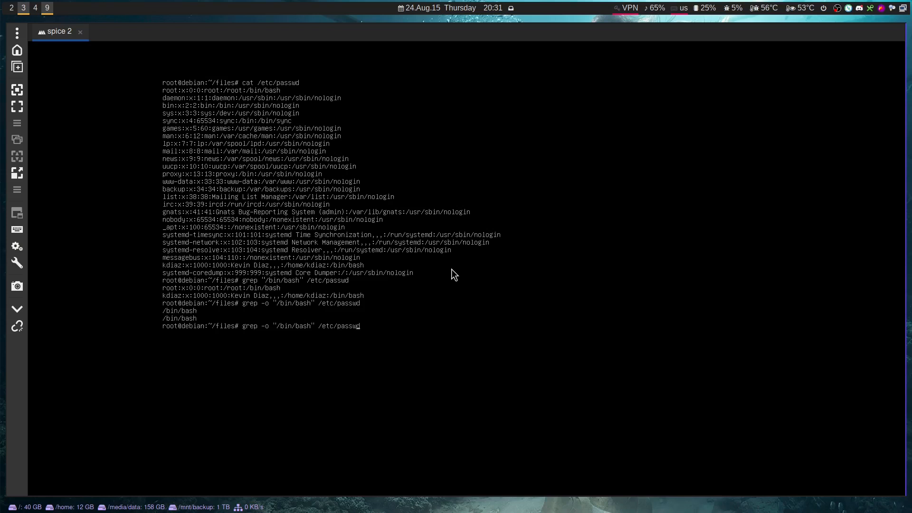